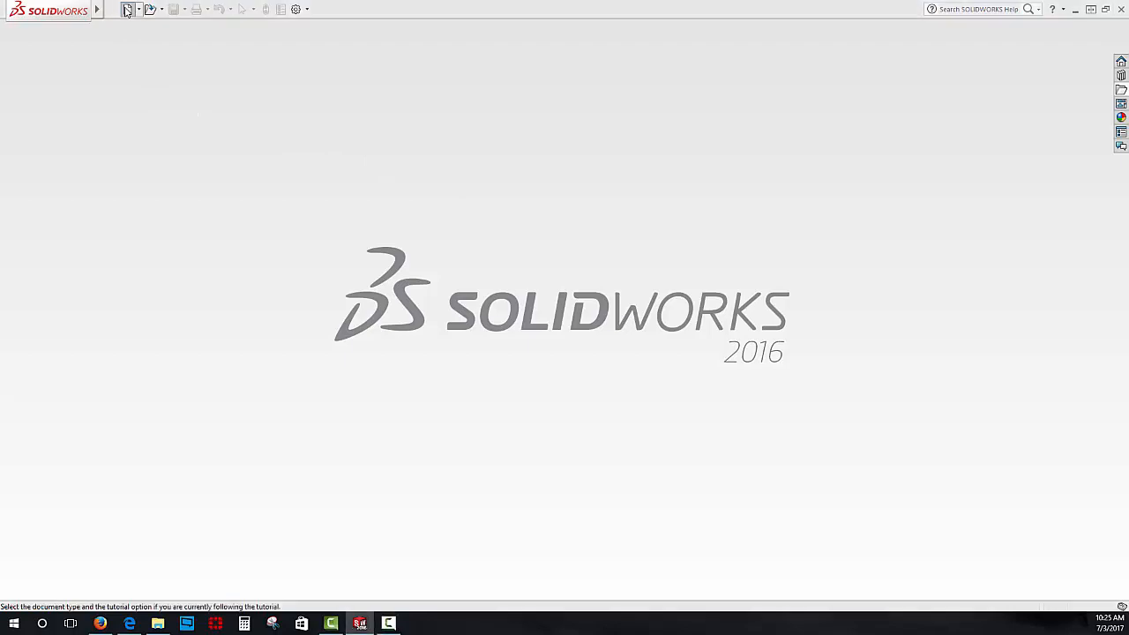
# - Create a new empty Part document from the New SOLIDWORKS Document dialog
pyautogui.click(127, 9)
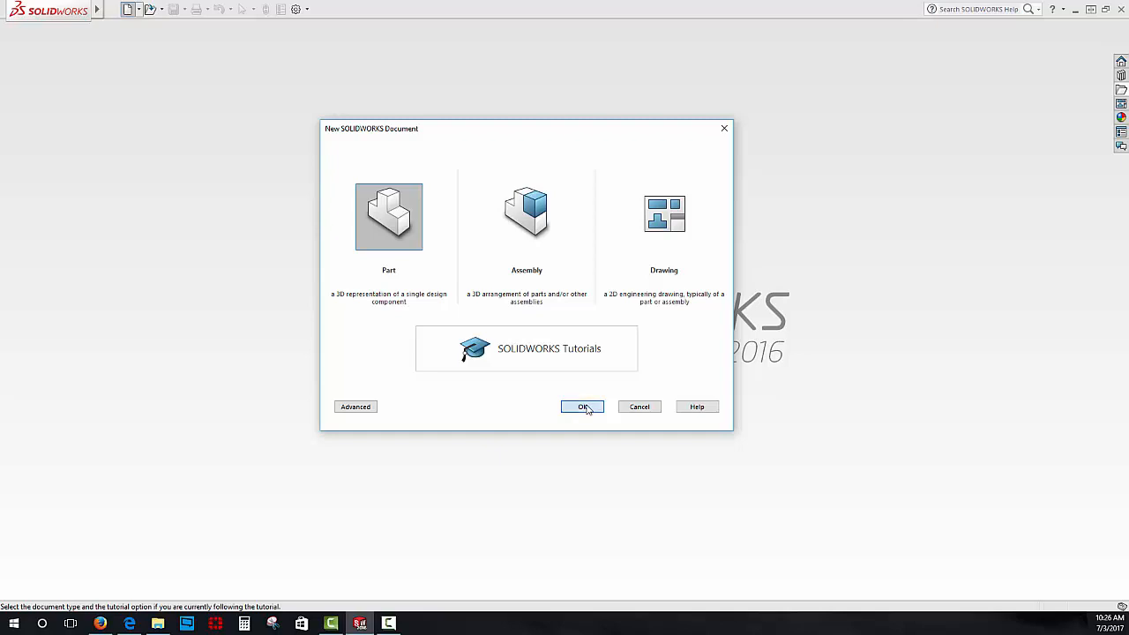
pyautogui.click(582, 405)
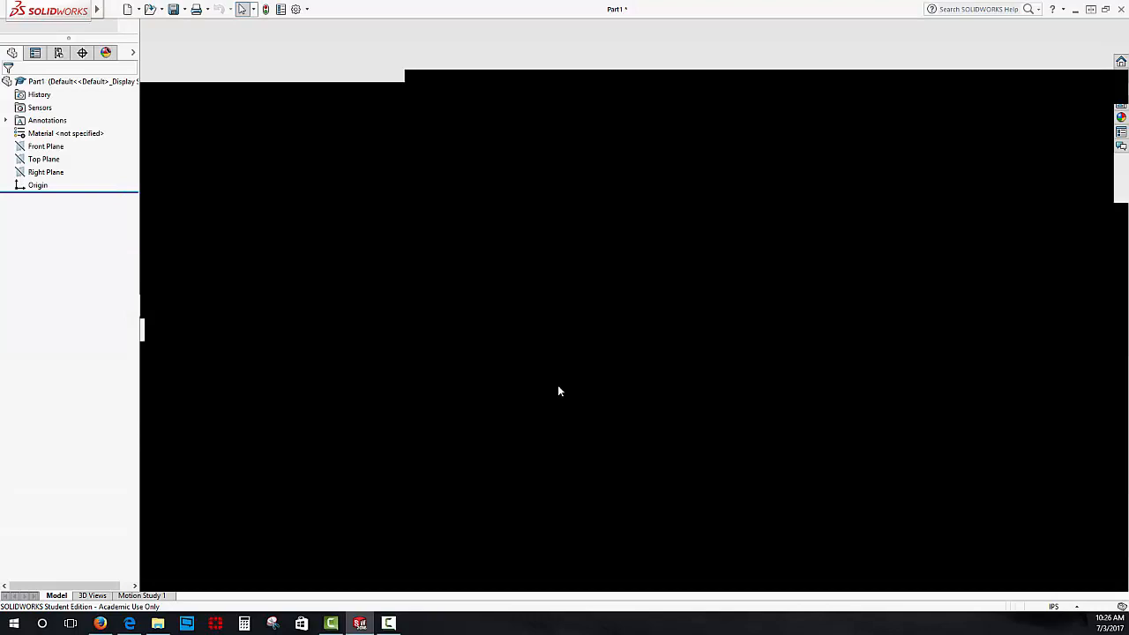
pyautogui.moveTo(550, 389)
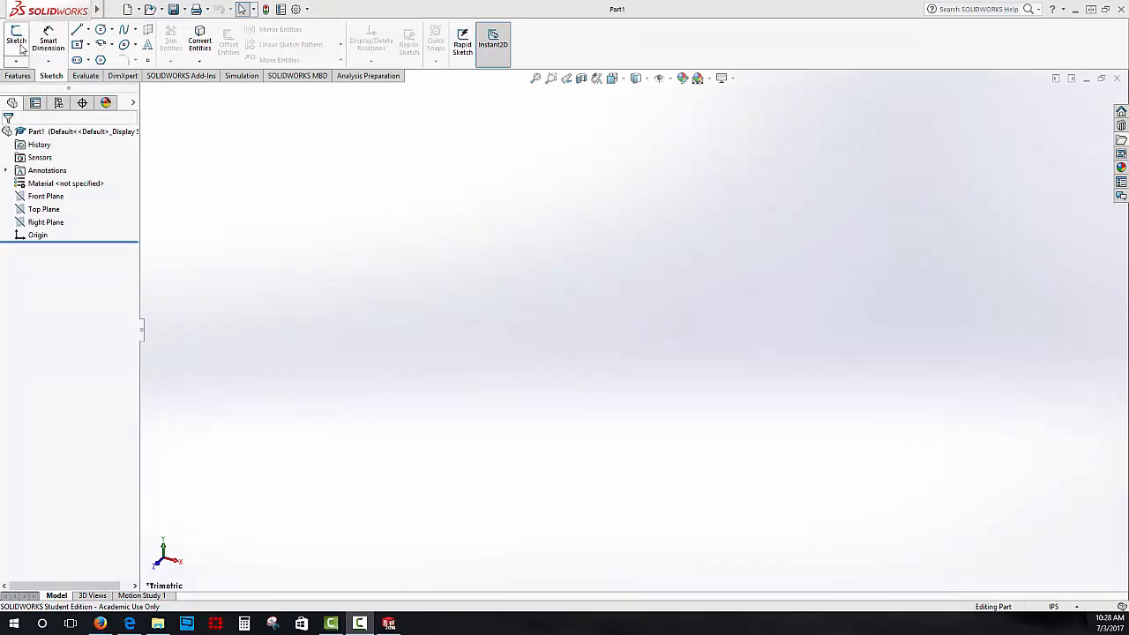
# - Start a new sketch so a sketch plane can be chosen
pyautogui.click(16, 37)
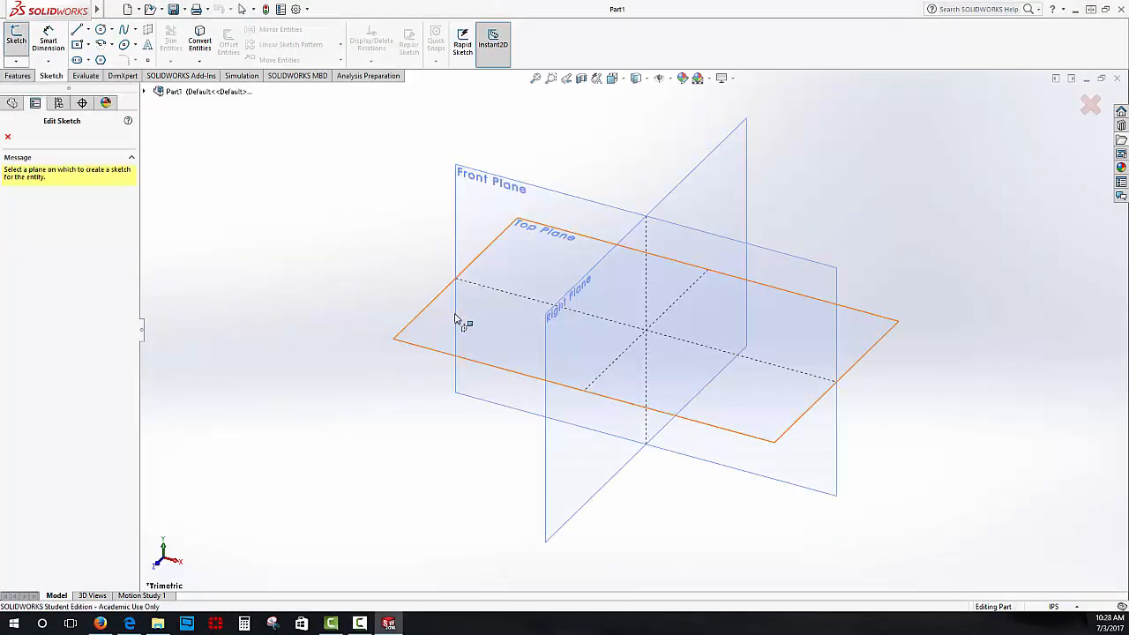
pyautogui.moveTo(437, 320)
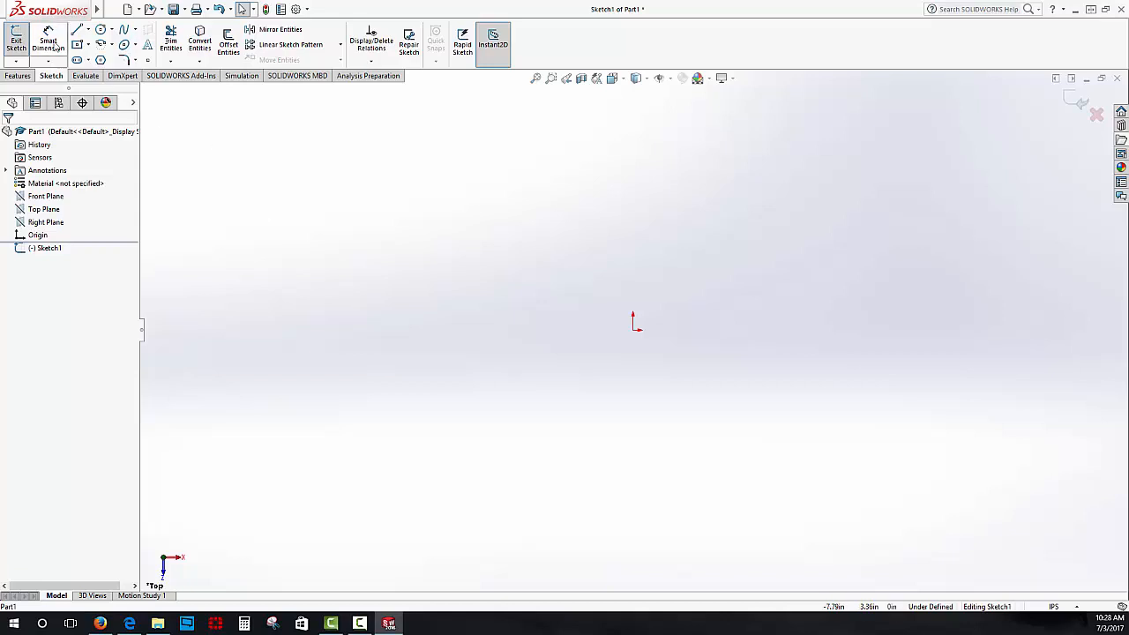
pyautogui.moveTo(84, 44)
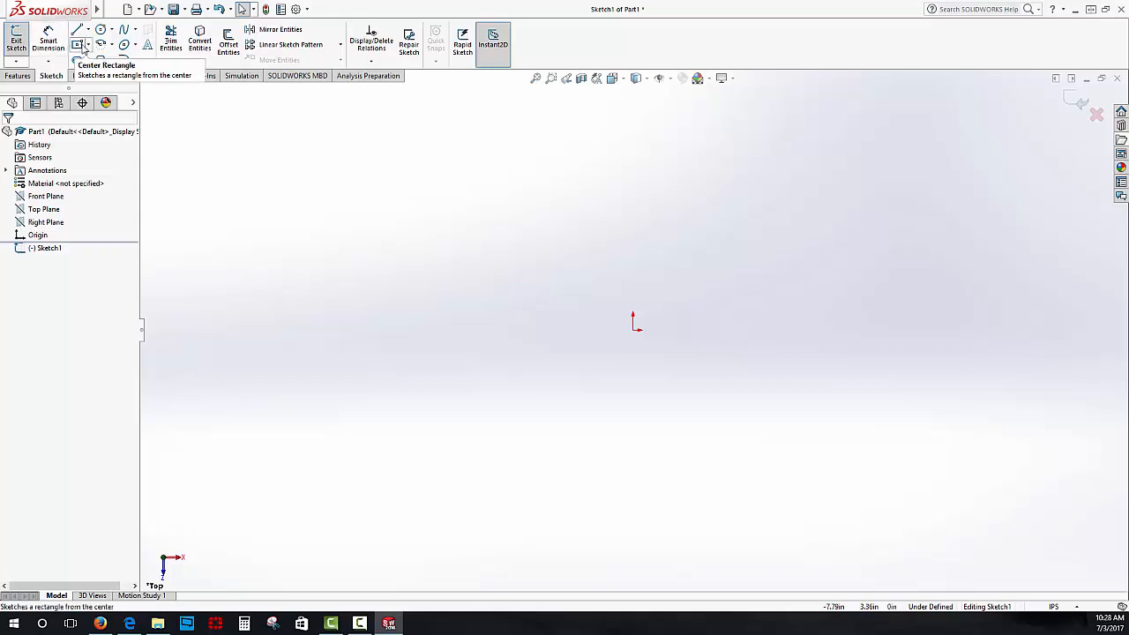
# - Draw a centre rectangle from the origin and dimension it 11.00 tall by 8.50 wide
pyautogui.click(77, 44)
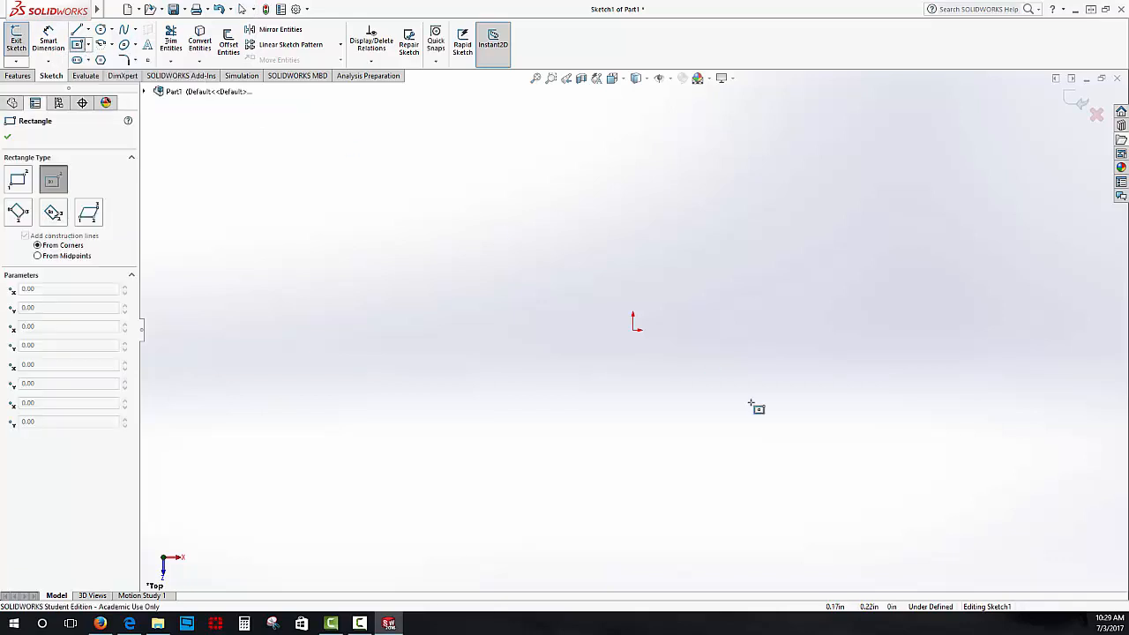
pyautogui.moveTo(633, 331)
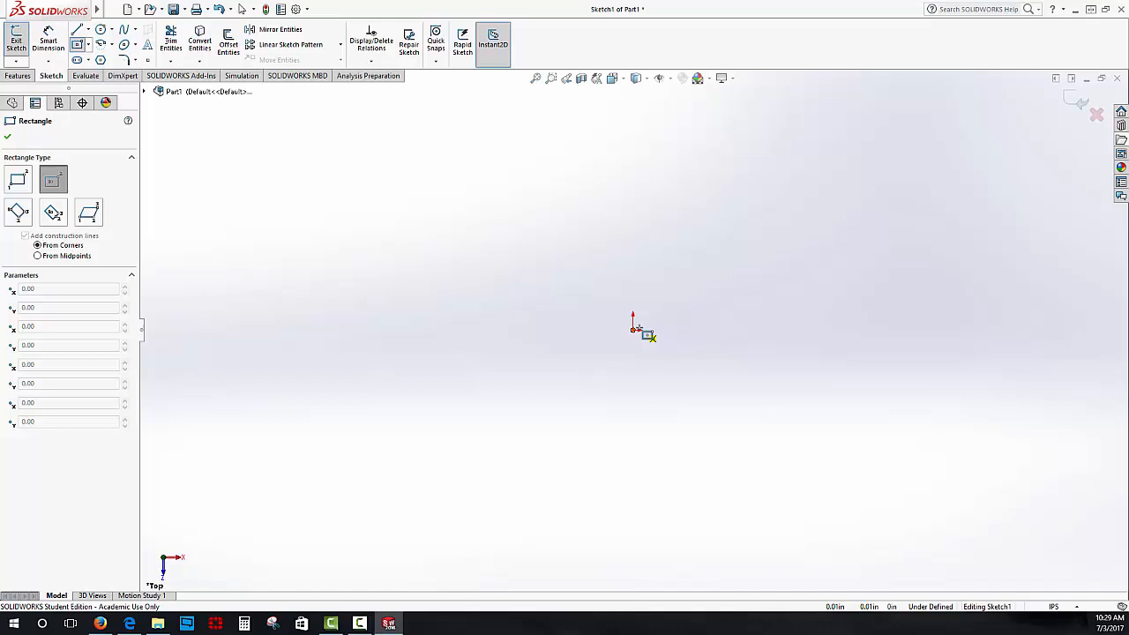
pyautogui.moveTo(634, 328); pyautogui.dragTo(776, 182)
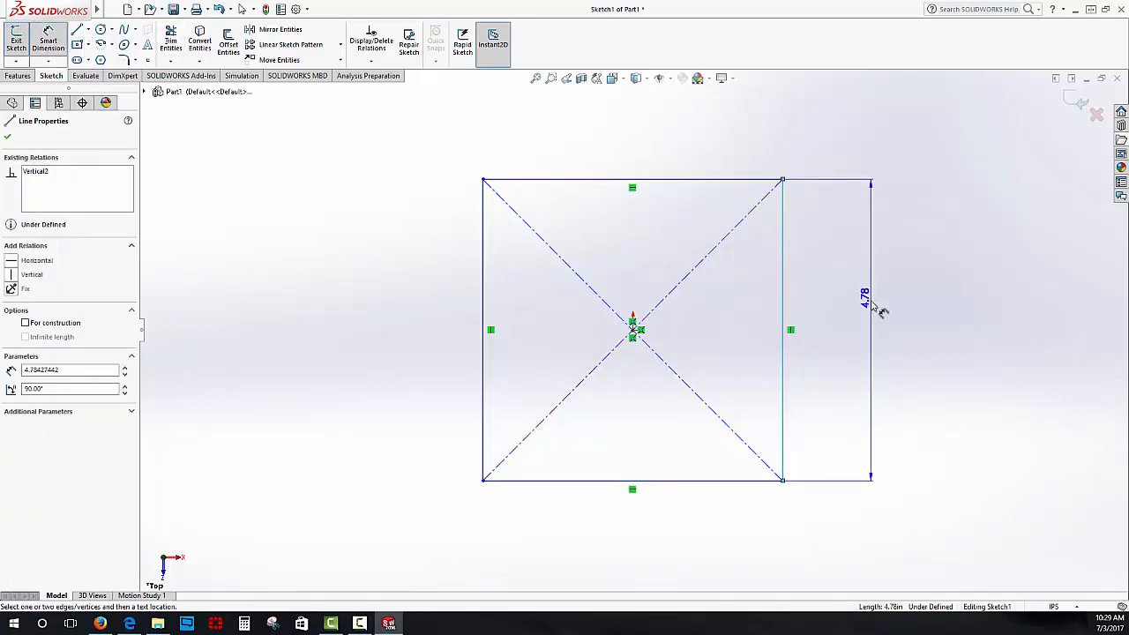
pyautogui.click(864, 297)
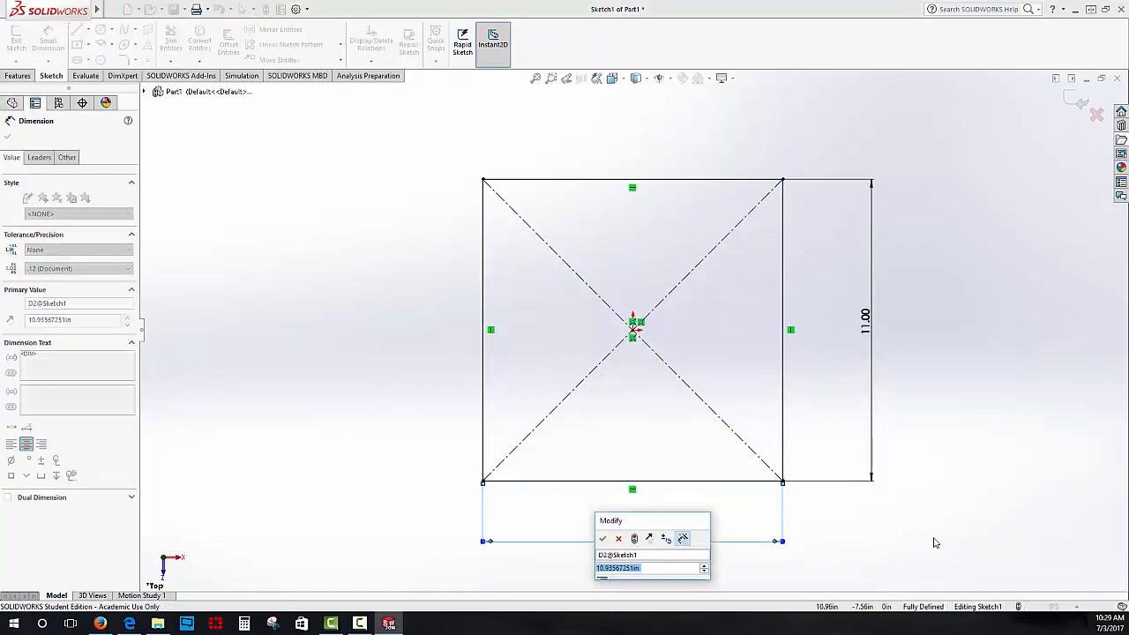
pyautogui.click(603, 540)
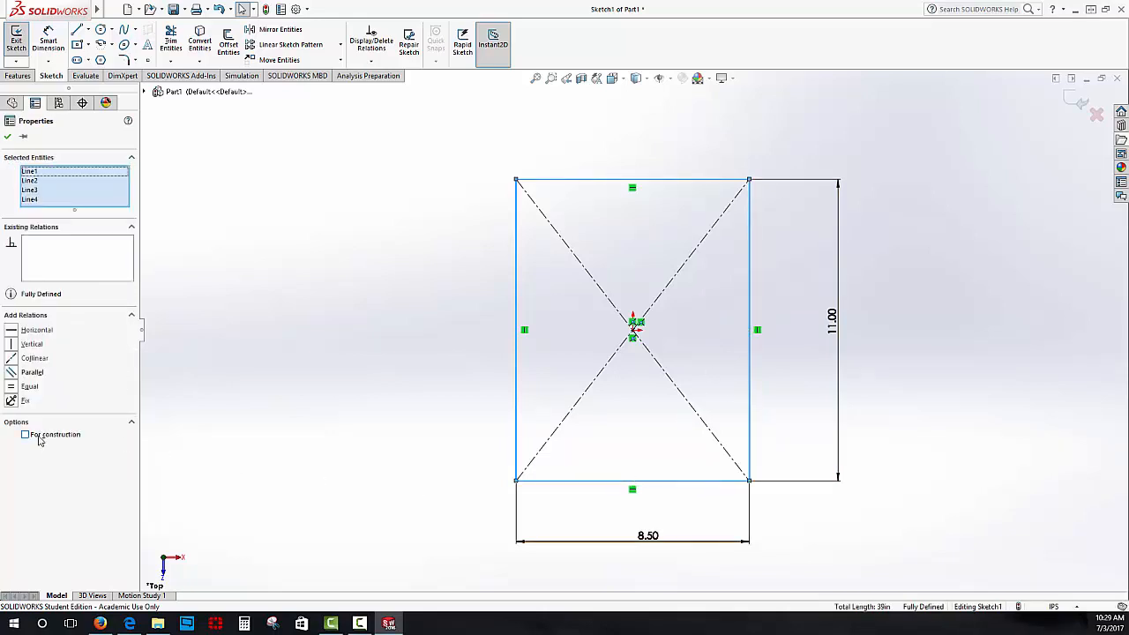
# - Mark the four selected rectangle edges as For construction geometry
pyautogui.click(24, 434)
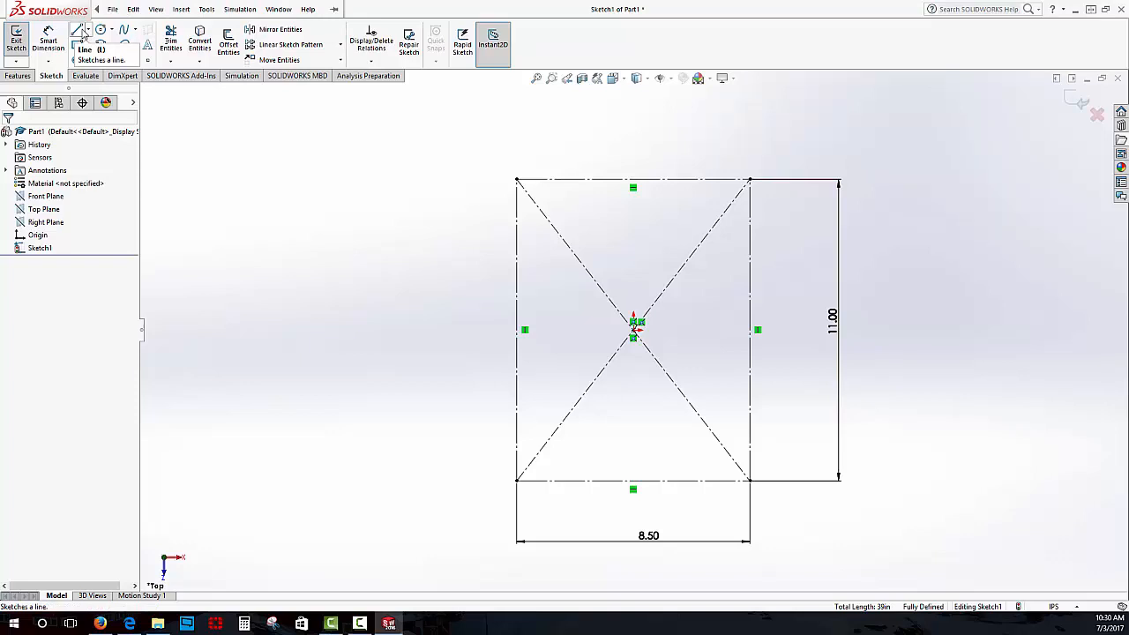
# - Switch to the Line tool to draw the vertical centre line
pyautogui.click(81, 32)
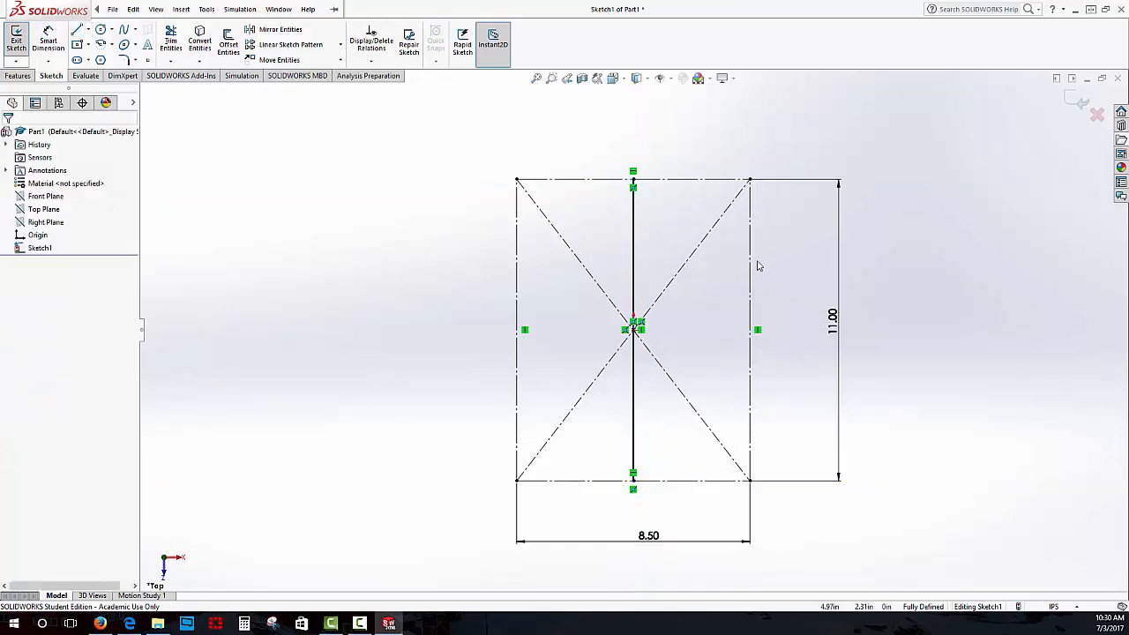
pyautogui.moveTo(508, 139)
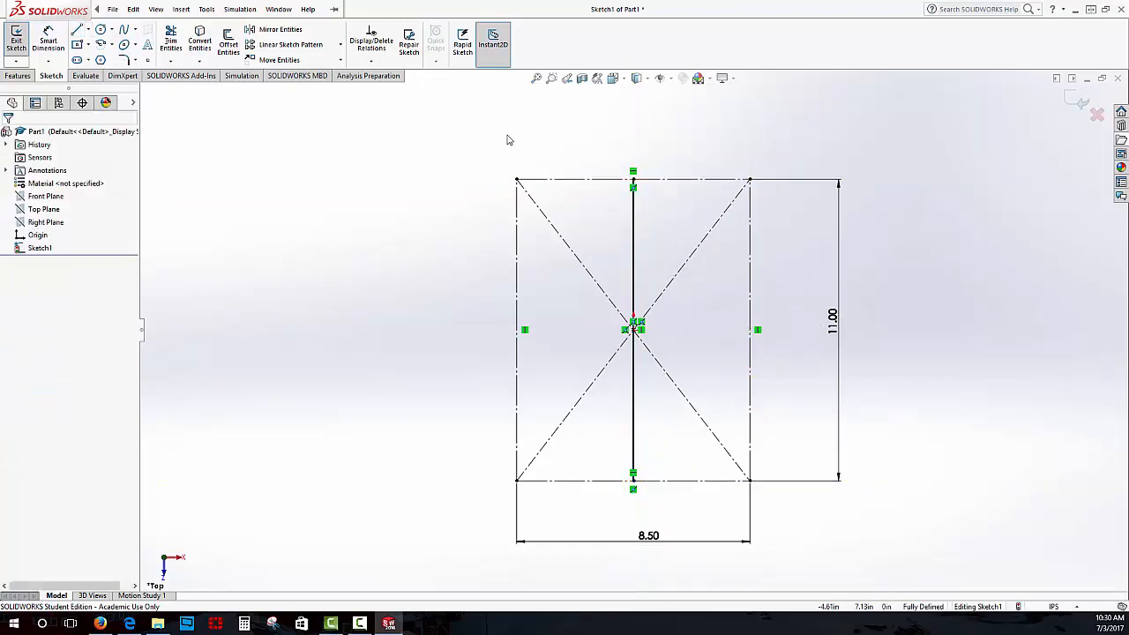
pyautogui.moveTo(663, 409)
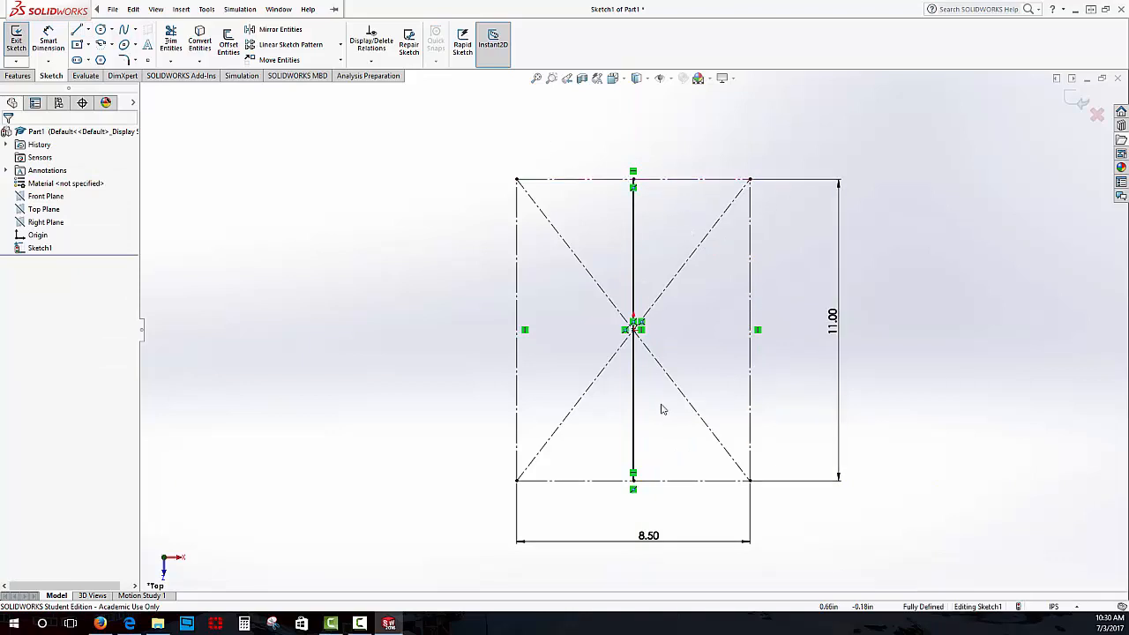
pyautogui.moveTo(645, 498)
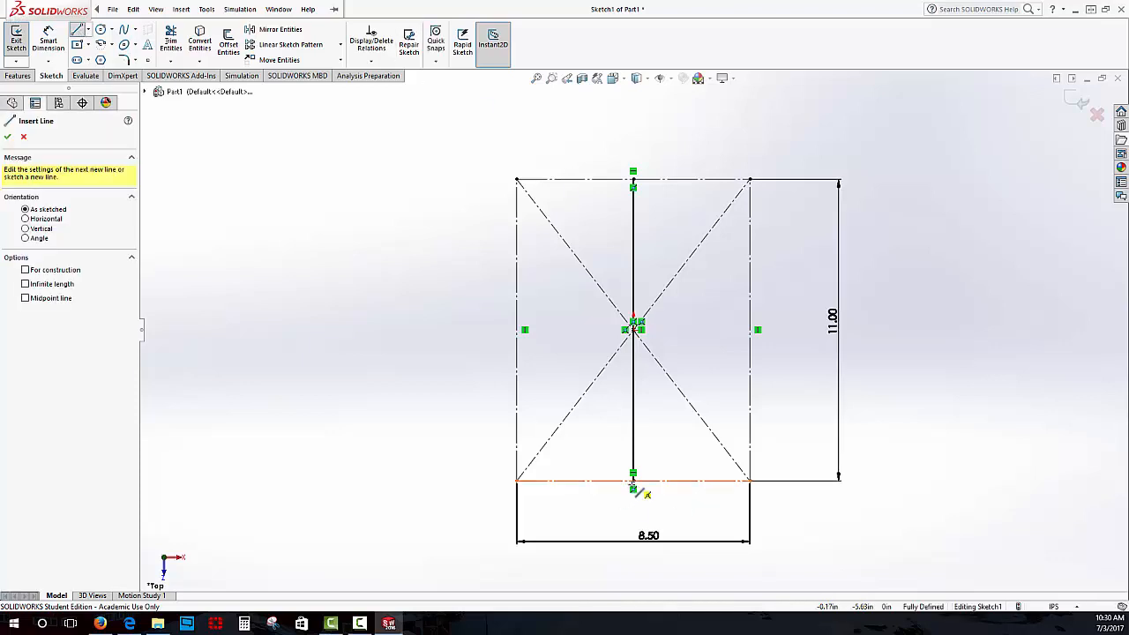
# - Draw a diagonal from the bottom centre to the left edge and dimension its end 4.25 above the bottom
pyautogui.moveTo(633, 483); pyautogui.dragTo(527, 409)
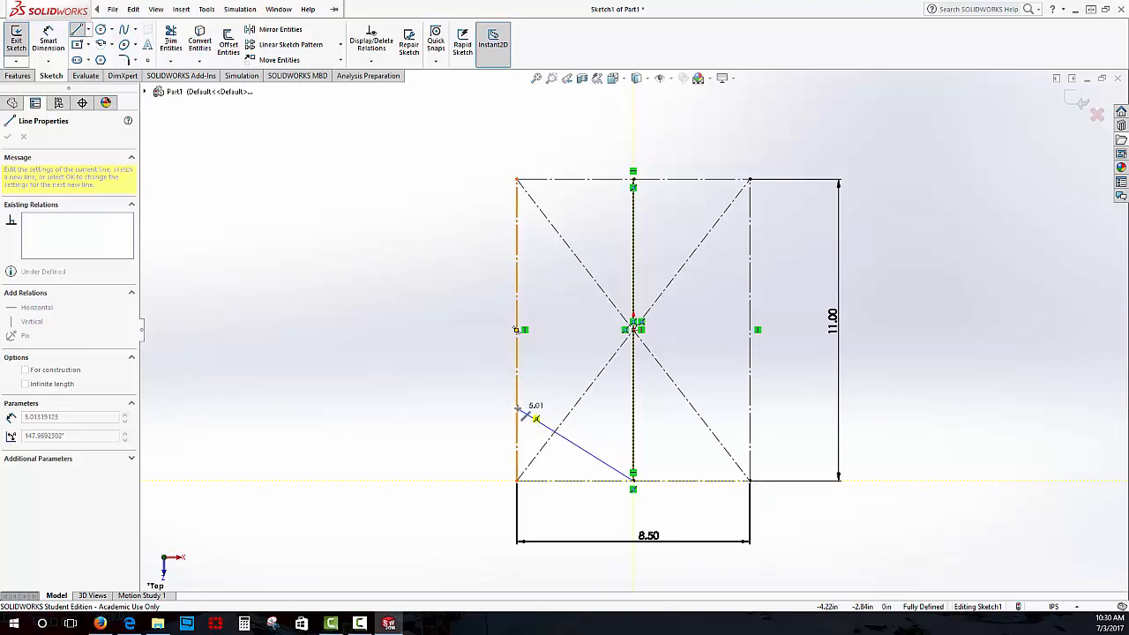
pyautogui.moveTo(520, 409); pyautogui.dragTo(515, 437)
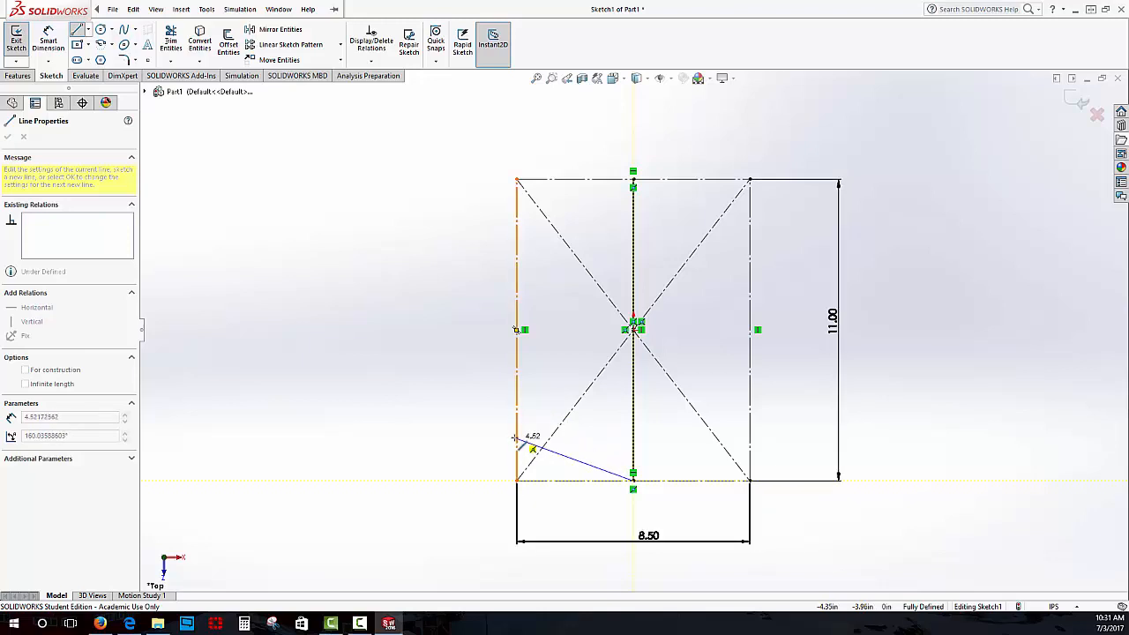
pyautogui.moveTo(532, 448); pyautogui.dragTo(514, 334)
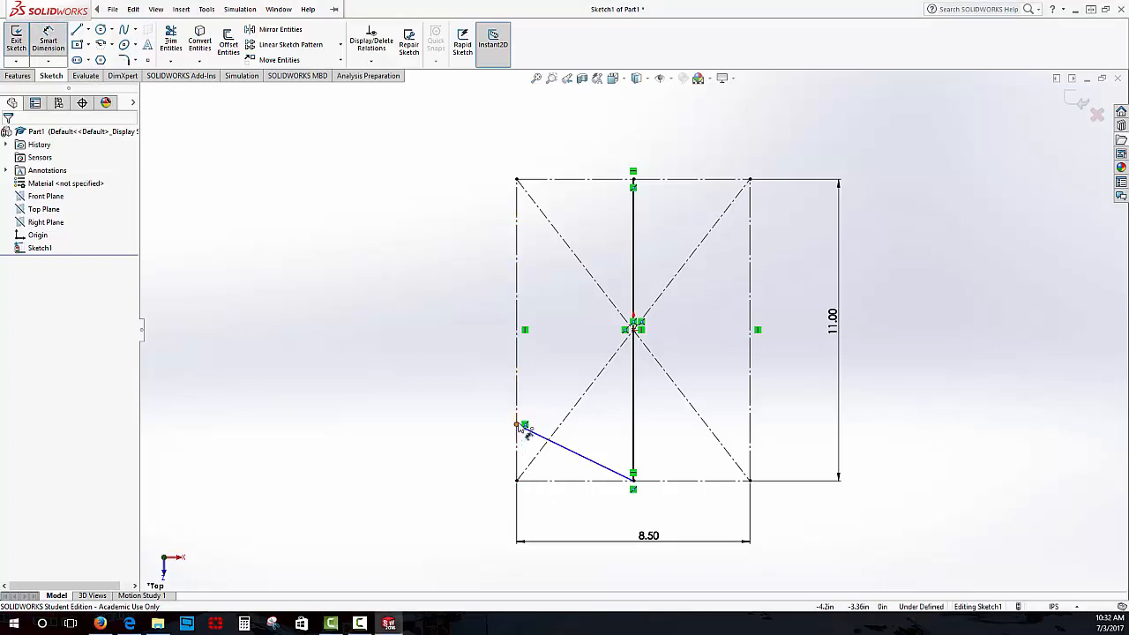
pyautogui.click(518, 484)
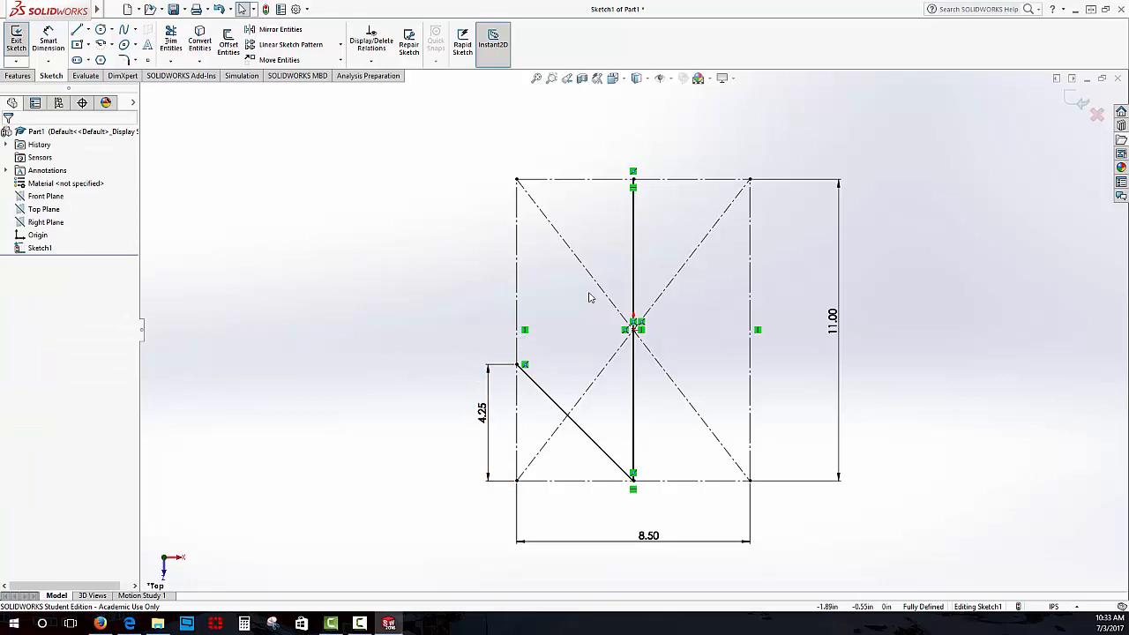
pyautogui.moveTo(573, 218)
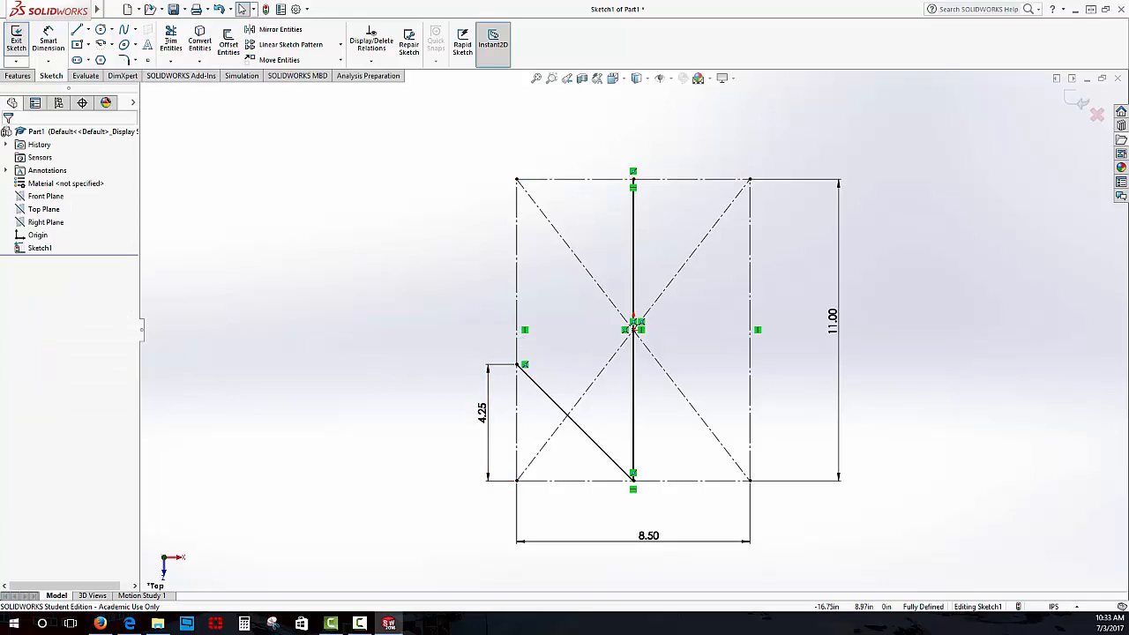
# - Draw a vertical line from the top edge and dimension it 2.00 left of the centre line
pyautogui.click(77, 28)
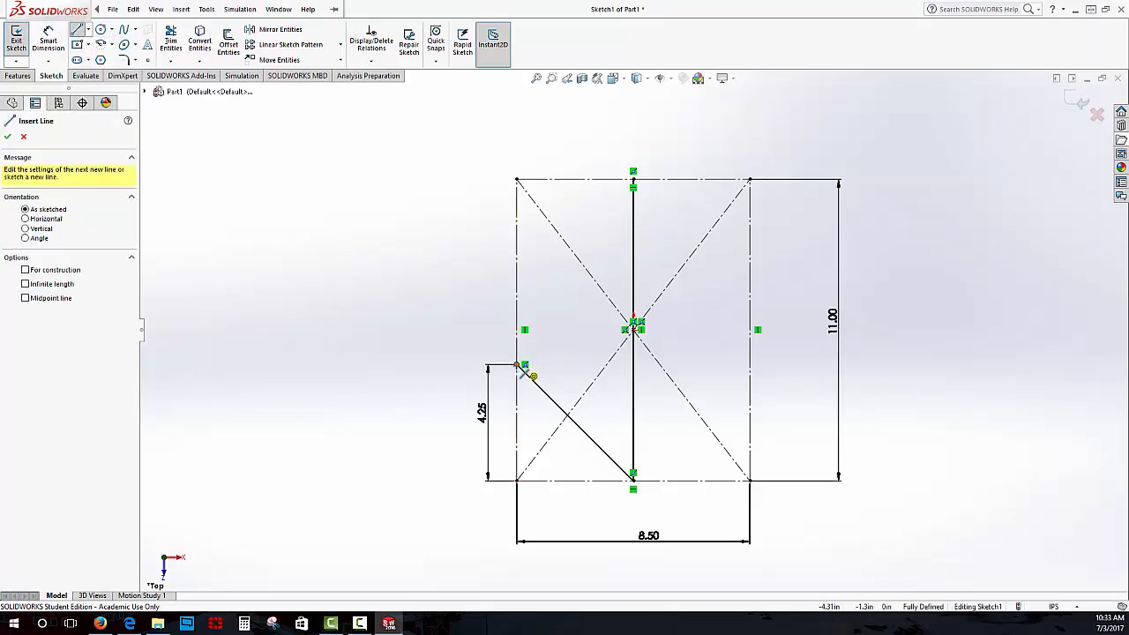
pyautogui.moveTo(529, 370)
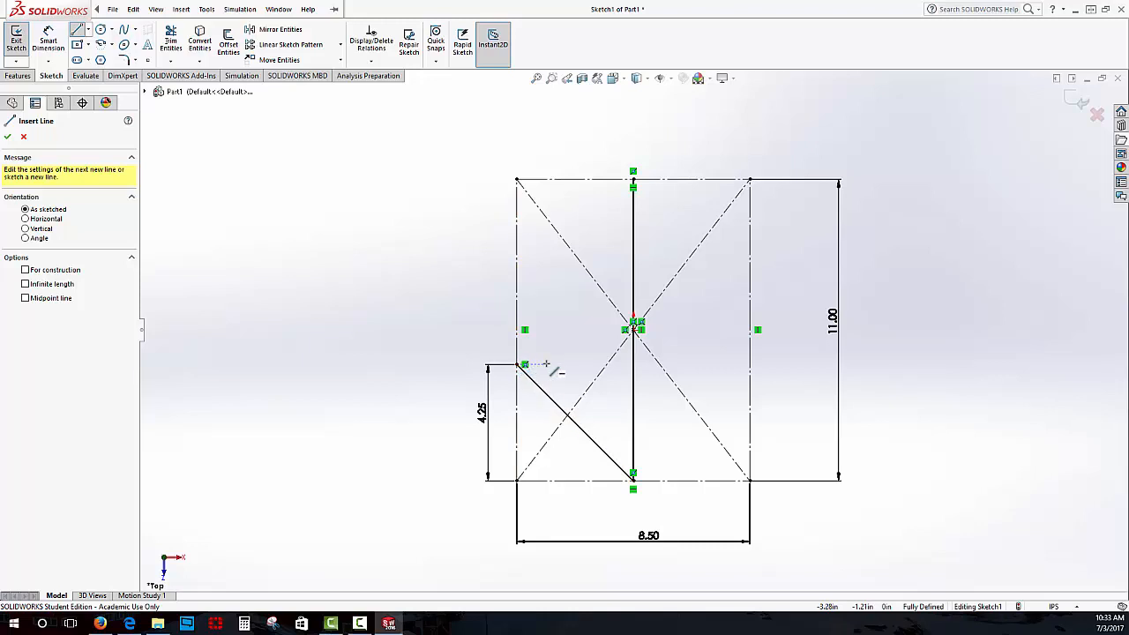
pyautogui.moveTo(568, 363)
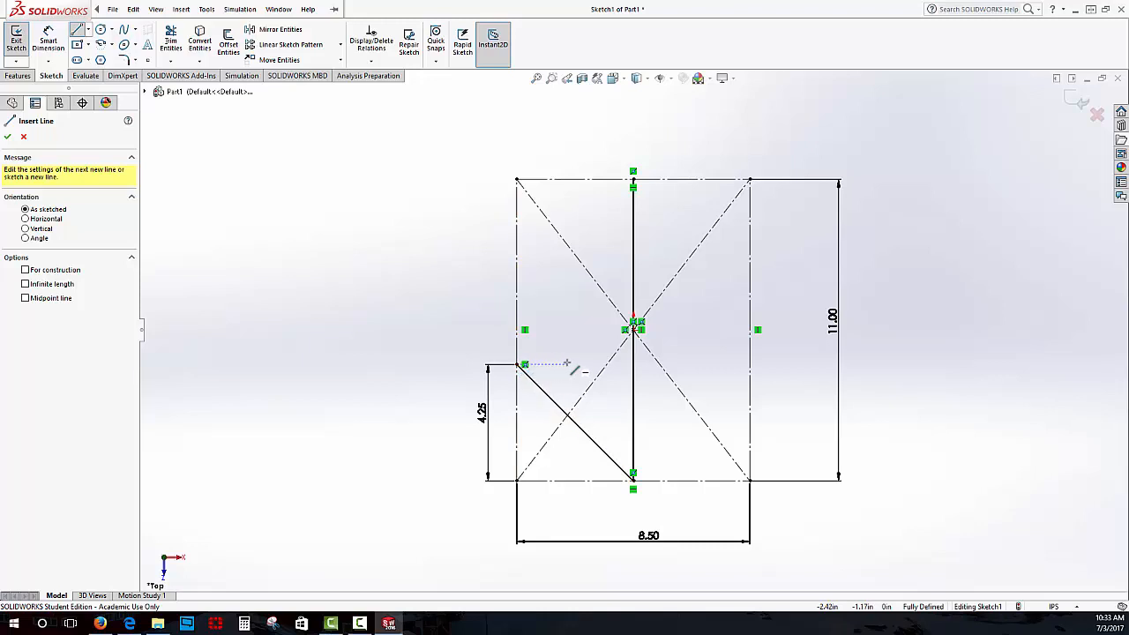
pyautogui.moveTo(571, 369)
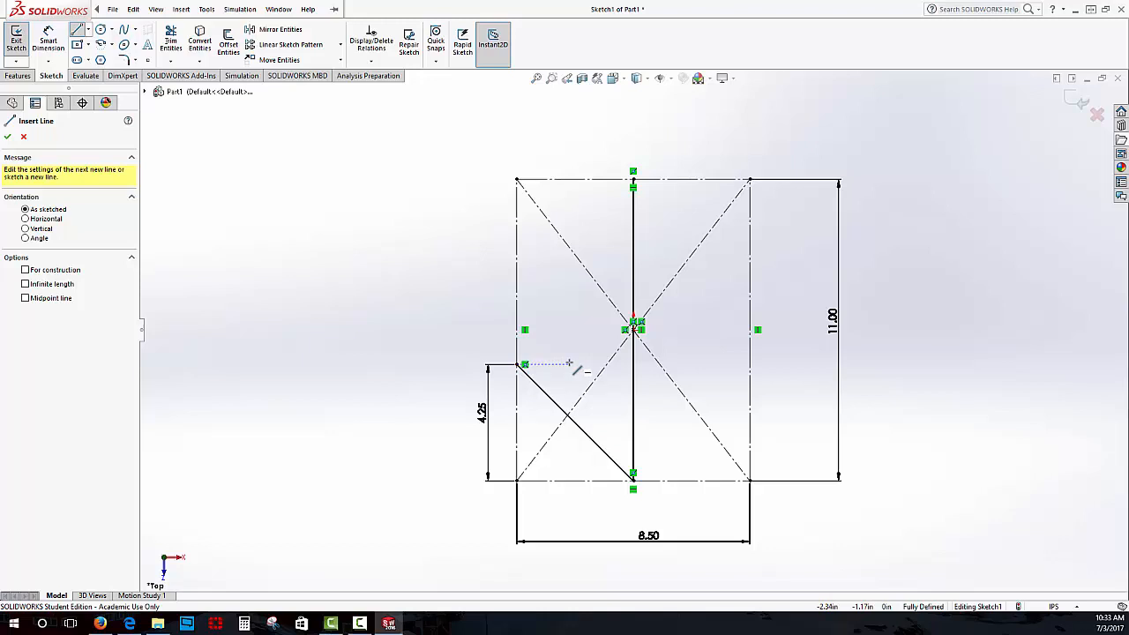
pyautogui.moveTo(581, 371)
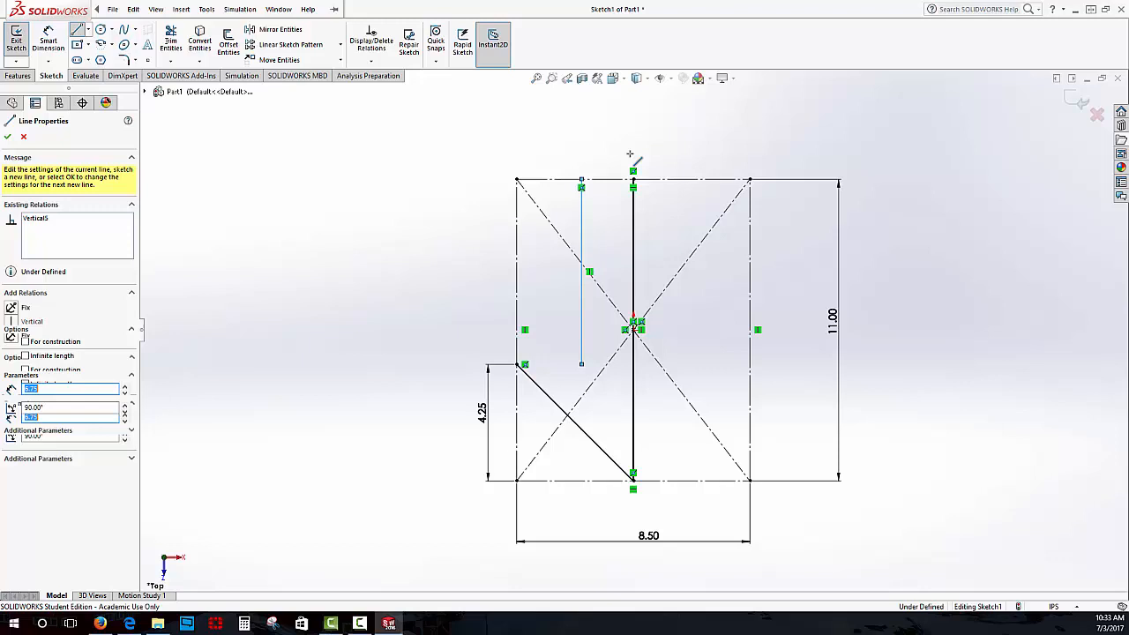
pyautogui.click(7, 138)
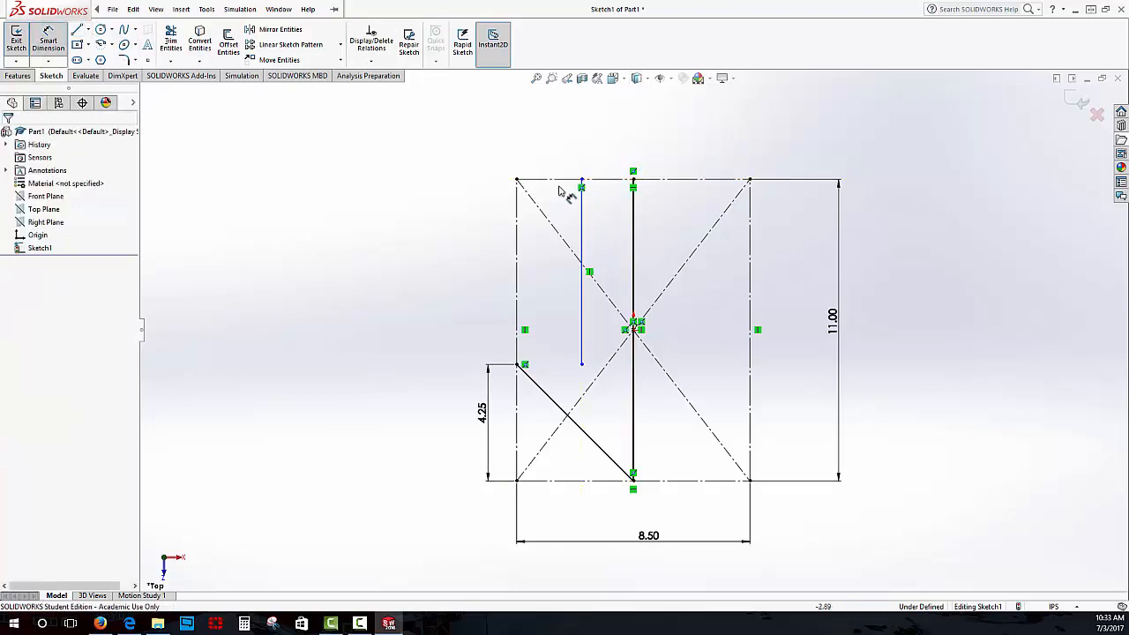
pyautogui.click(631, 185)
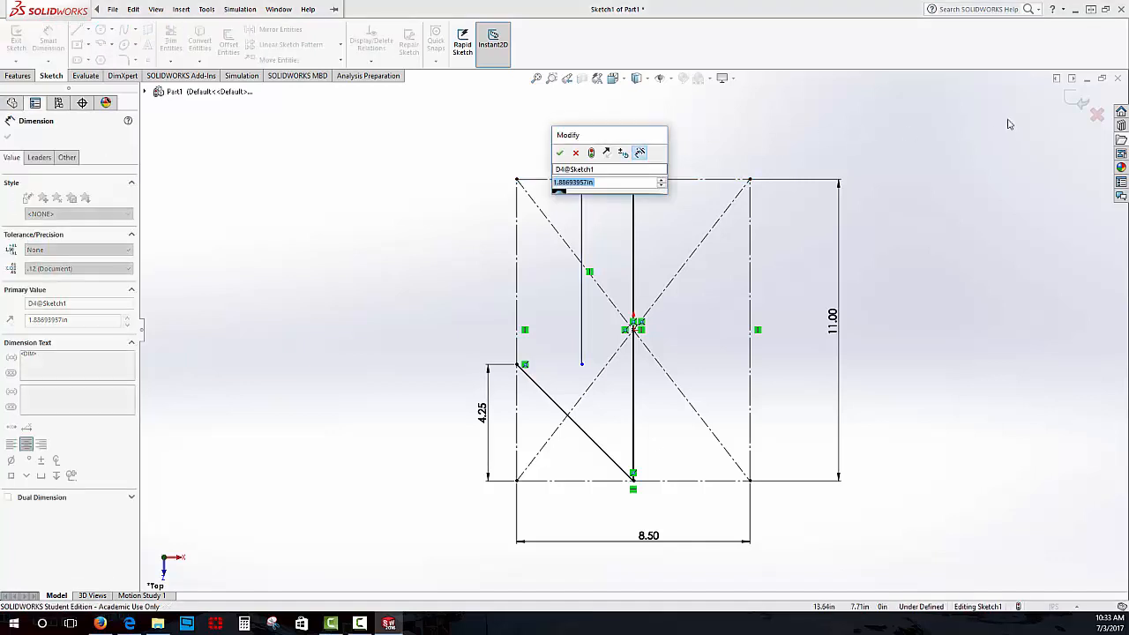
pyautogui.click(559, 152)
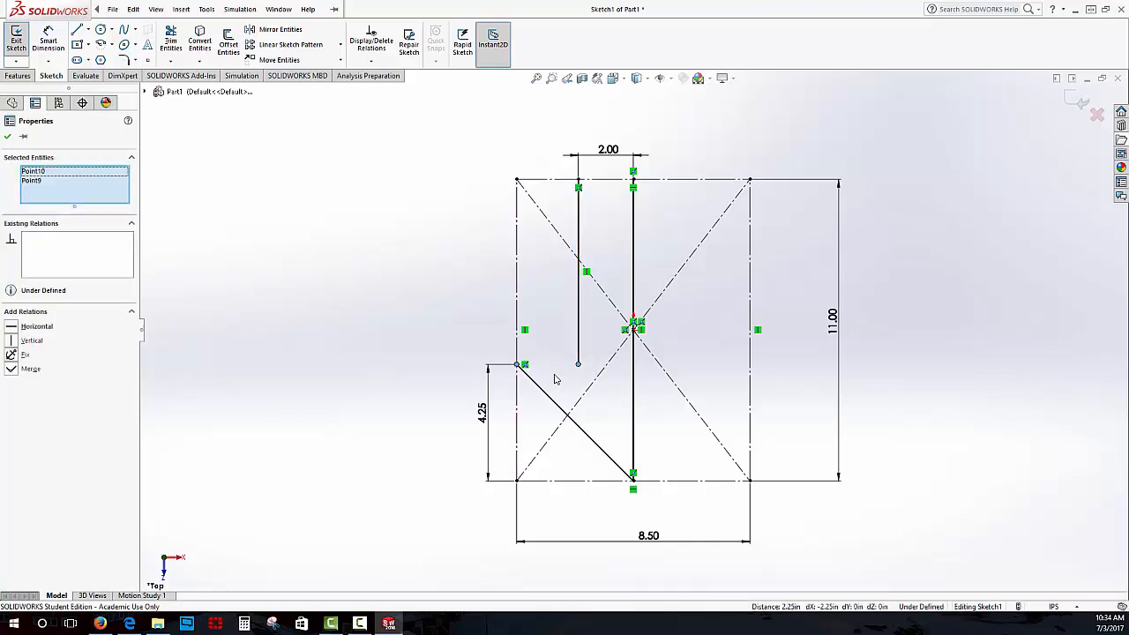
# - Add a Horizontal relation making the vertical line's end level with the diagonal's endpoint
pyautogui.click(36, 325)
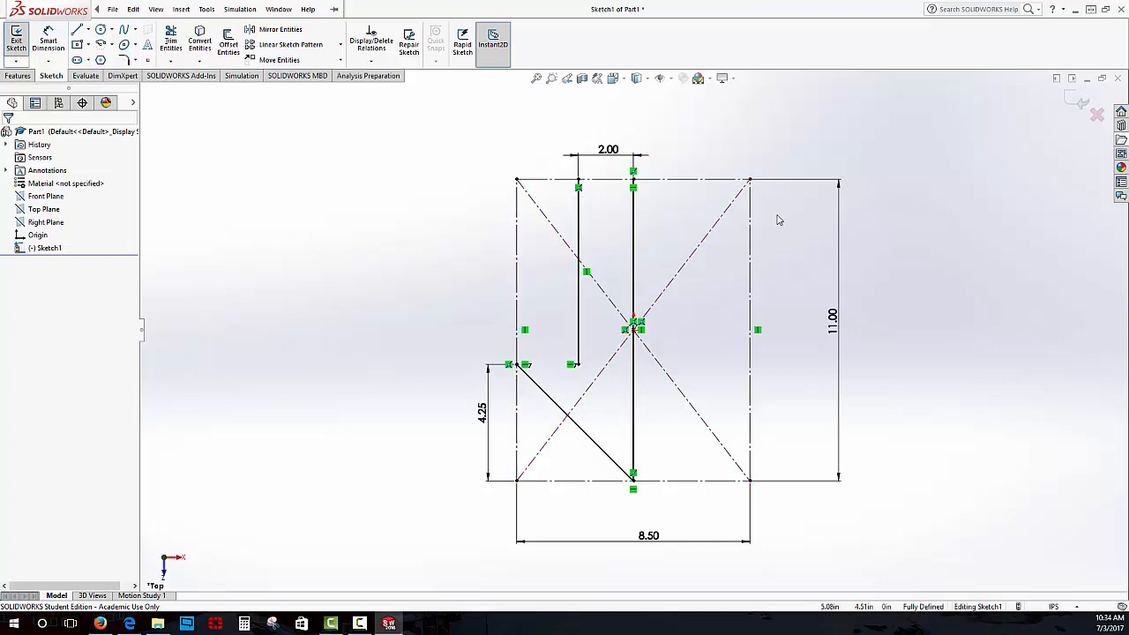
pyautogui.moveTo(723, 359)
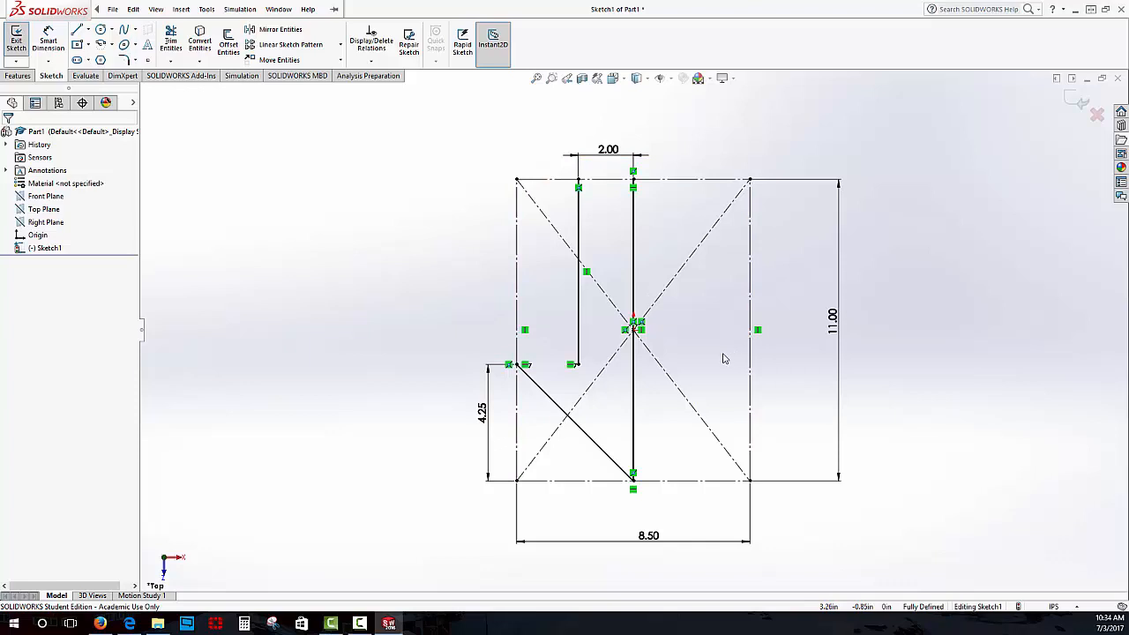
# - Mirror the diagonal and 2.00 vertical fold lines about the centre line onto the right side
pyautogui.click(279, 9)
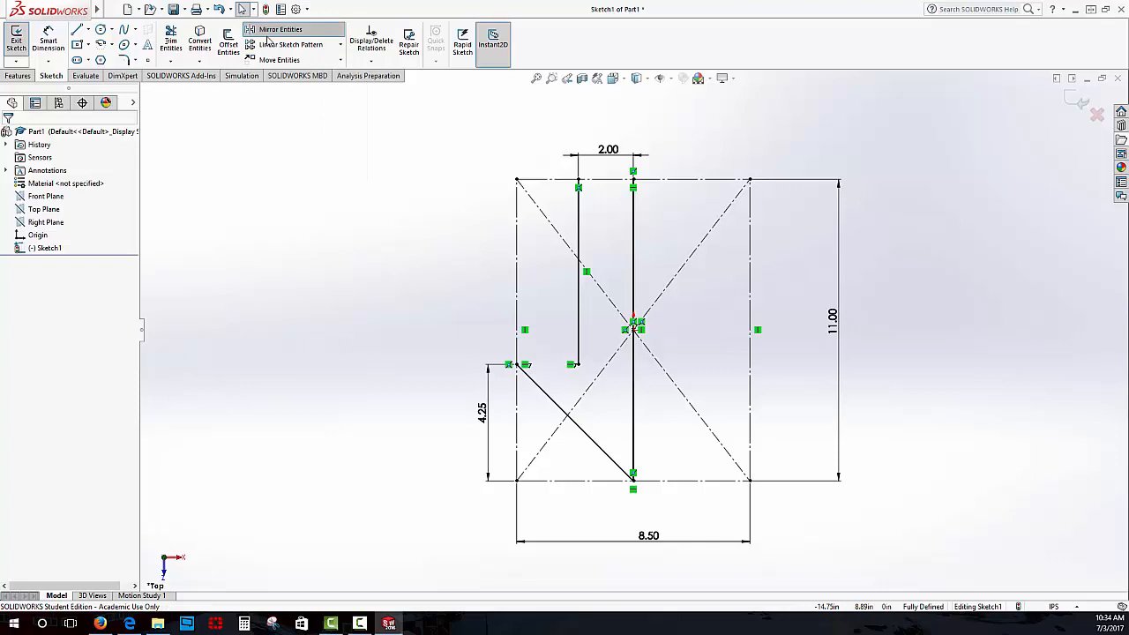
pyautogui.click(283, 28)
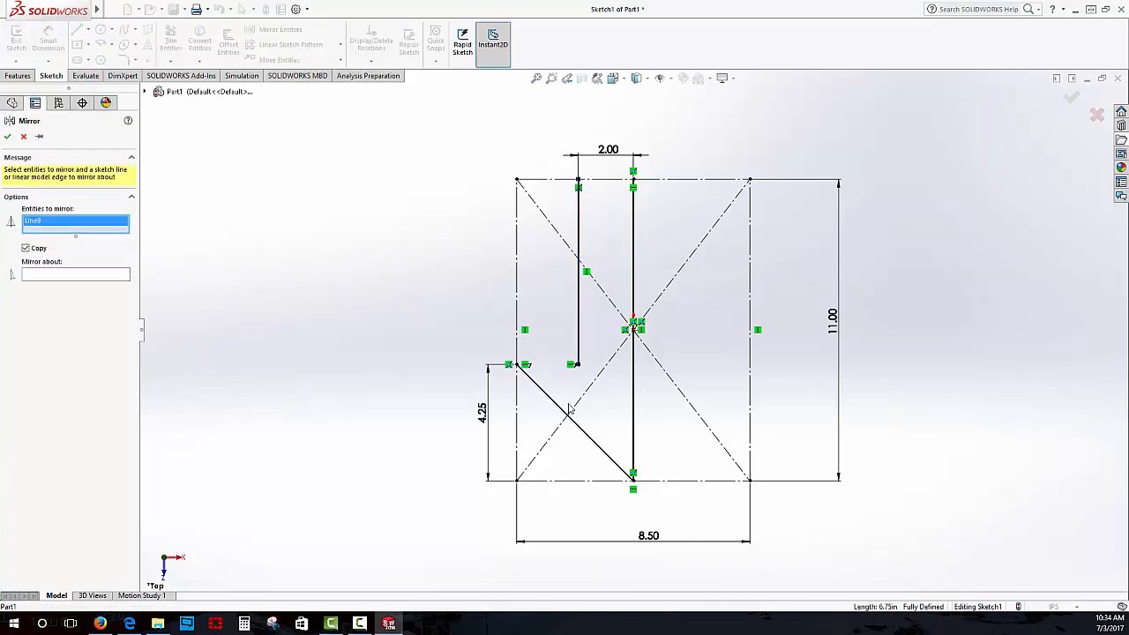
pyautogui.click(567, 409)
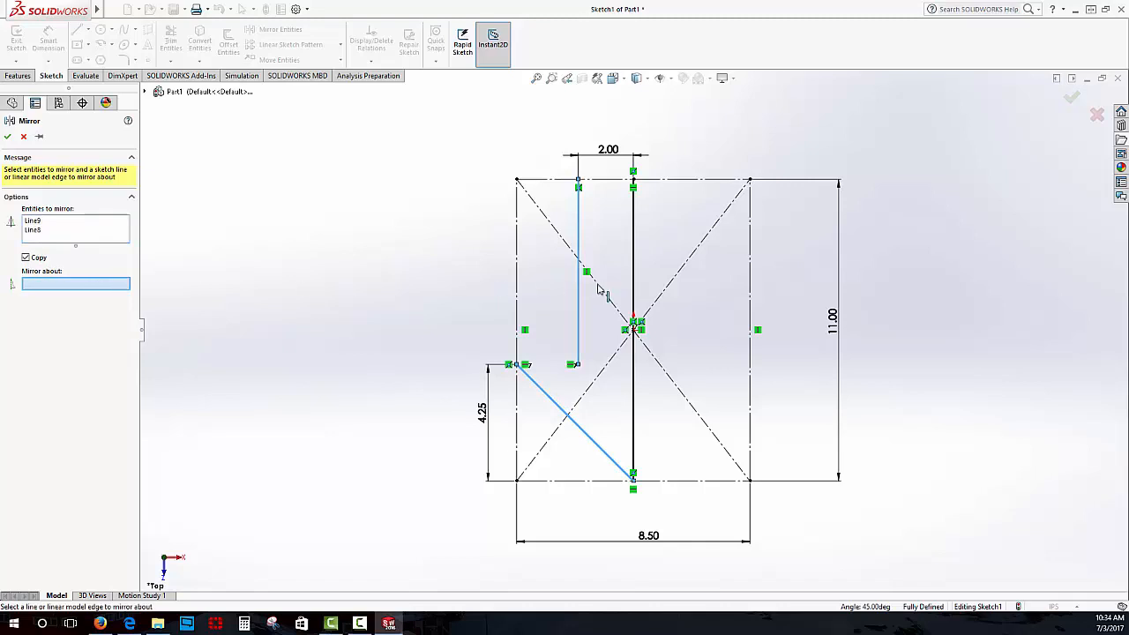
pyautogui.click(632, 256)
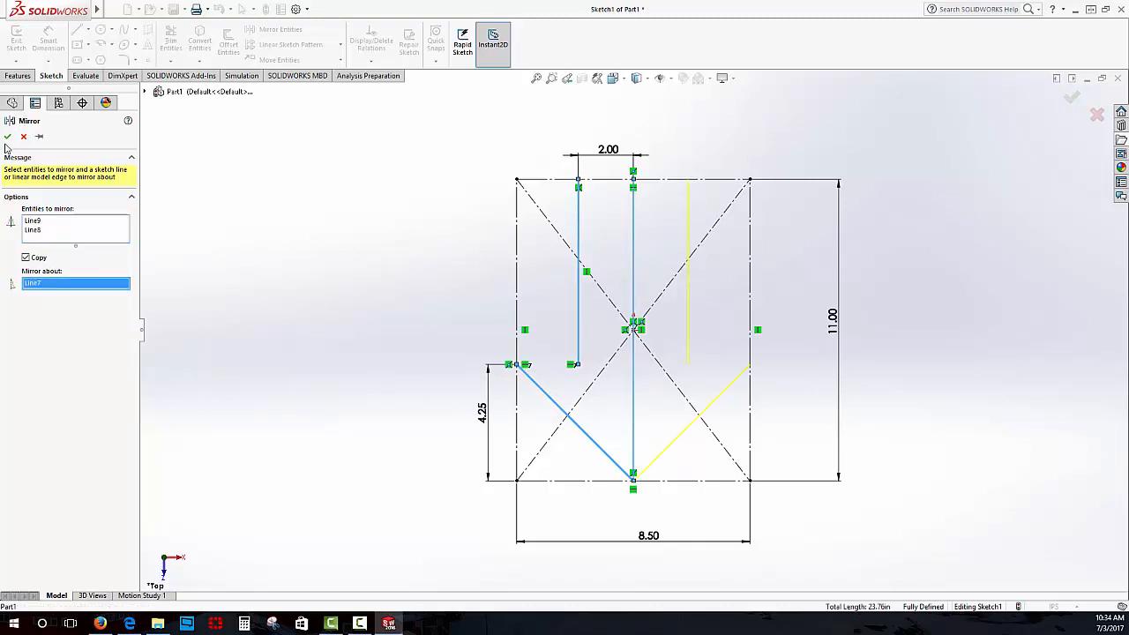
pyautogui.click(7, 136)
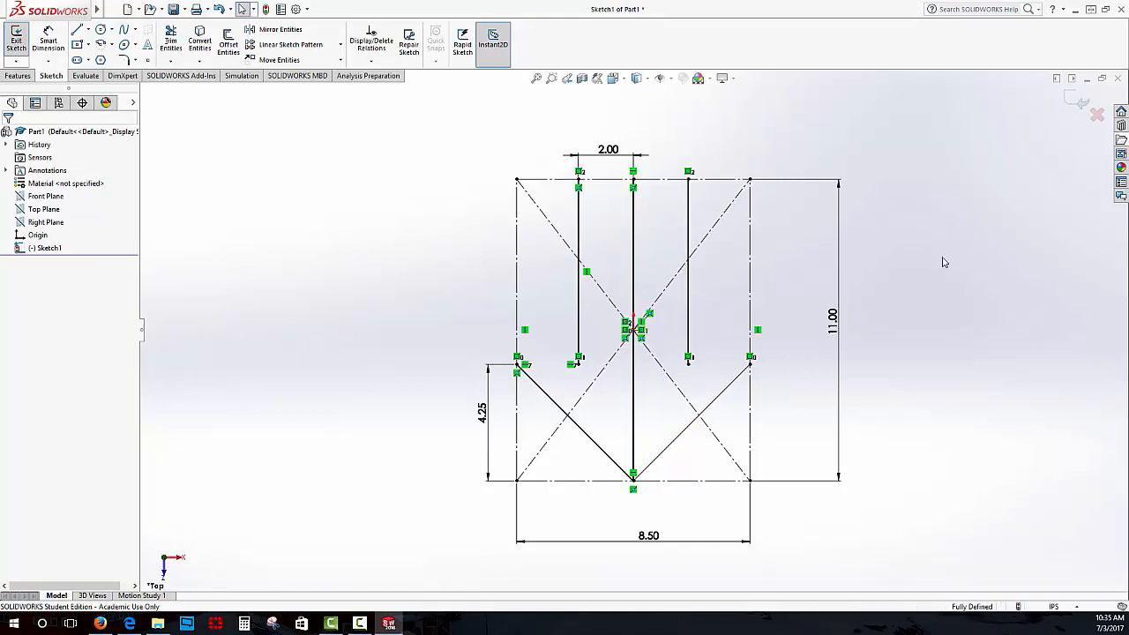
pyautogui.moveTo(917, 254)
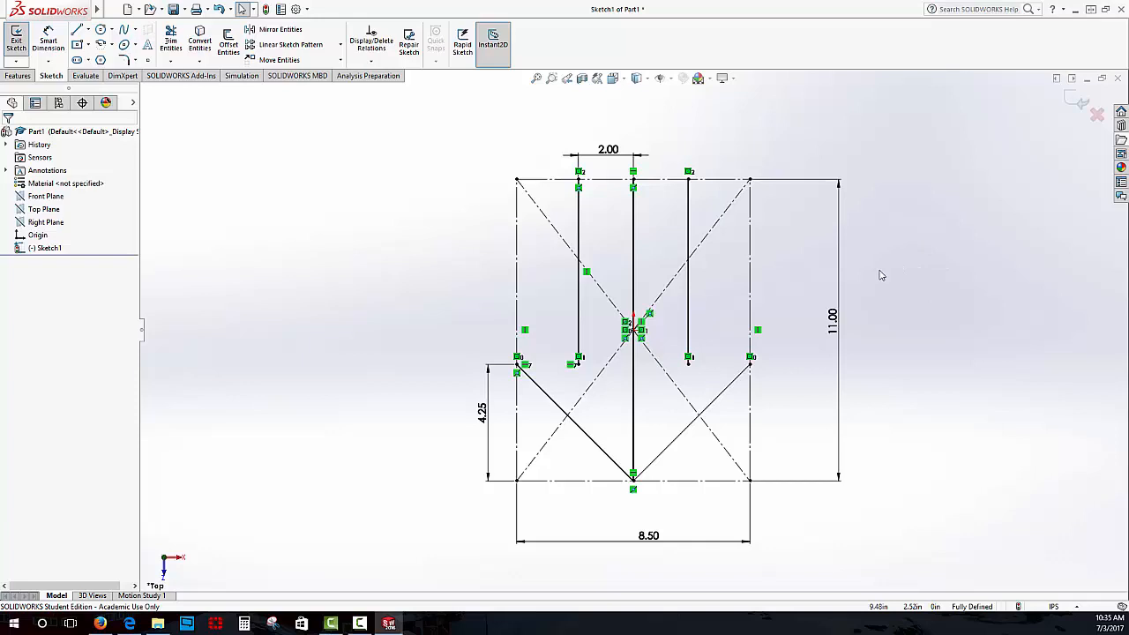
pyautogui.moveTo(851, 288)
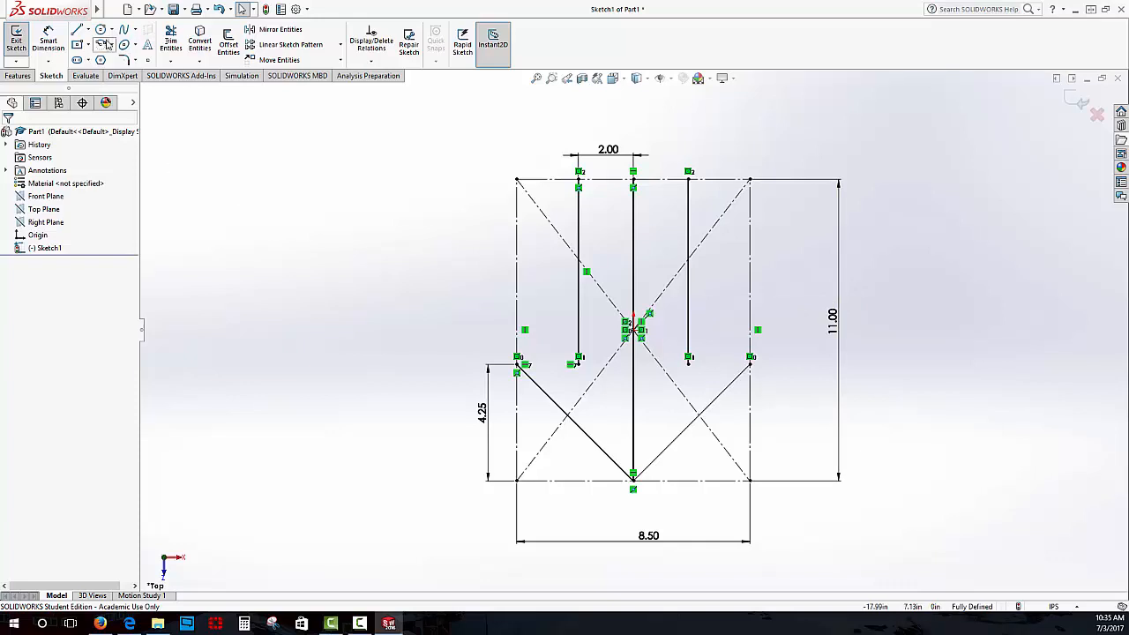
pyautogui.moveTo(148, 46)
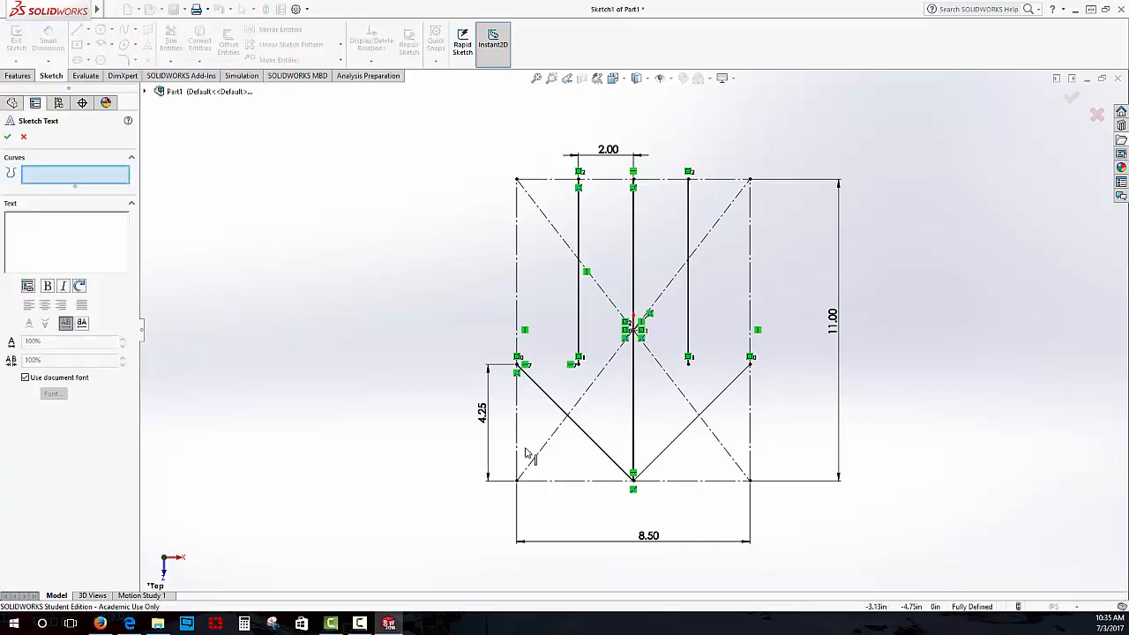
# - Add sketch text labelling the diagonal line as the First Fold
pyautogui.write('Foil')
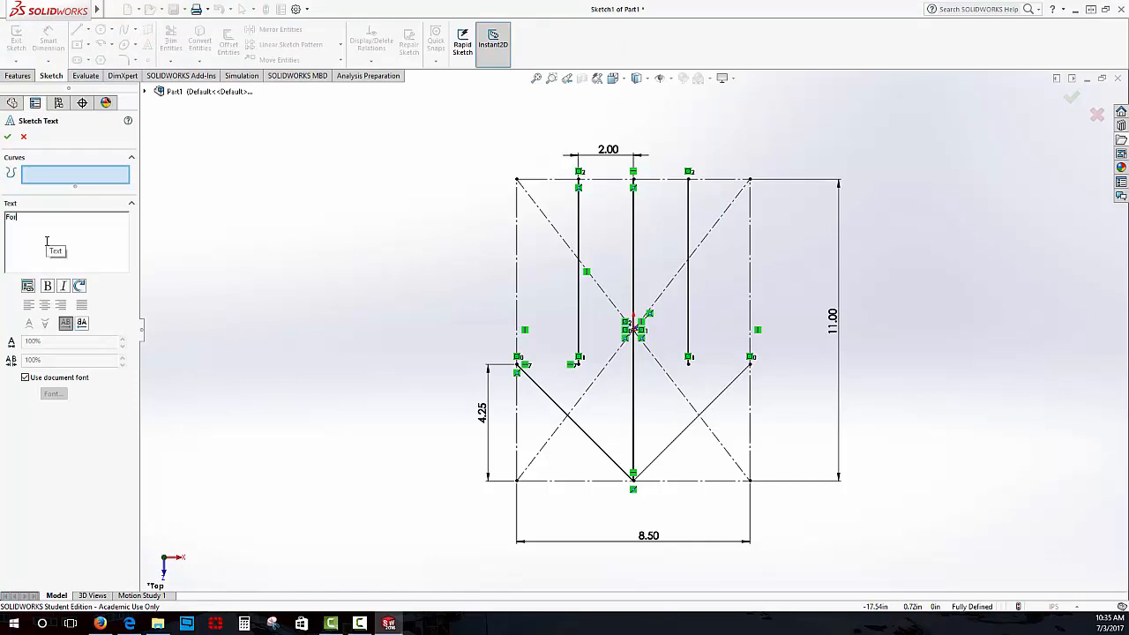
pyautogui.write('First')
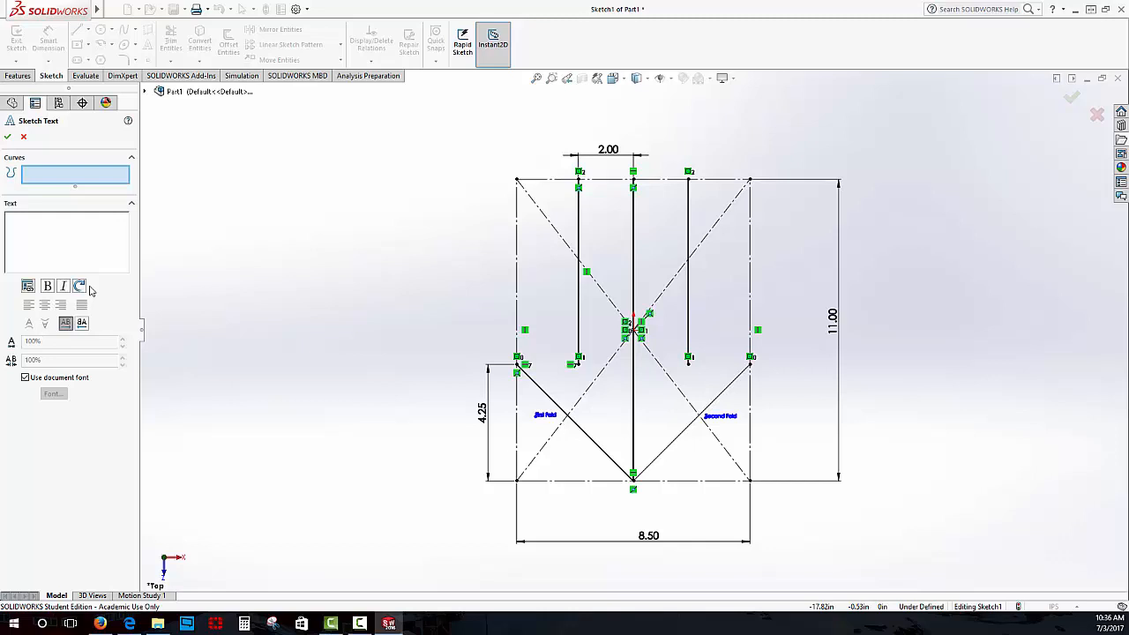
# - Add sketch text 'Third Fold: Along the length o...' beside the centre line
pyautogui.write('Th')
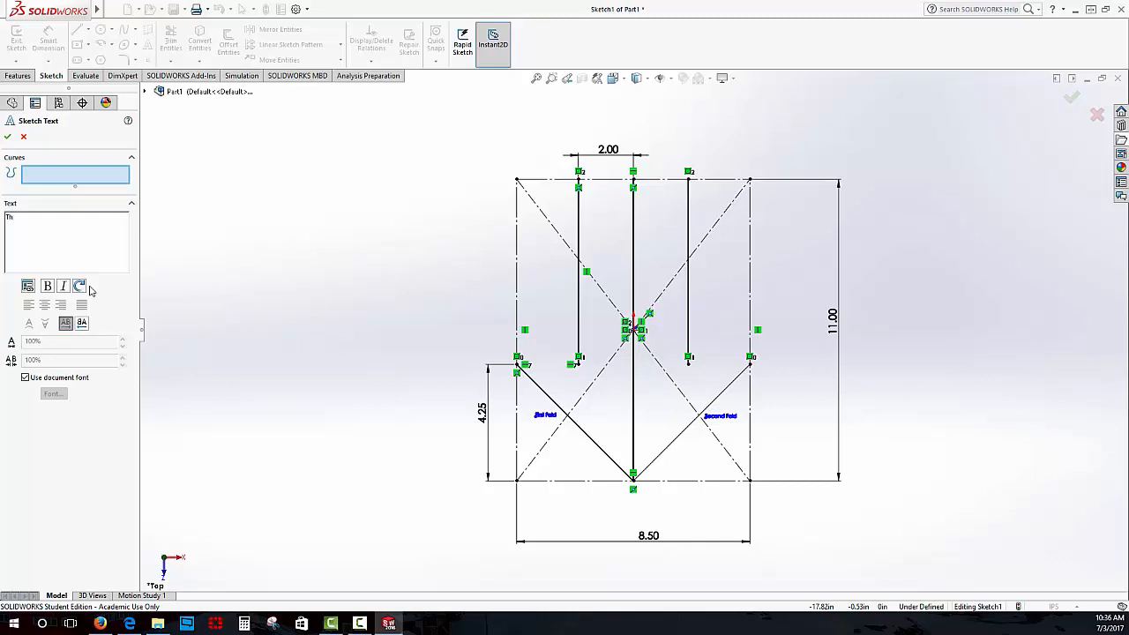
pyautogui.write('Third Fold')
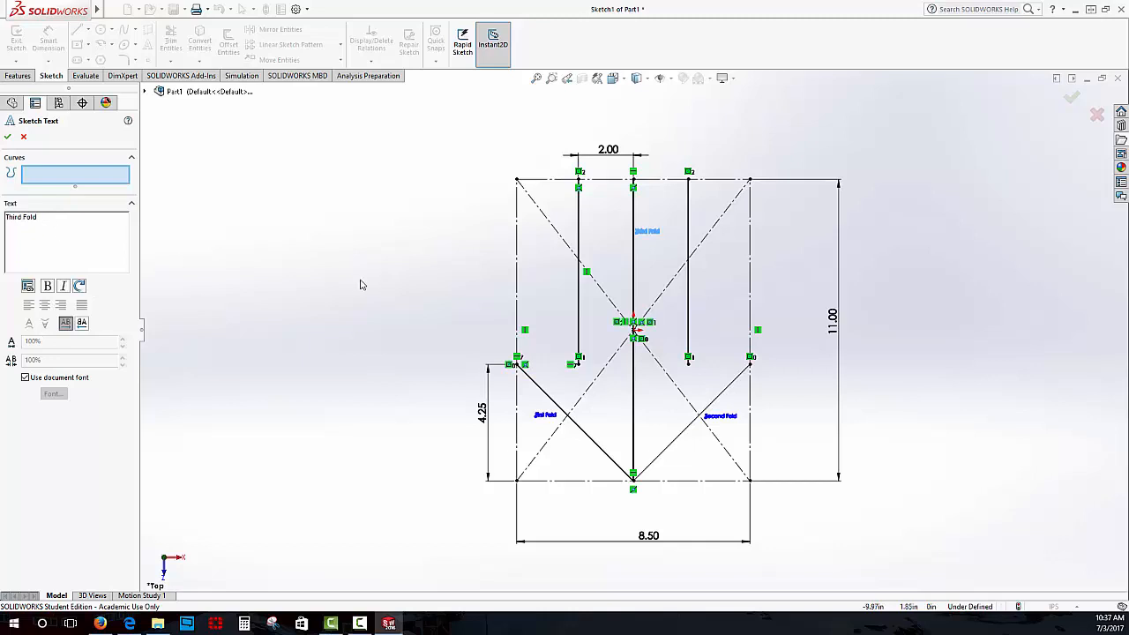
pyautogui.write(':')
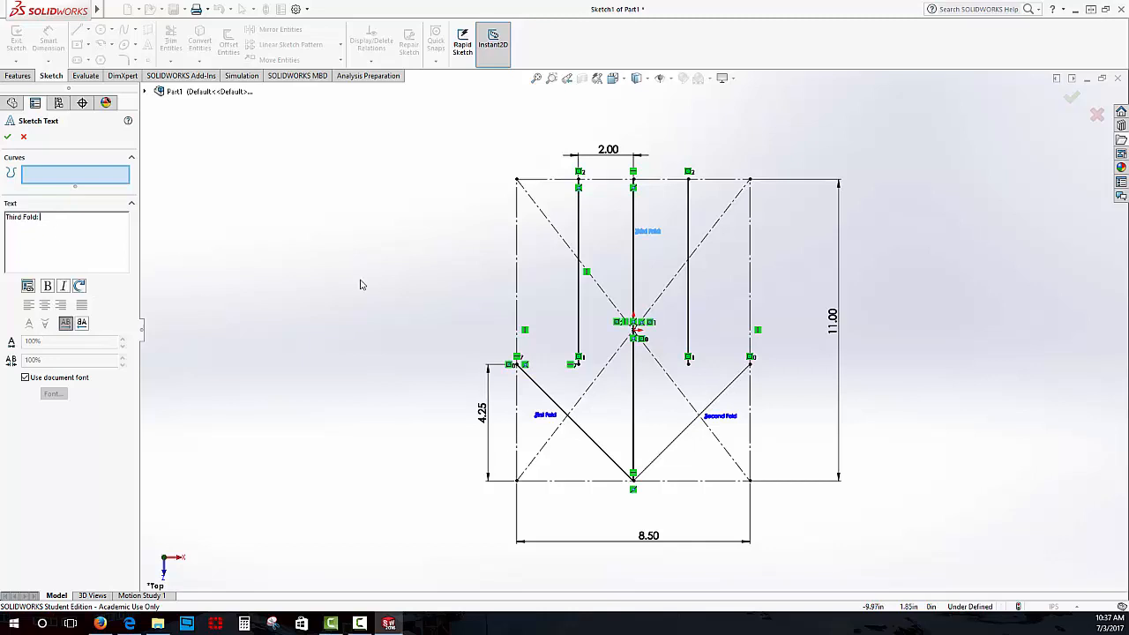
pyautogui.write('Along')
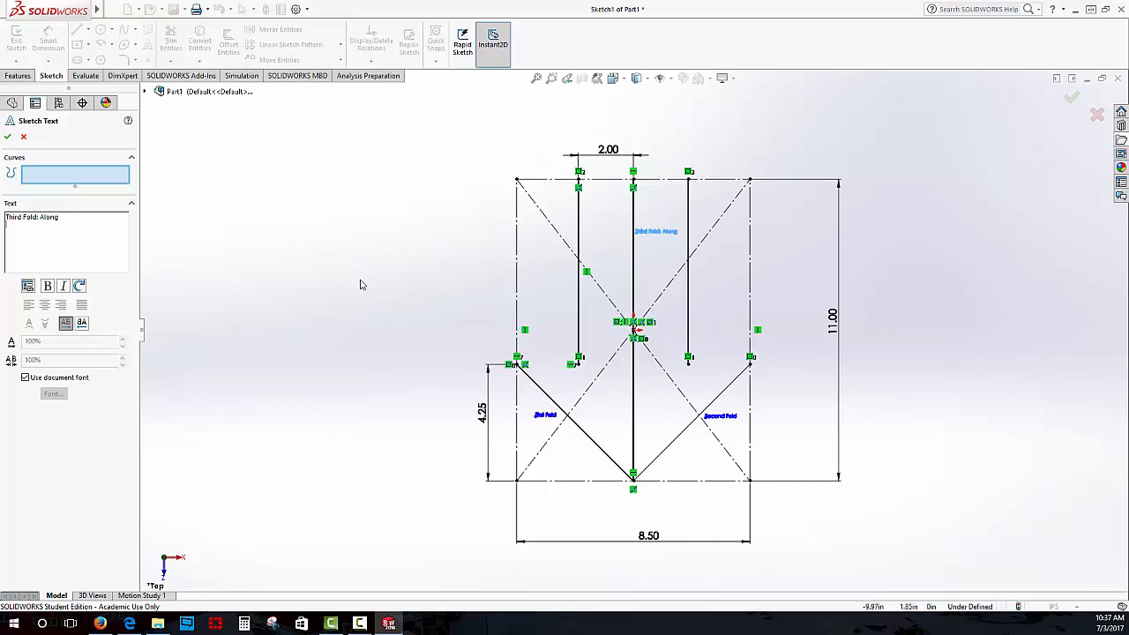
pyautogui.write('the length o')
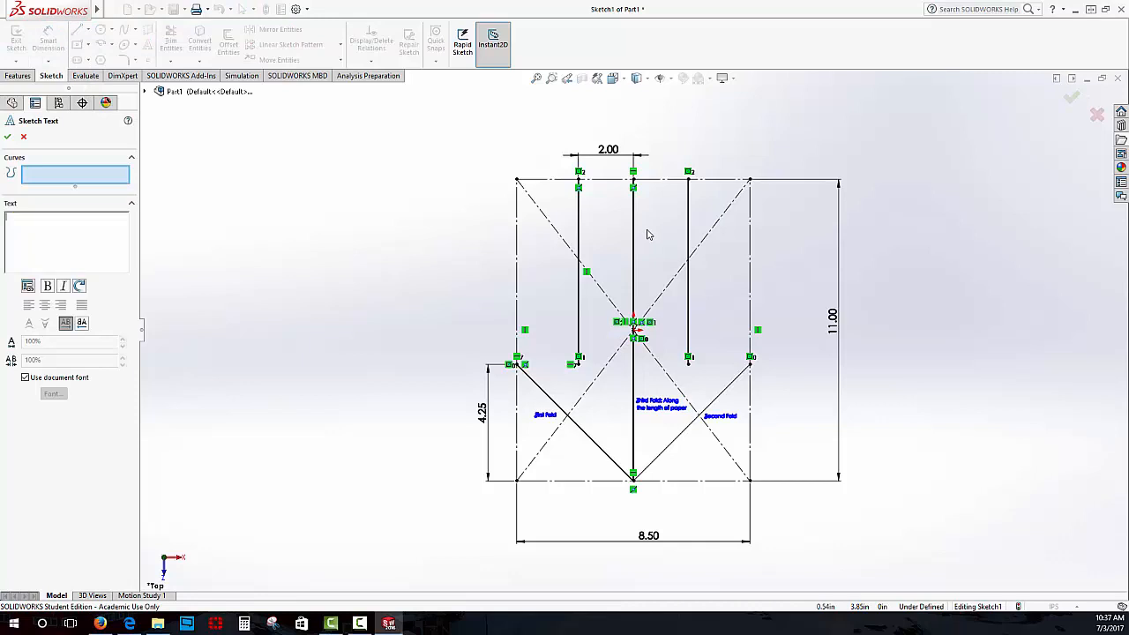
# - Add a 'Fouth and Fifth Folds' label, save the part as PaperAirplane and close it
pyautogui.click(632, 247)
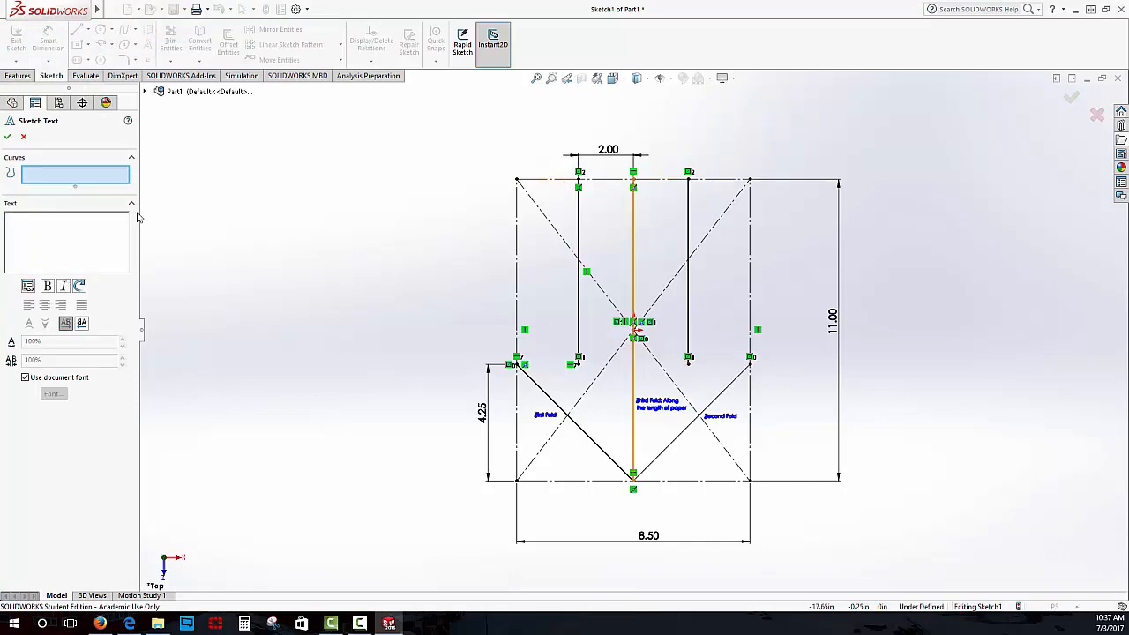
pyautogui.write('Fouth and Fifth Folds')
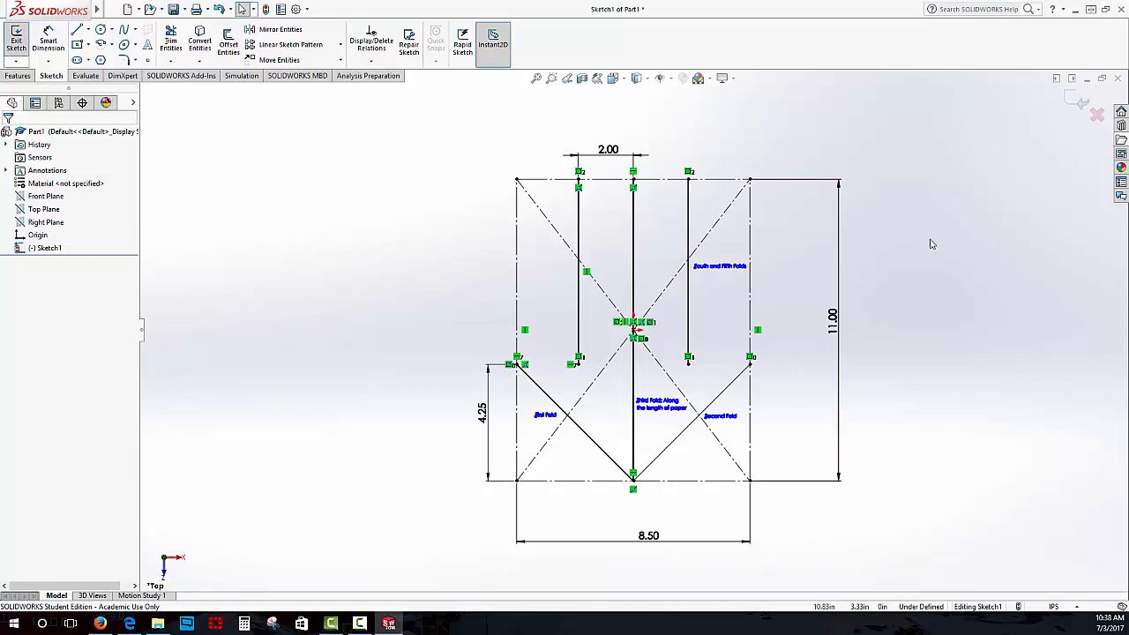
pyautogui.moveTo(935, 185)
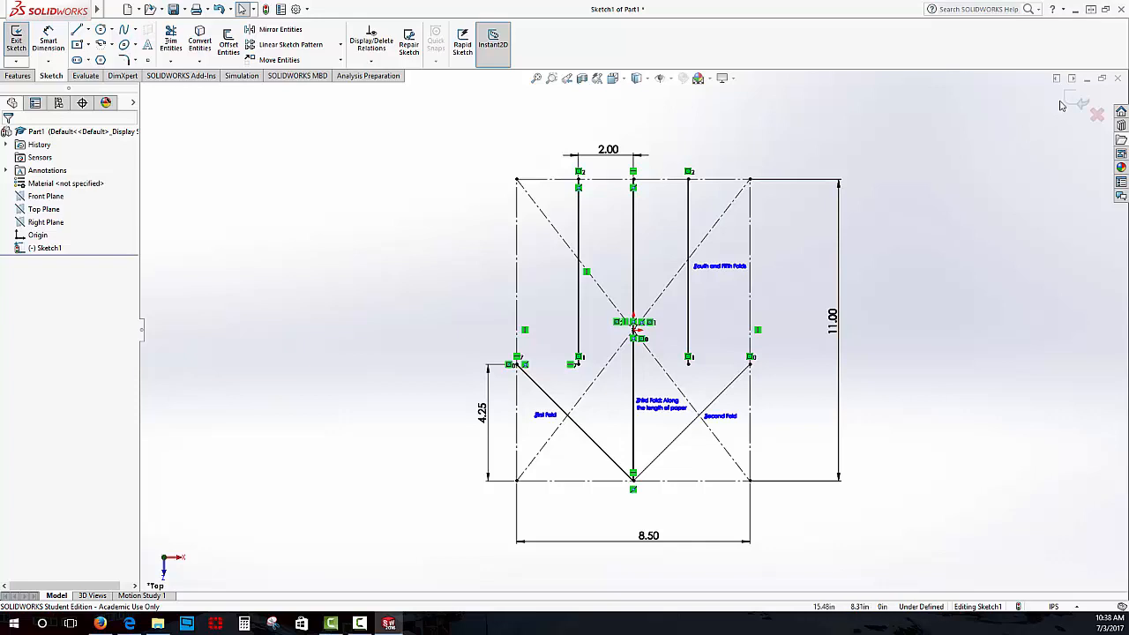
pyautogui.moveTo(1074, 106)
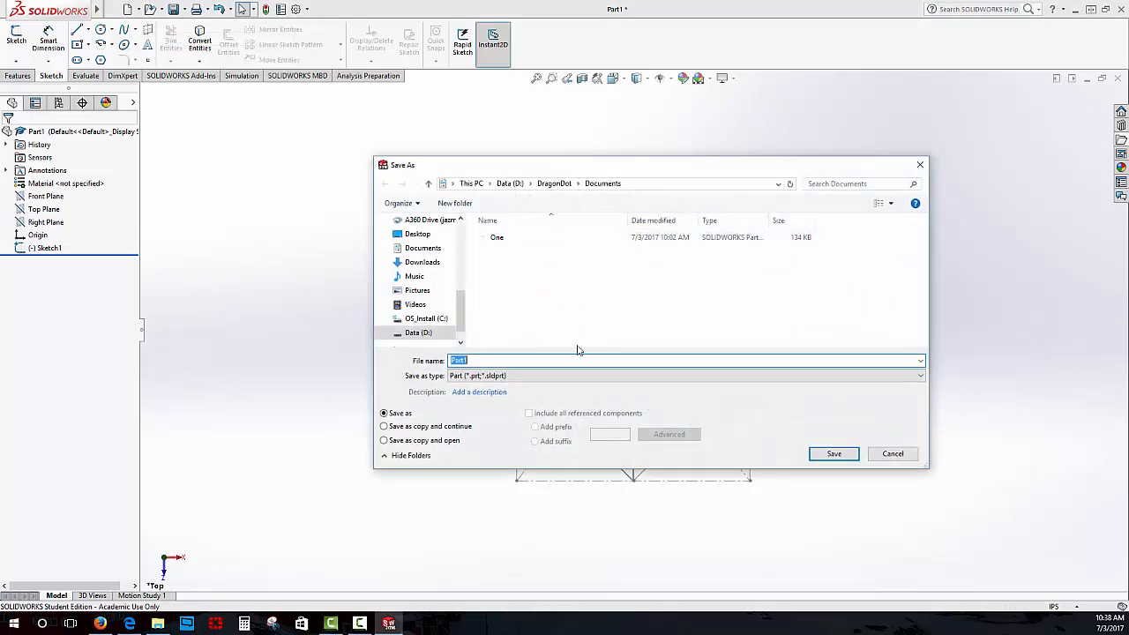
pyautogui.click(833, 454)
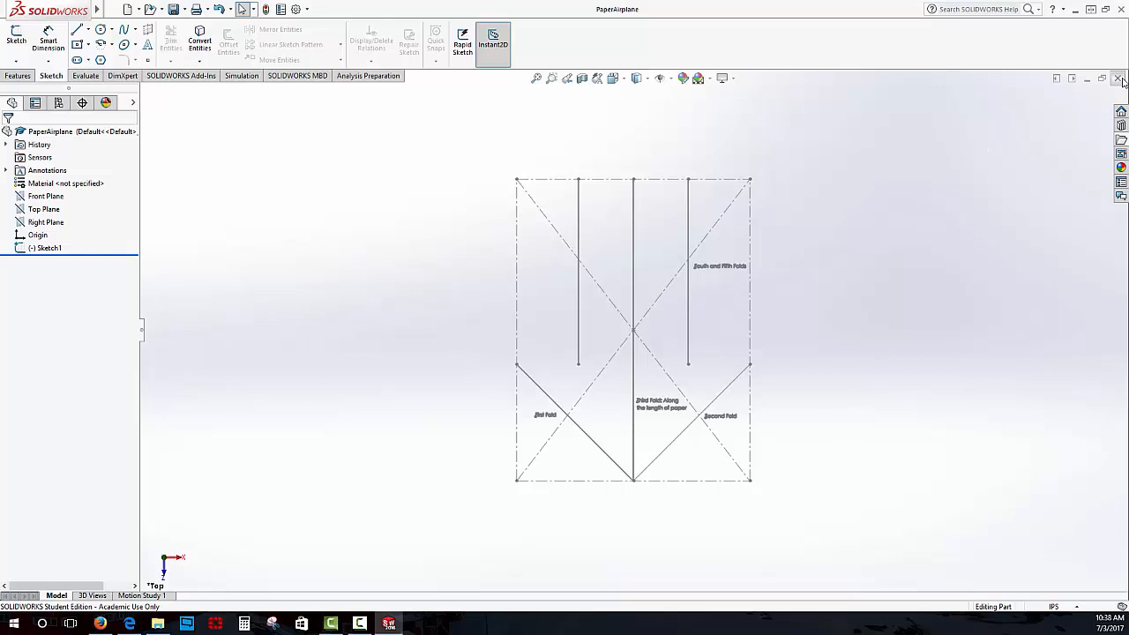
pyautogui.click(1118, 78)
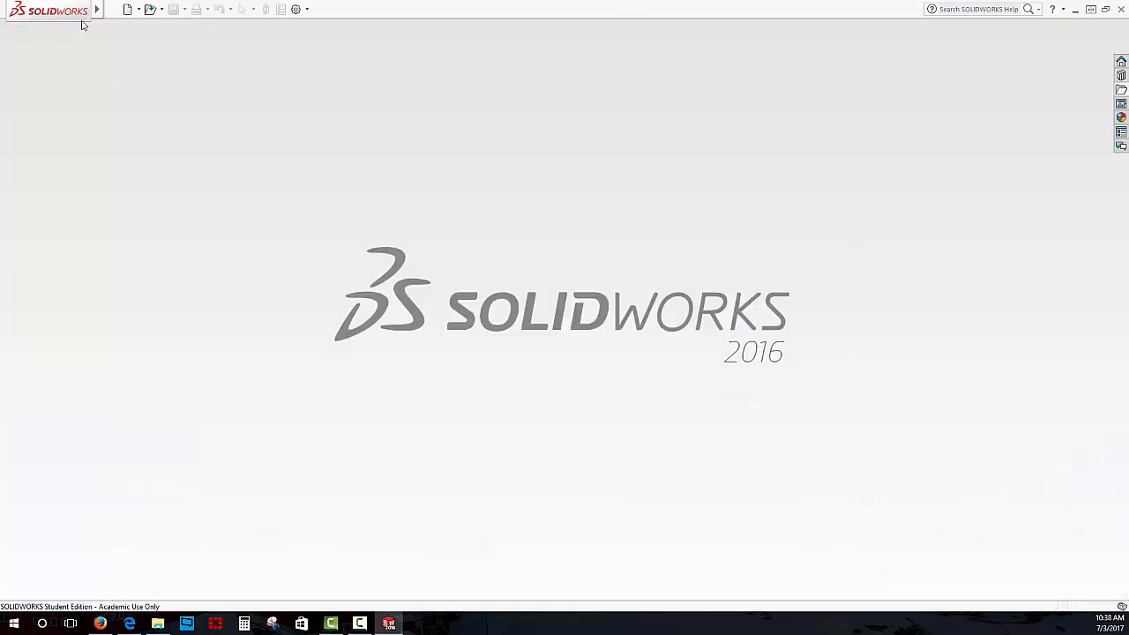
# - Create a new Drawing document from File > New
pyautogui.click(113, 9)
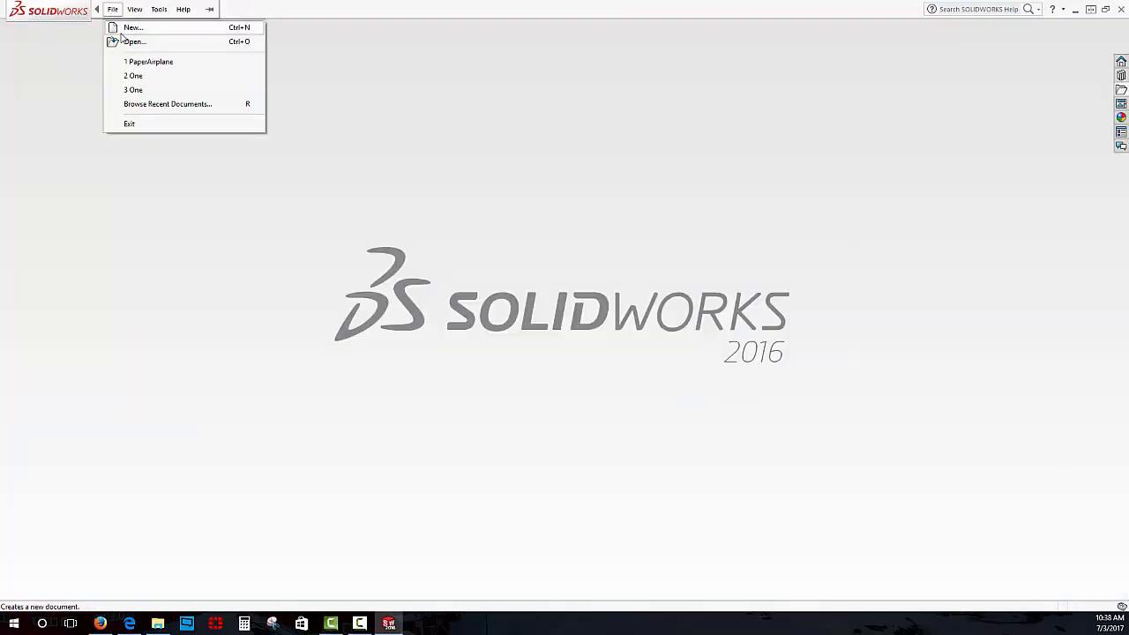
pyautogui.click(132, 28)
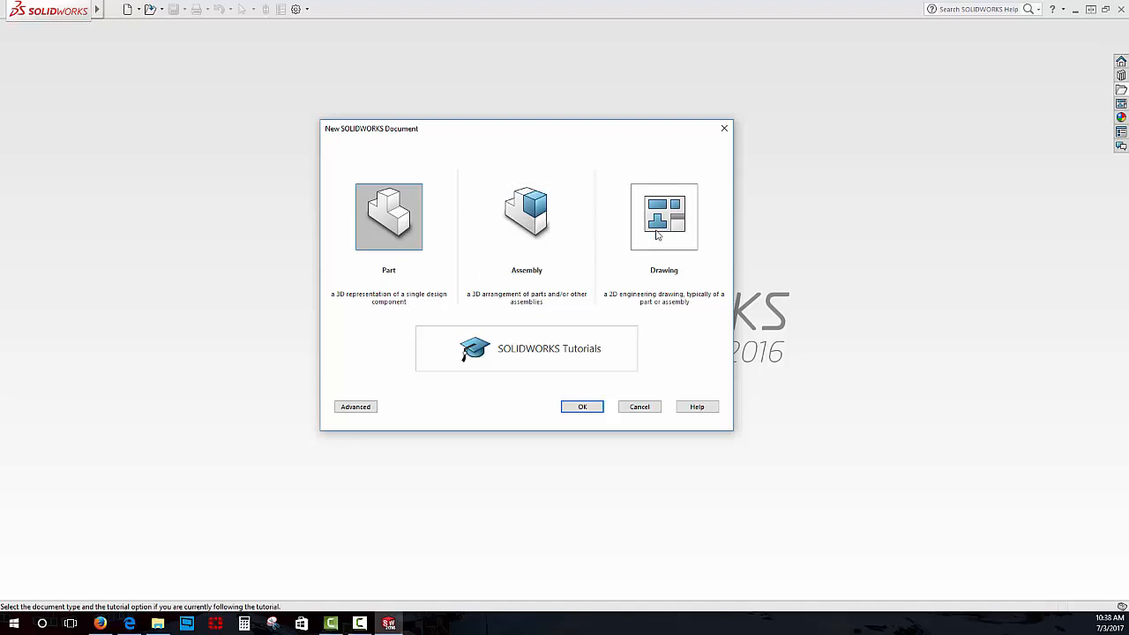
pyautogui.moveTo(670, 219)
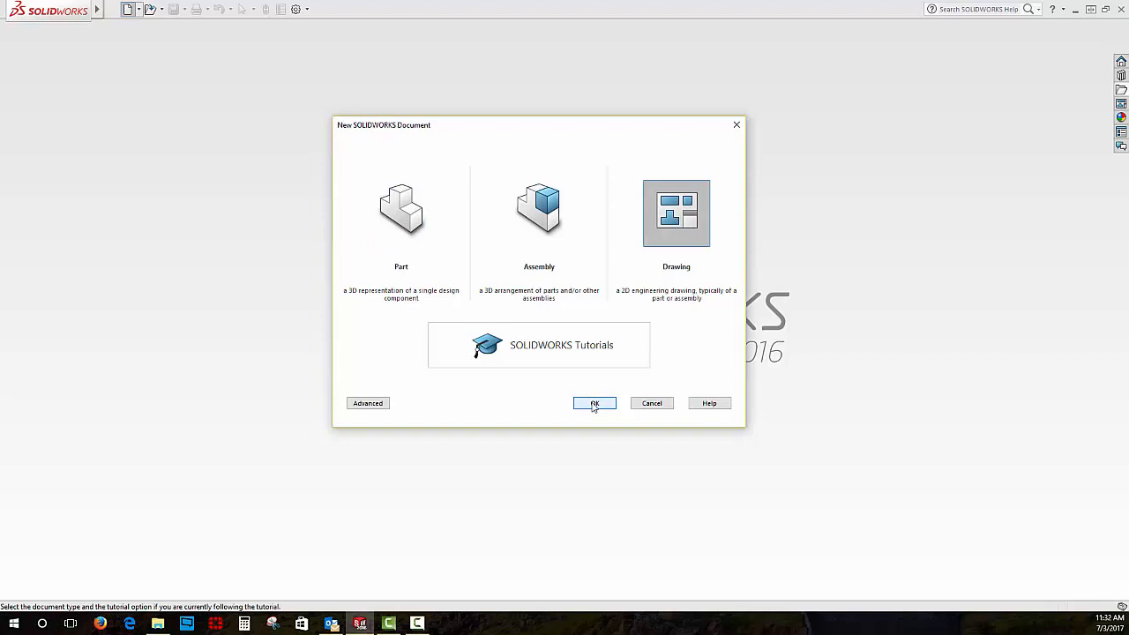
pyautogui.click(592, 402)
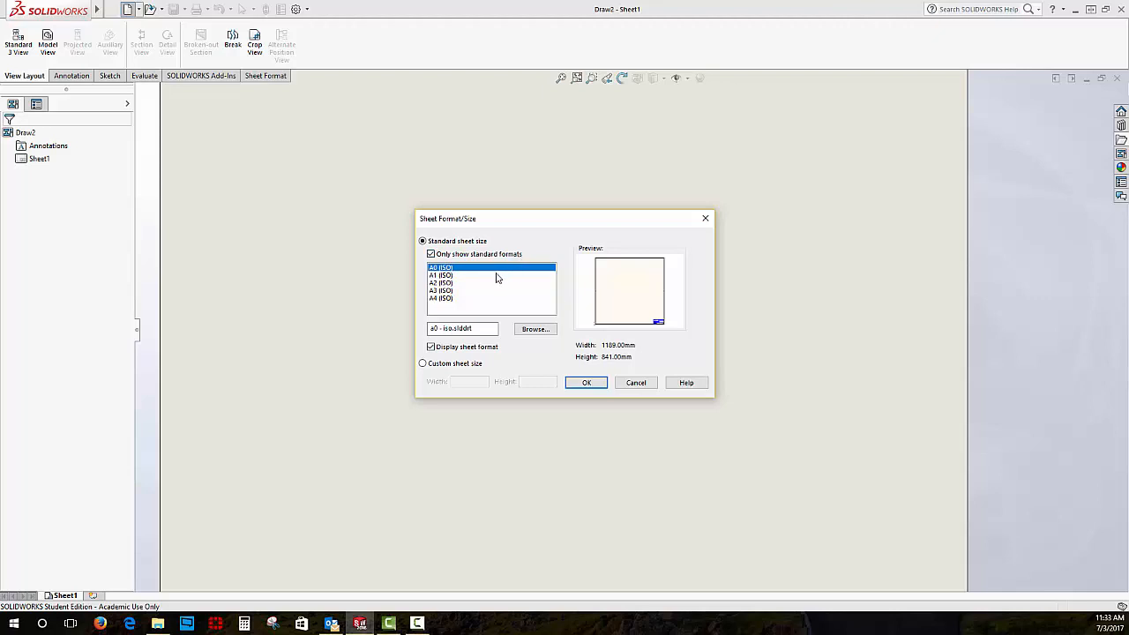
pyautogui.moveTo(455, 286)
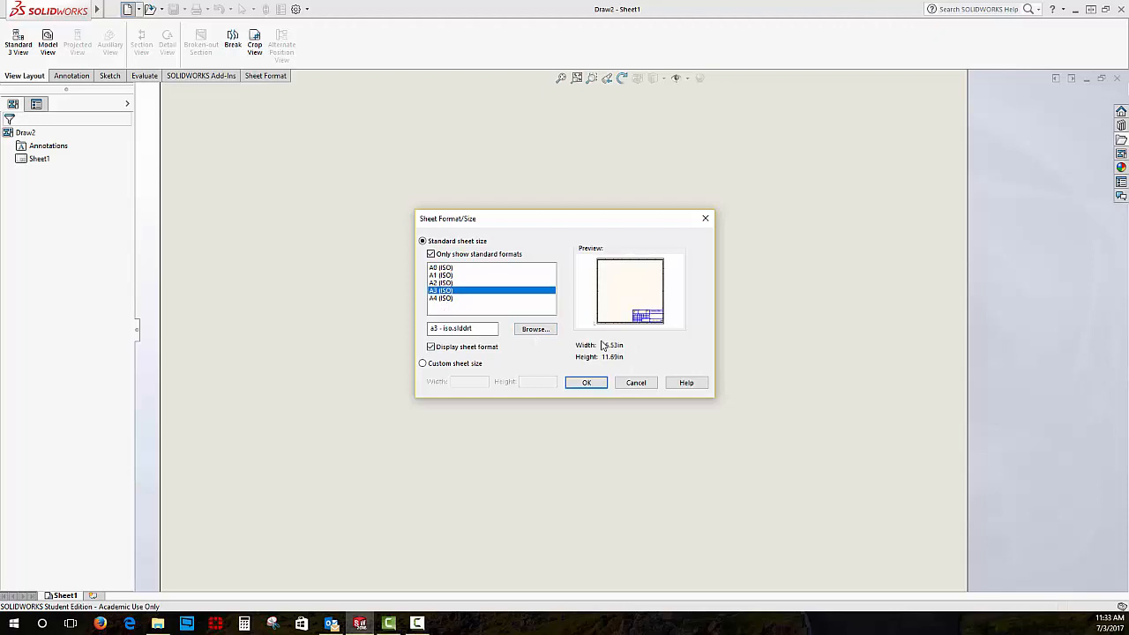
# - Browse the standard and ANSI sheet formats after showing all formats
pyautogui.click(441, 298)
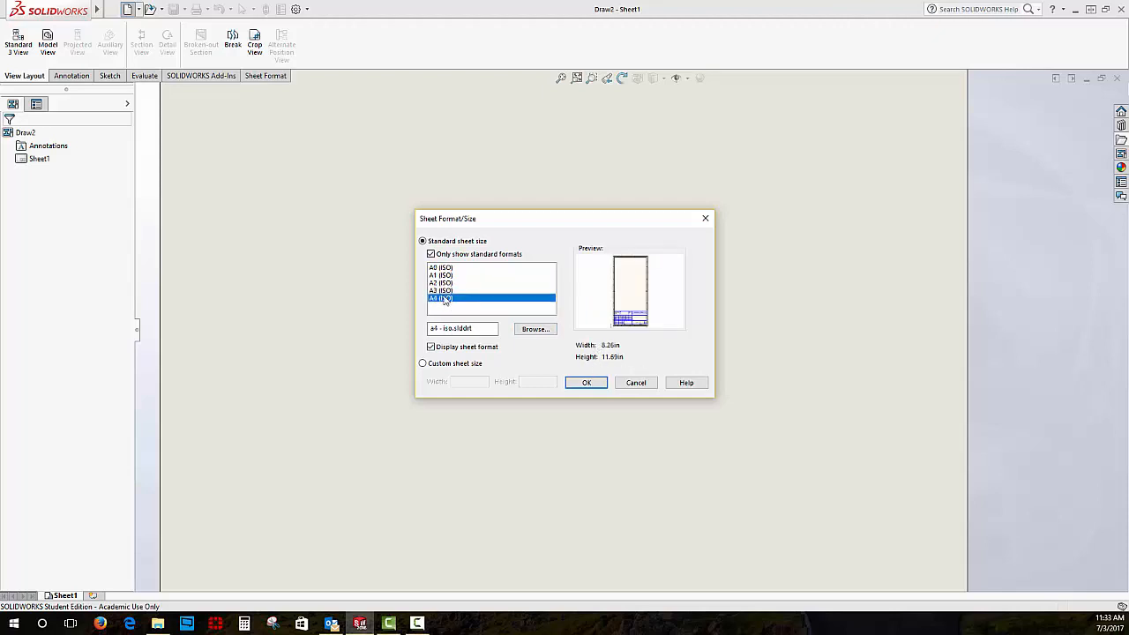
pyautogui.click(440, 268)
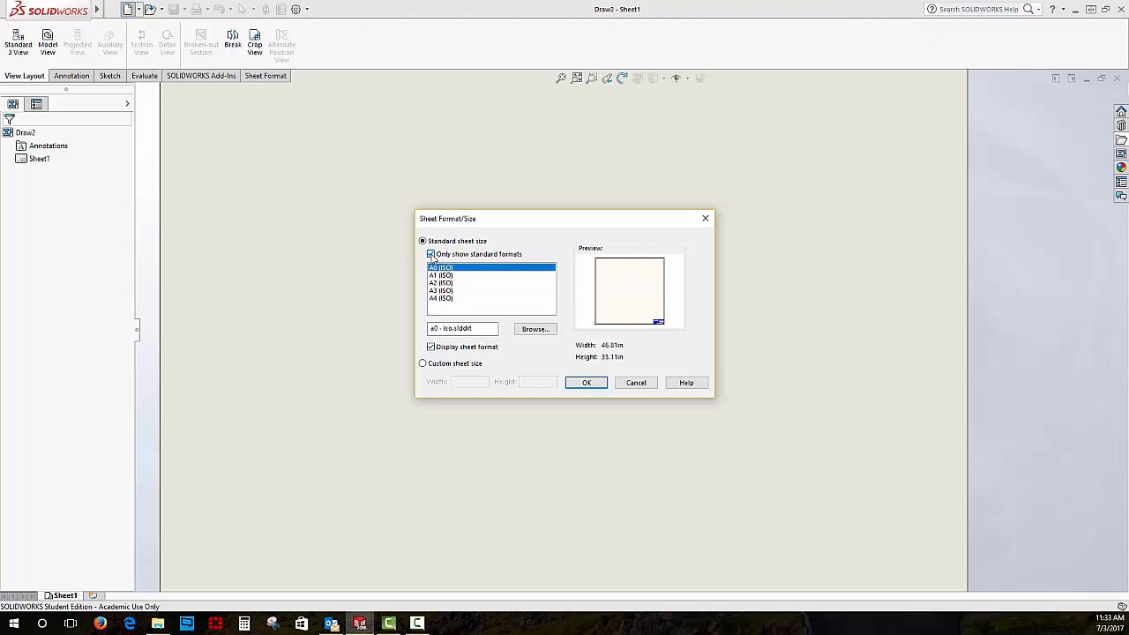
pyautogui.click(431, 254)
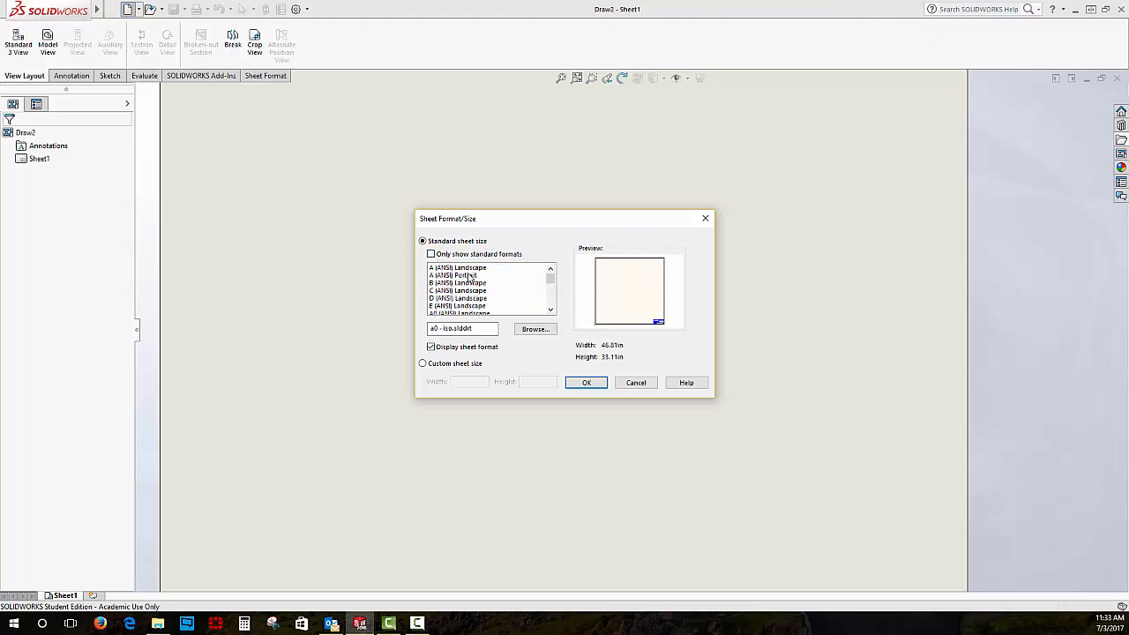
pyautogui.click(457, 268)
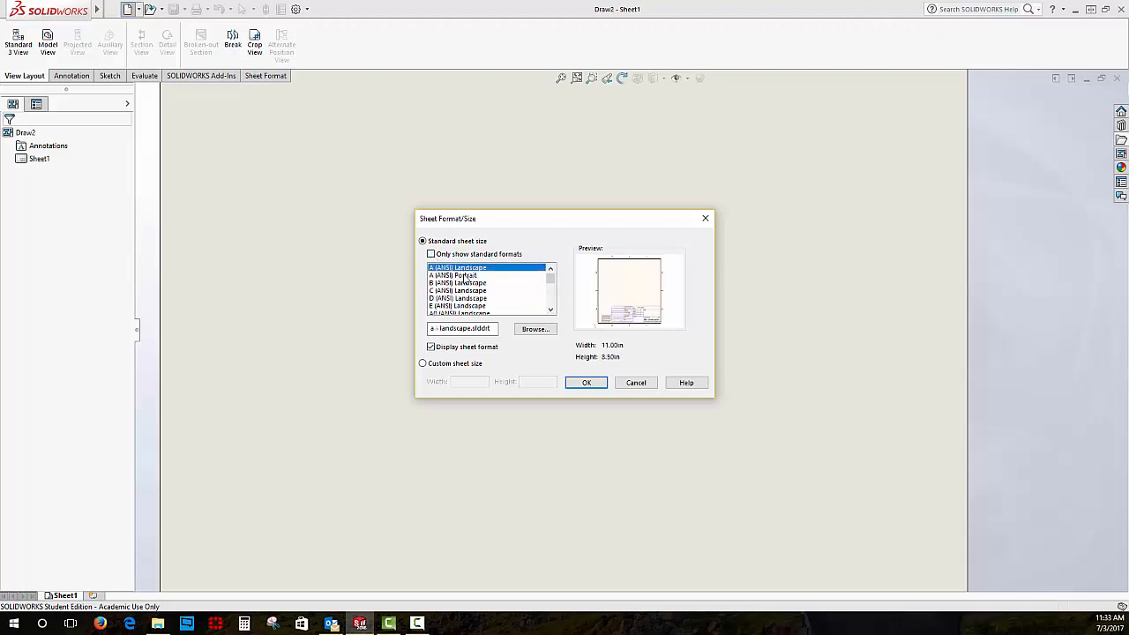
pyautogui.click(457, 283)
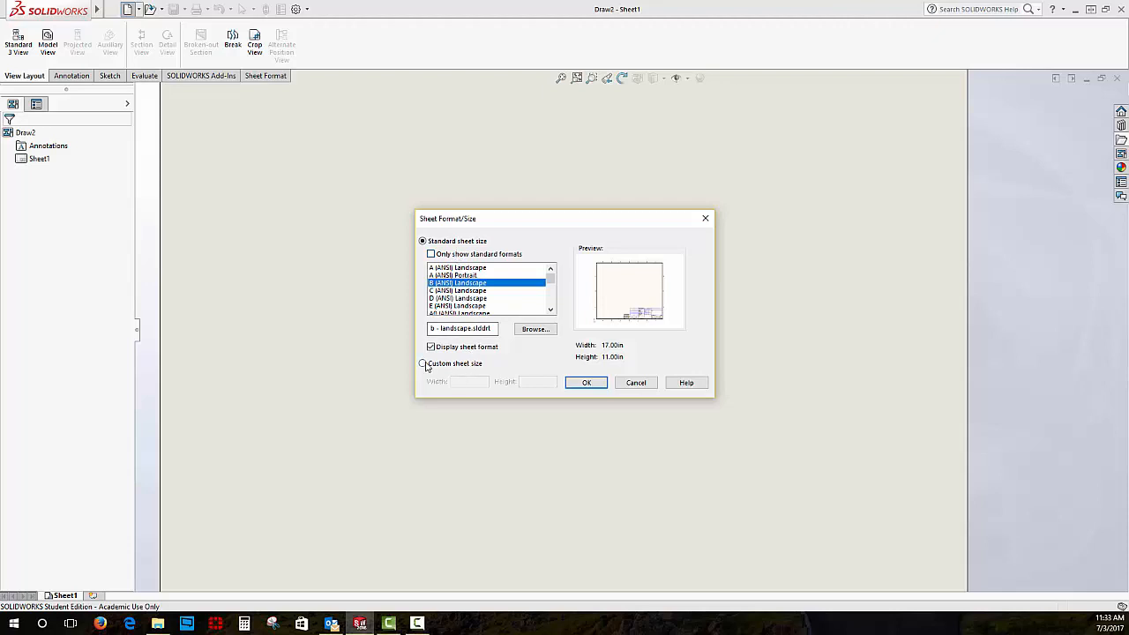
# - Set a custom sheet size of 8.5 by 11 inches and apply it
pyautogui.click(423, 363)
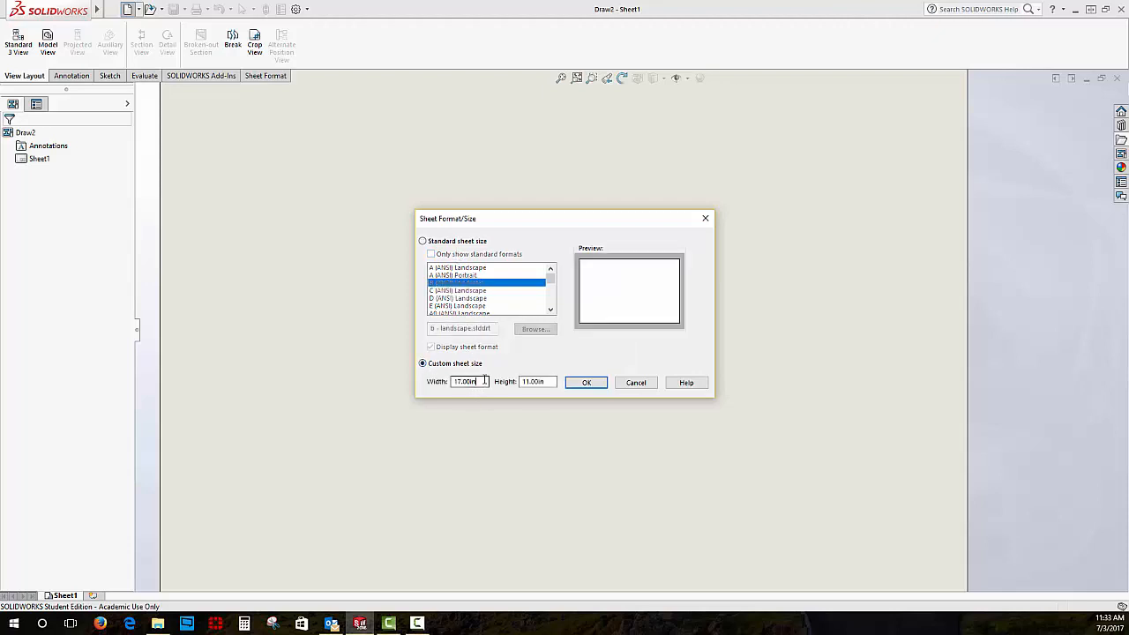
pyautogui.write('8.5in')
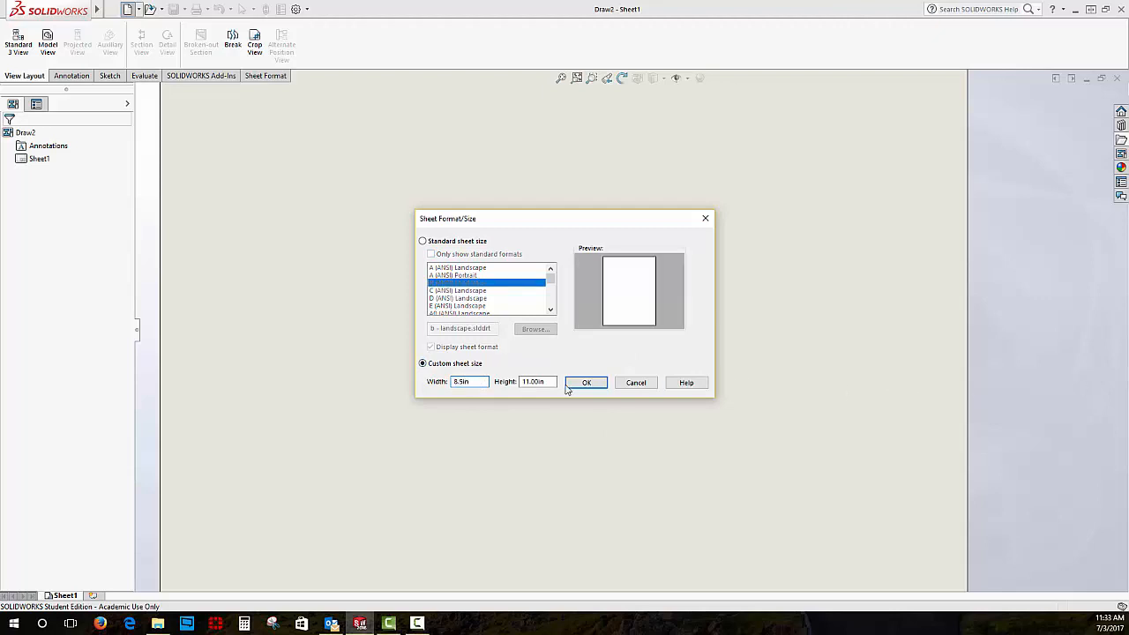
pyautogui.click(585, 381)
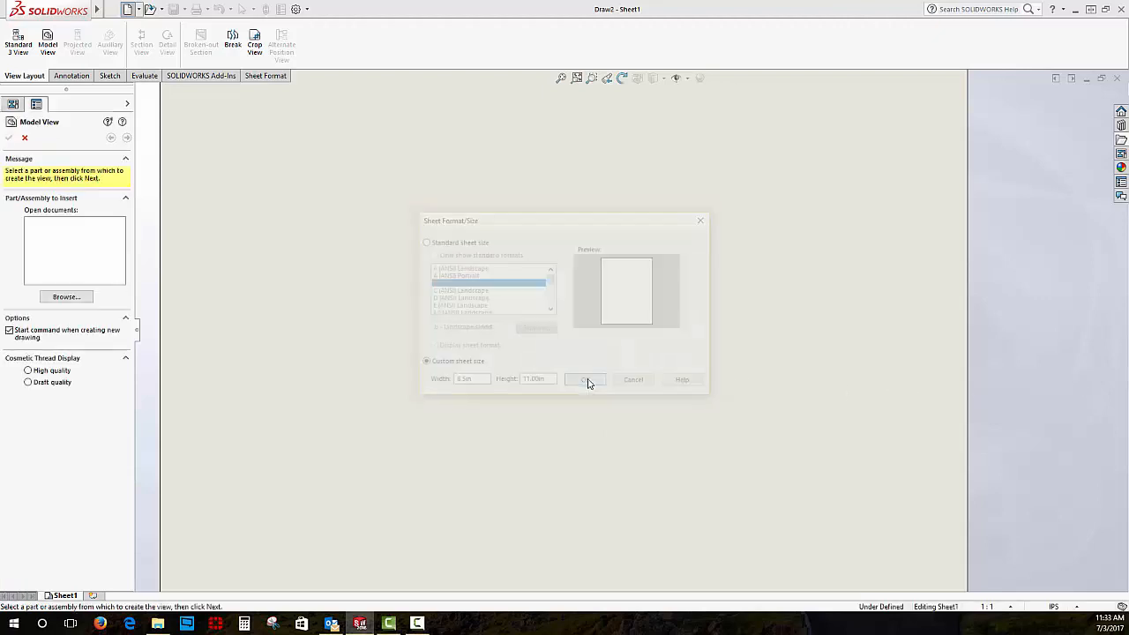
pyautogui.click(586, 379)
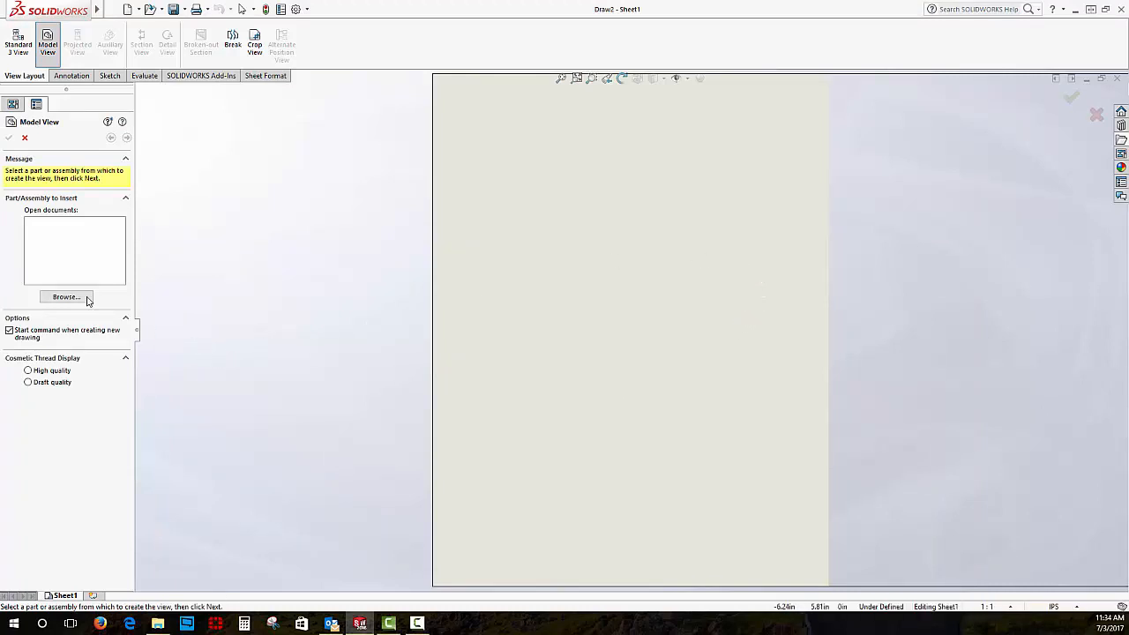
# - Browse to the PaperAirplane part for the model view and choose a custom scale
pyautogui.click(67, 296)
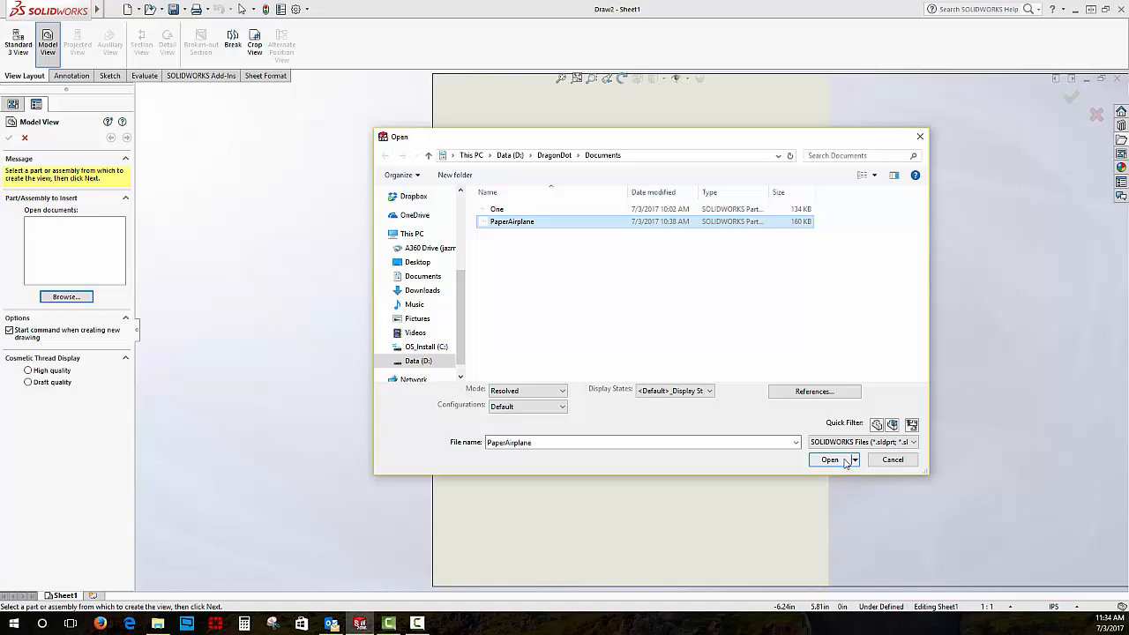
pyautogui.click(829, 458)
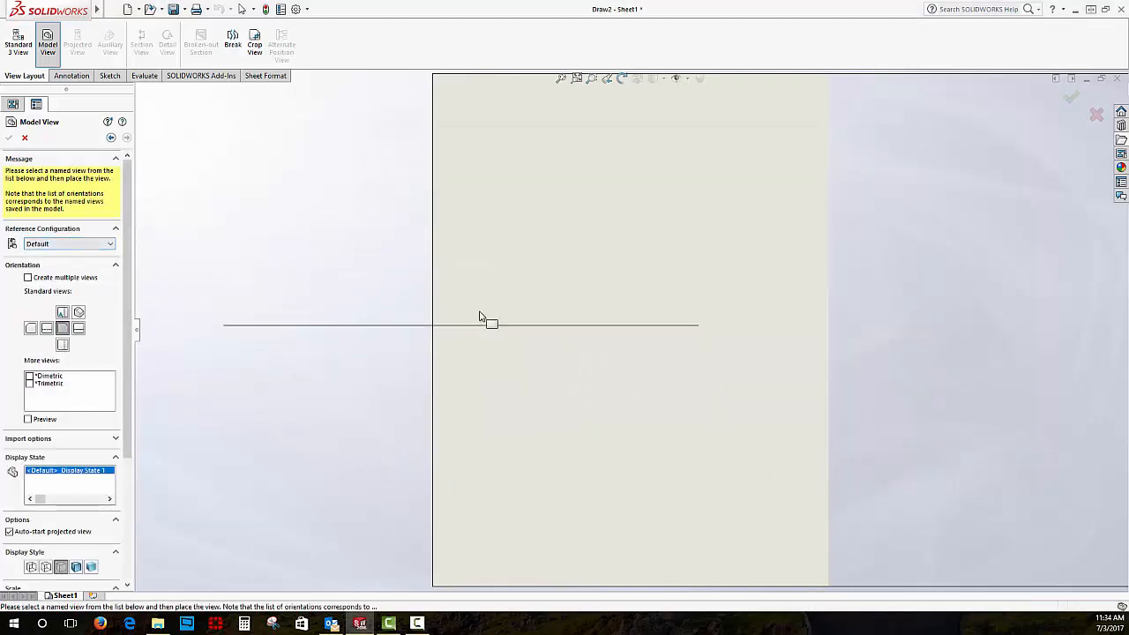
pyautogui.moveTo(644, 299)
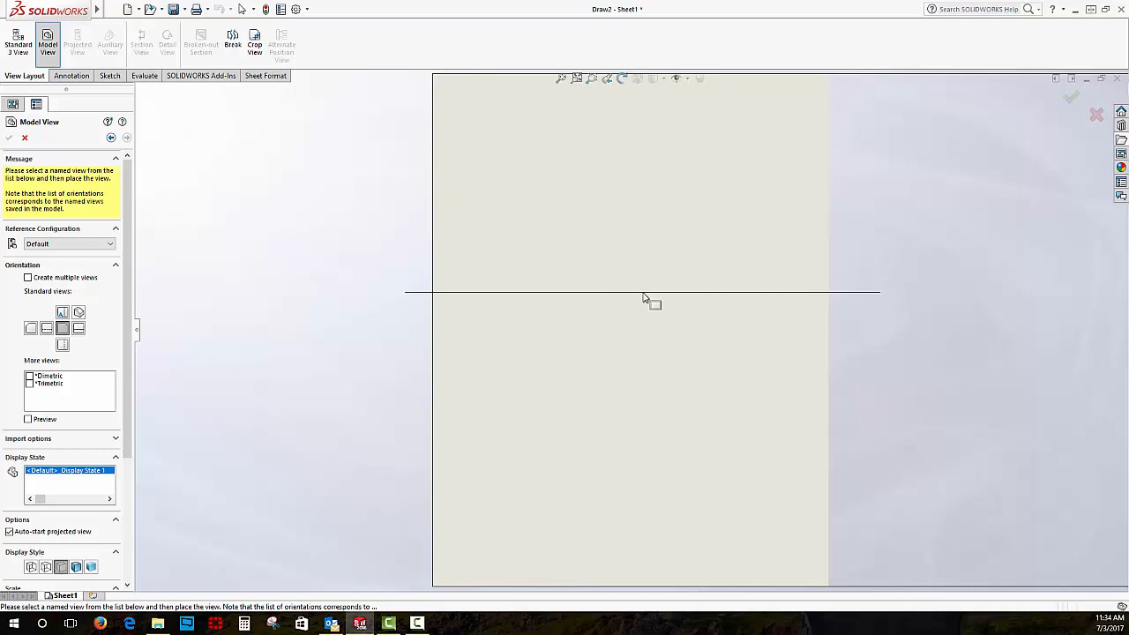
pyautogui.moveTo(624, 311)
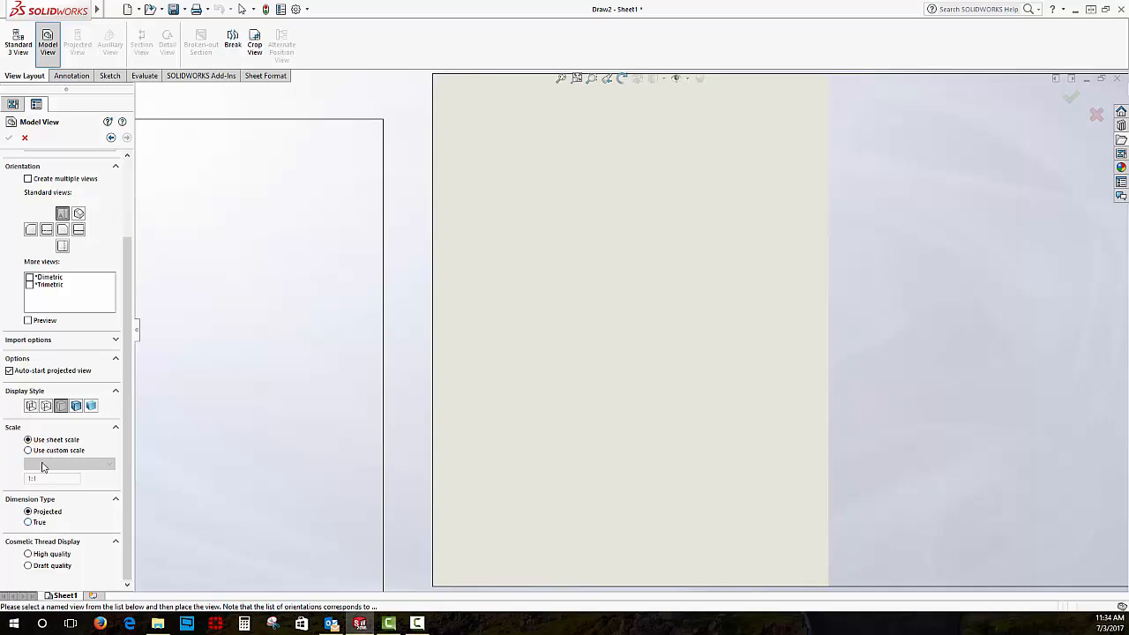
pyautogui.click(29, 522)
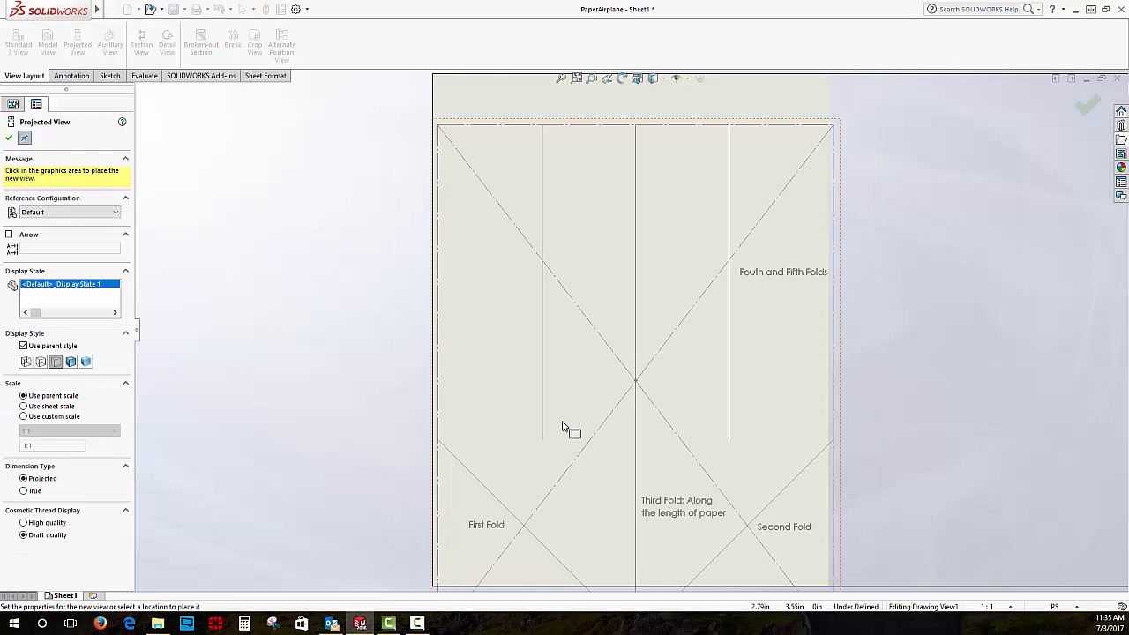
pyautogui.moveTo(719, 143)
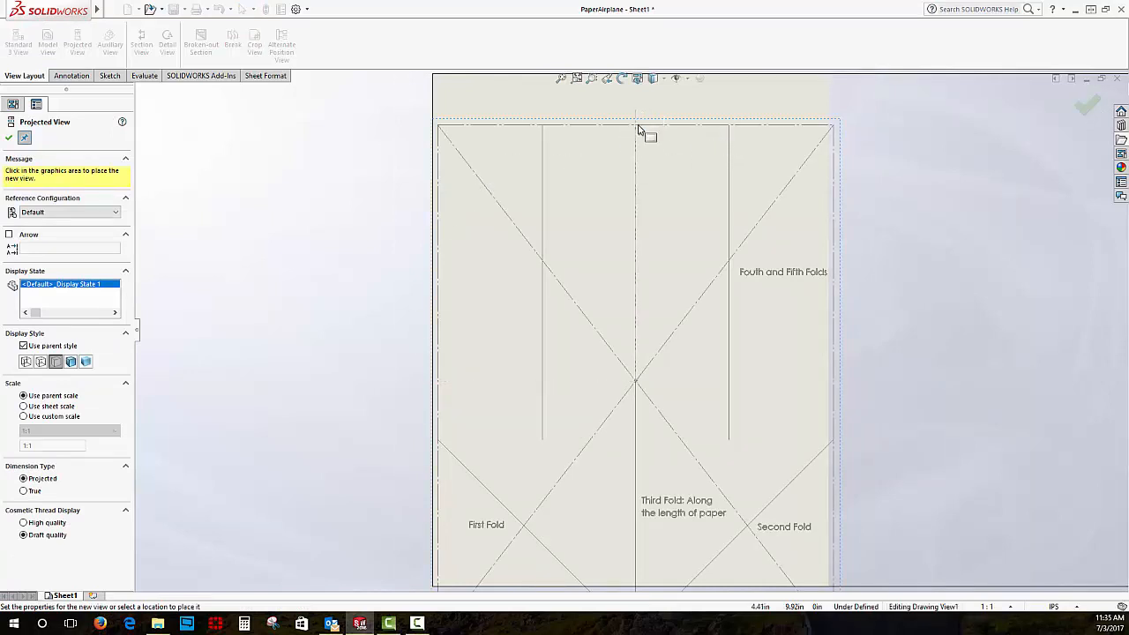
pyautogui.moveTo(663, 261)
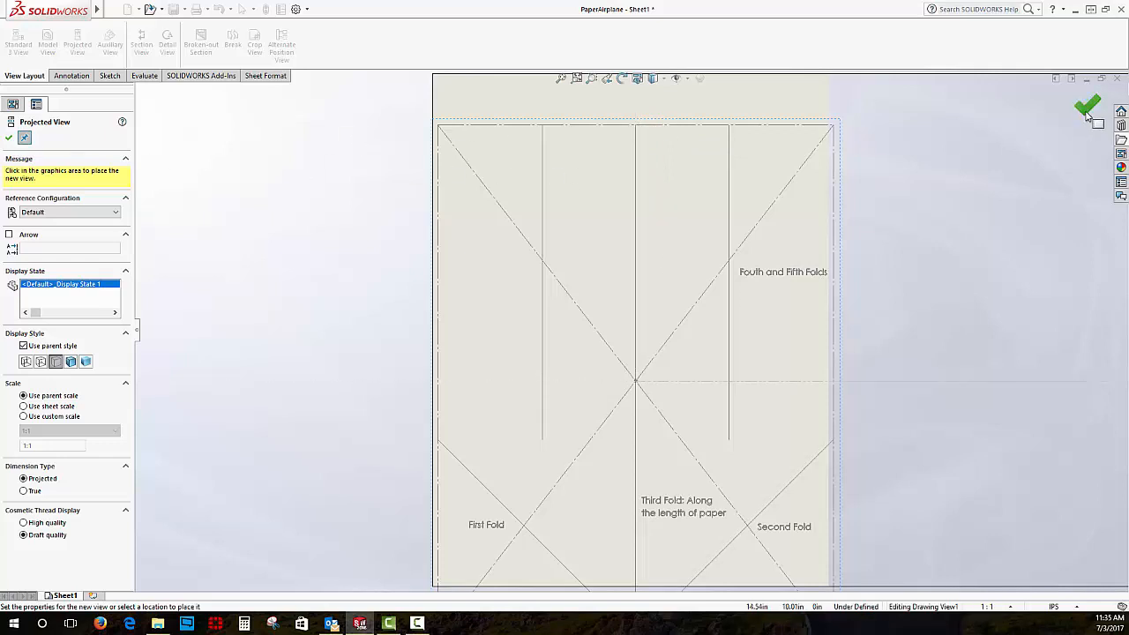
# - Finish placing the PaperAirplane fold-line view as Drawing View1 on the sheet
pyautogui.click(1086, 106)
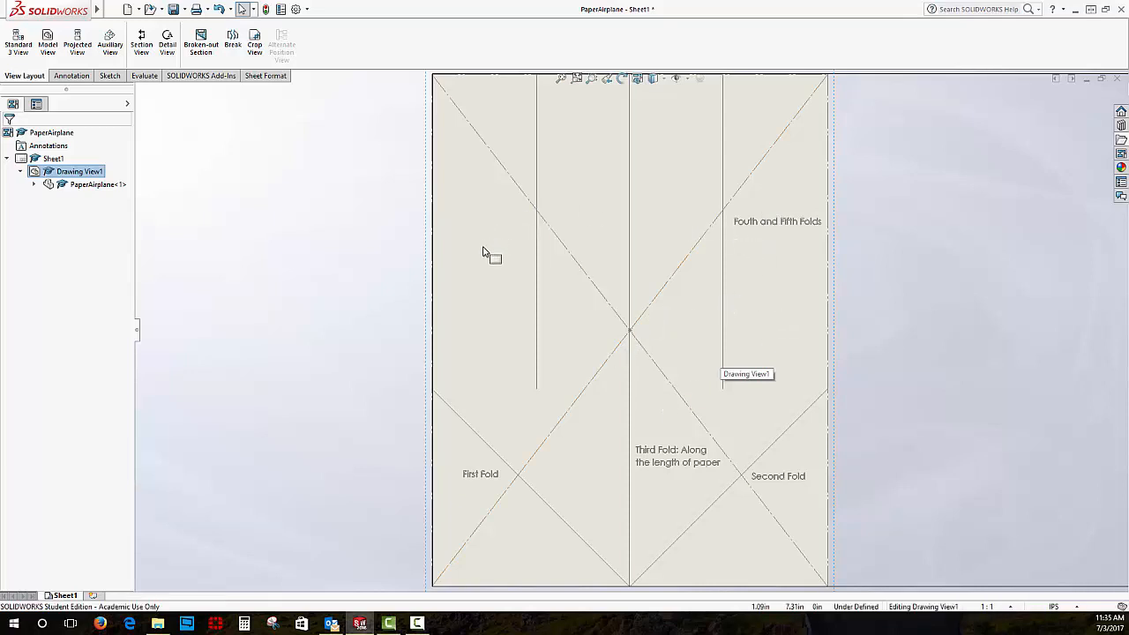
pyautogui.moveTo(555, 301)
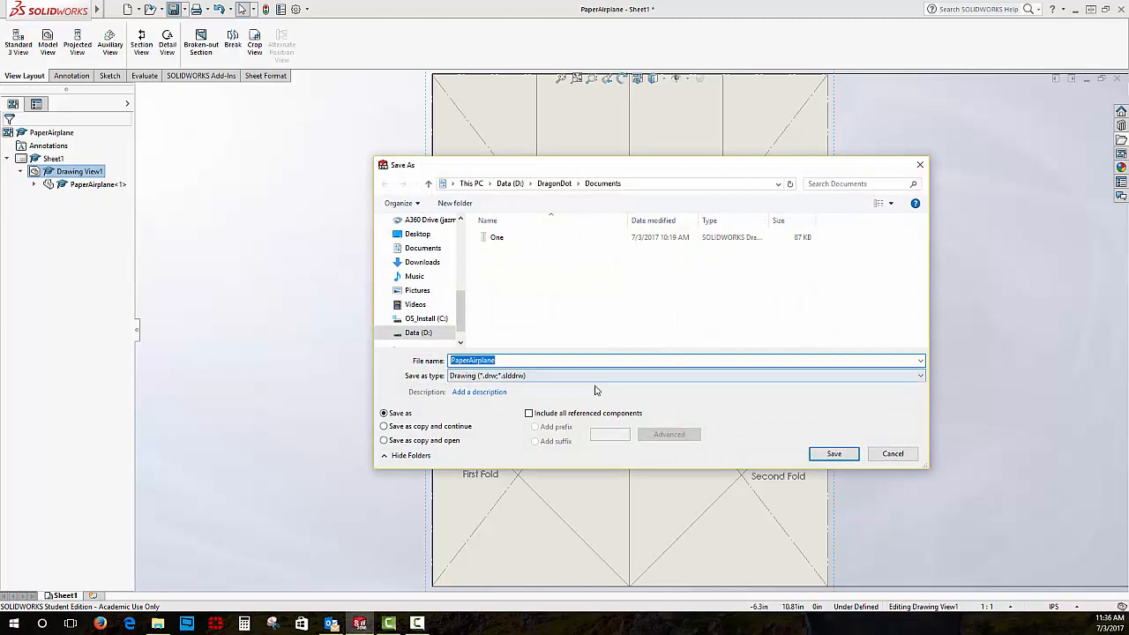
pyautogui.moveTo(718, 390)
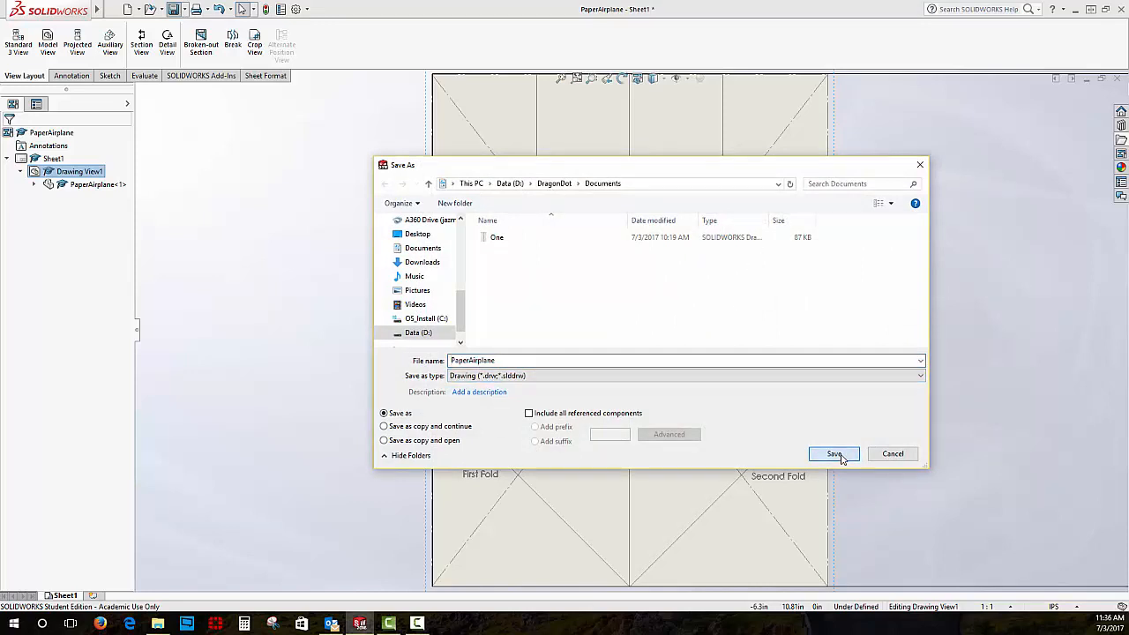
# - Save the drawing as PaperAirplane.slddrw, then look at and cancel the print settings
pyautogui.click(833, 453)
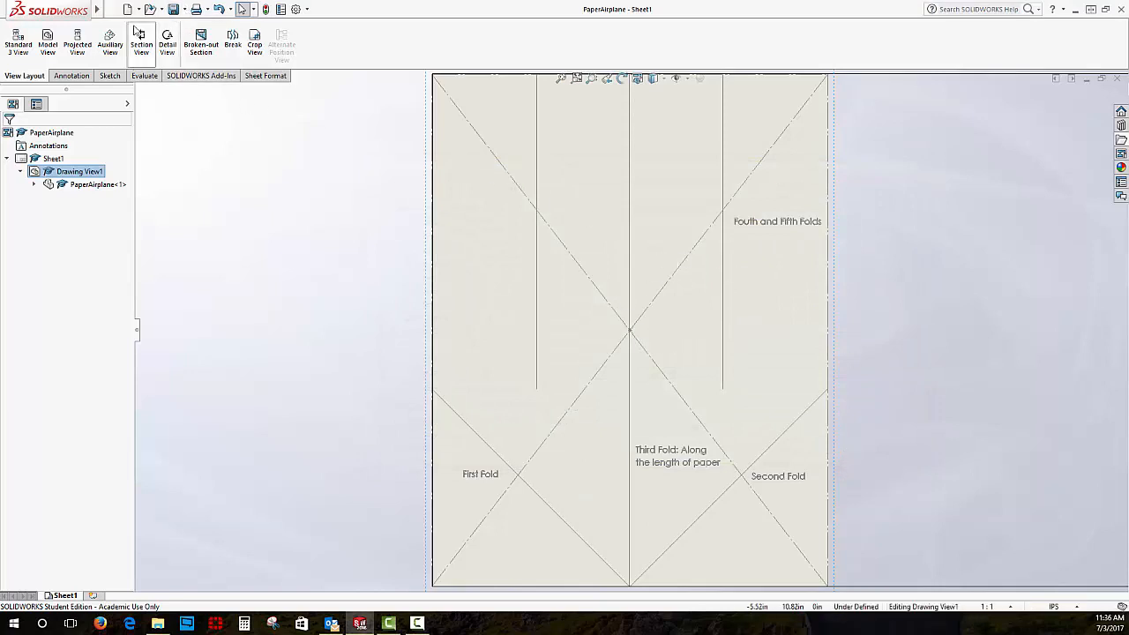
pyautogui.click(113, 9)
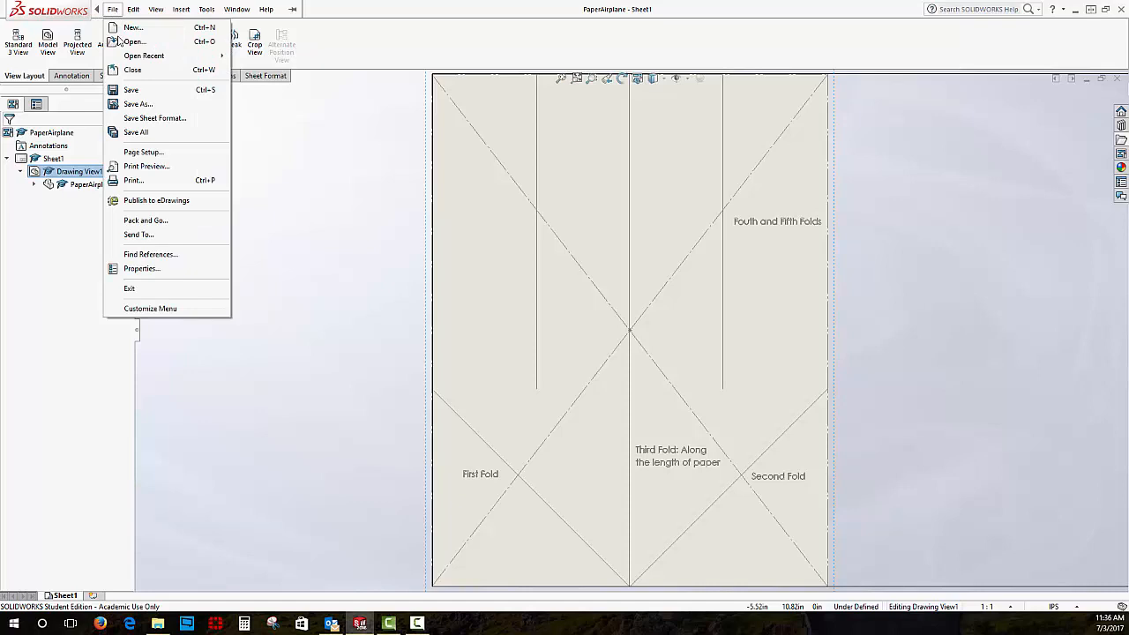
pyautogui.click(132, 180)
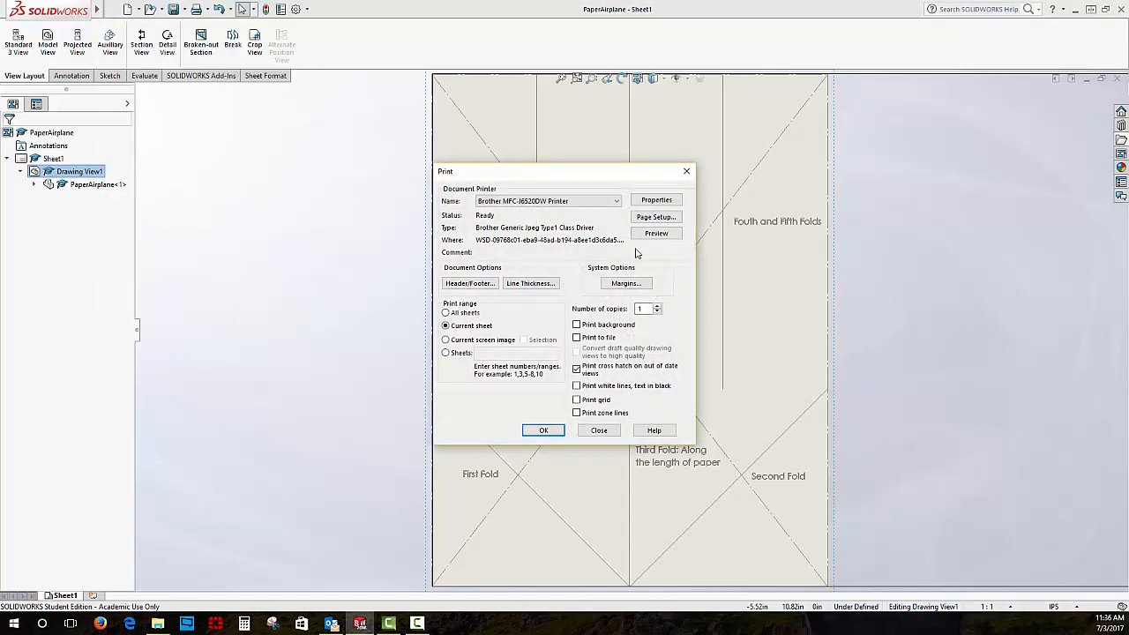
pyautogui.click(598, 430)
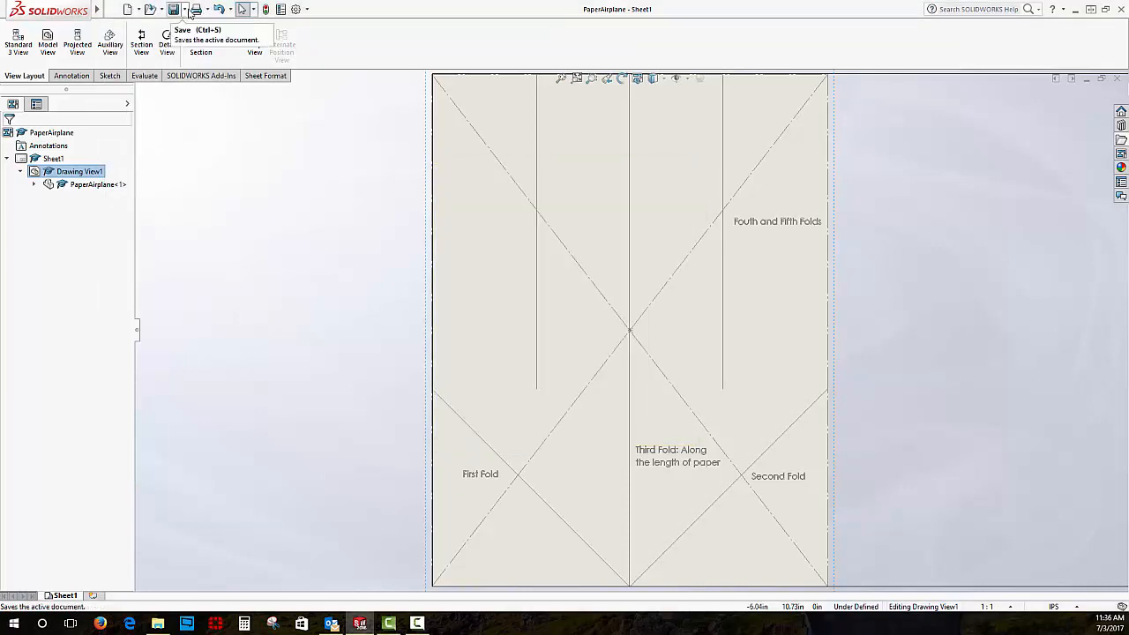
pyautogui.click(185, 10)
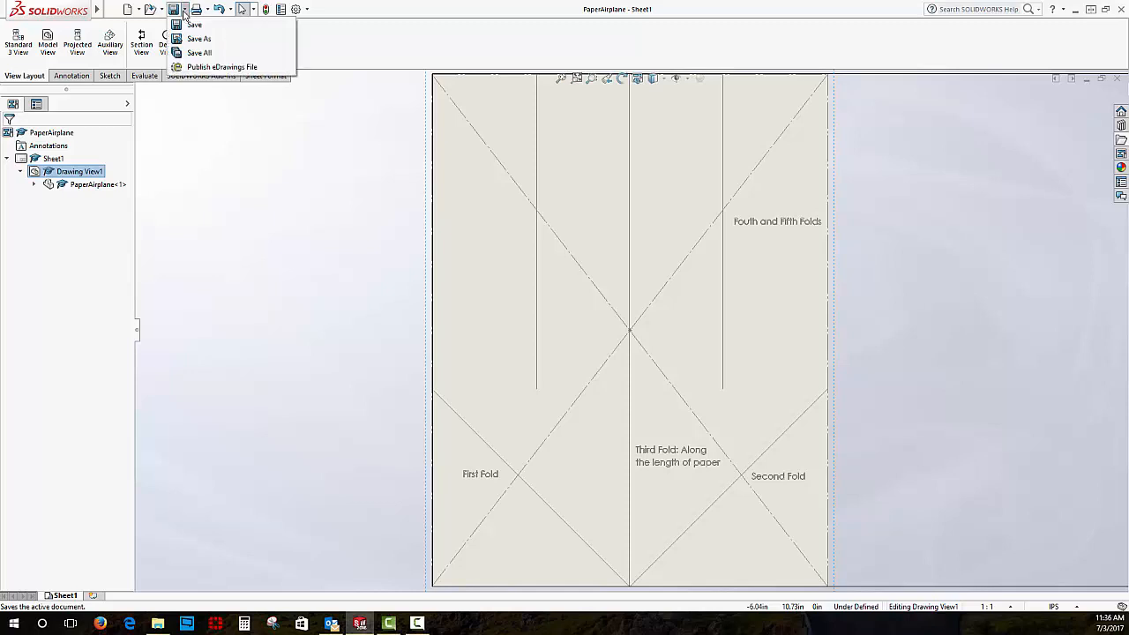
pyautogui.moveTo(198, 39)
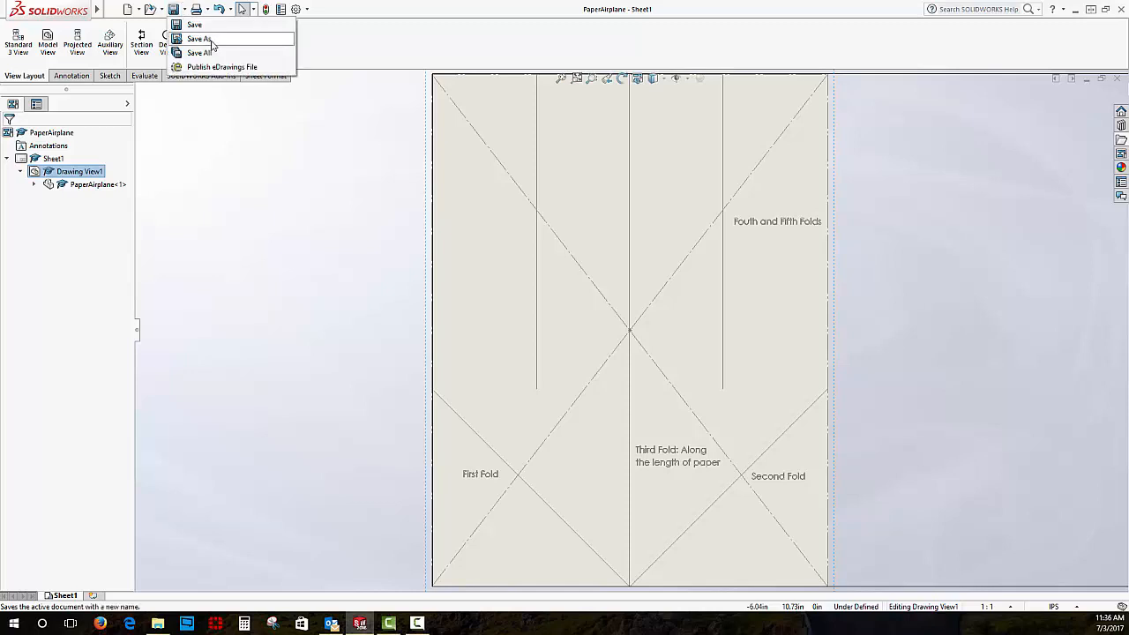
# - Save a PDF copy of the PaperAirplane drawing via Save As
pyautogui.click(198, 39)
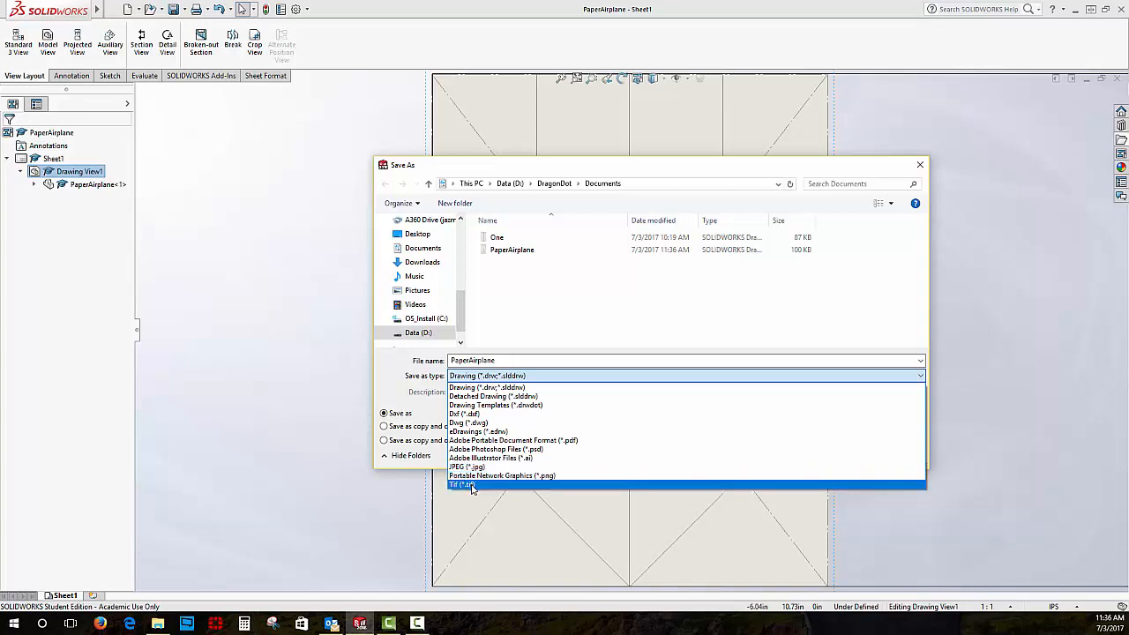
pyautogui.moveTo(476, 431)
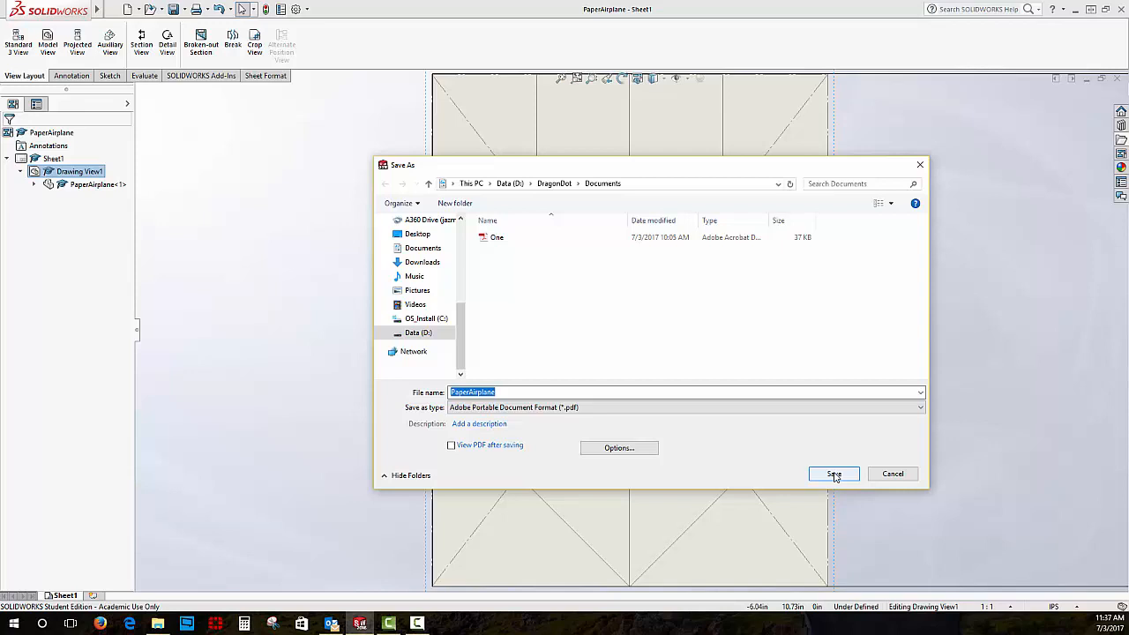
pyautogui.moveTo(836, 476)
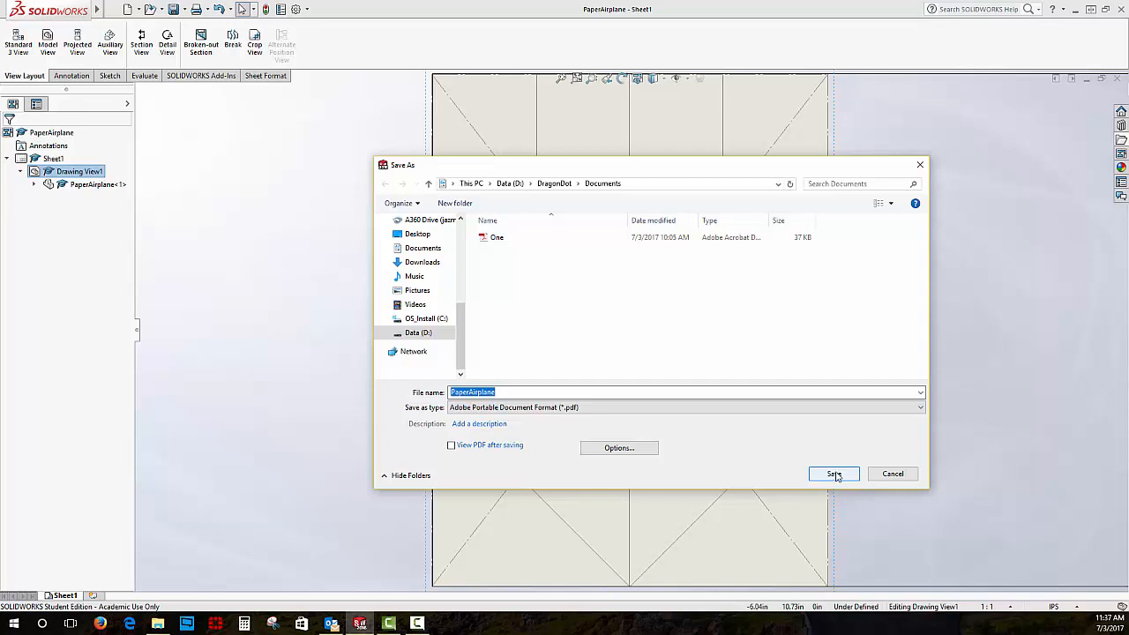
pyautogui.click(832, 473)
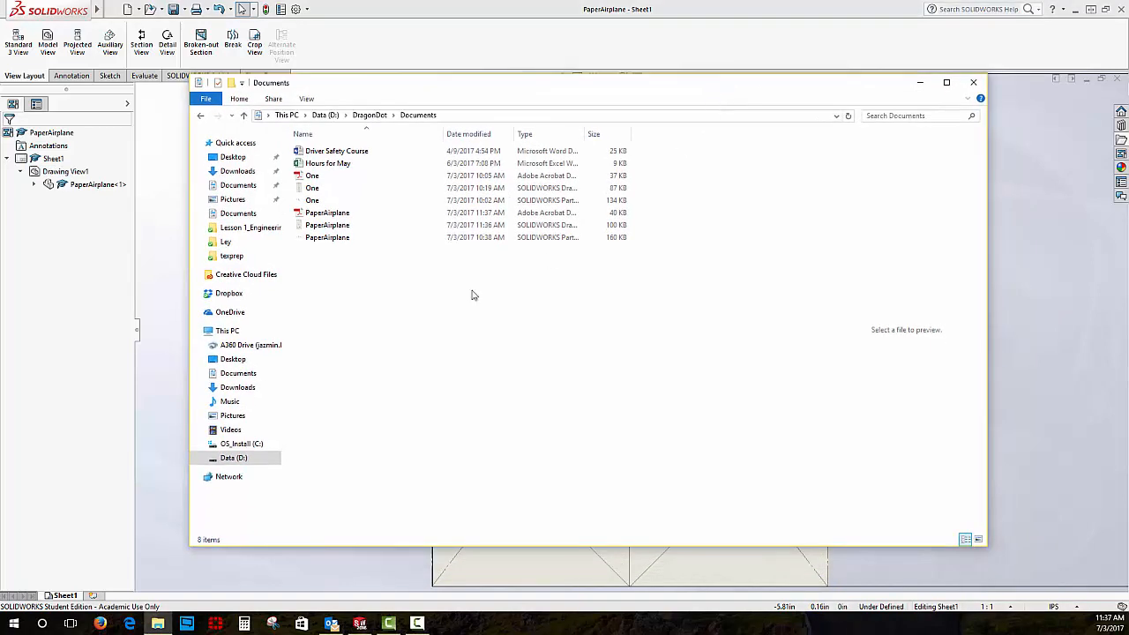
# - Open the PaperAirplane PDF from the Documents folder in Acrobat
pyautogui.click(335, 152)
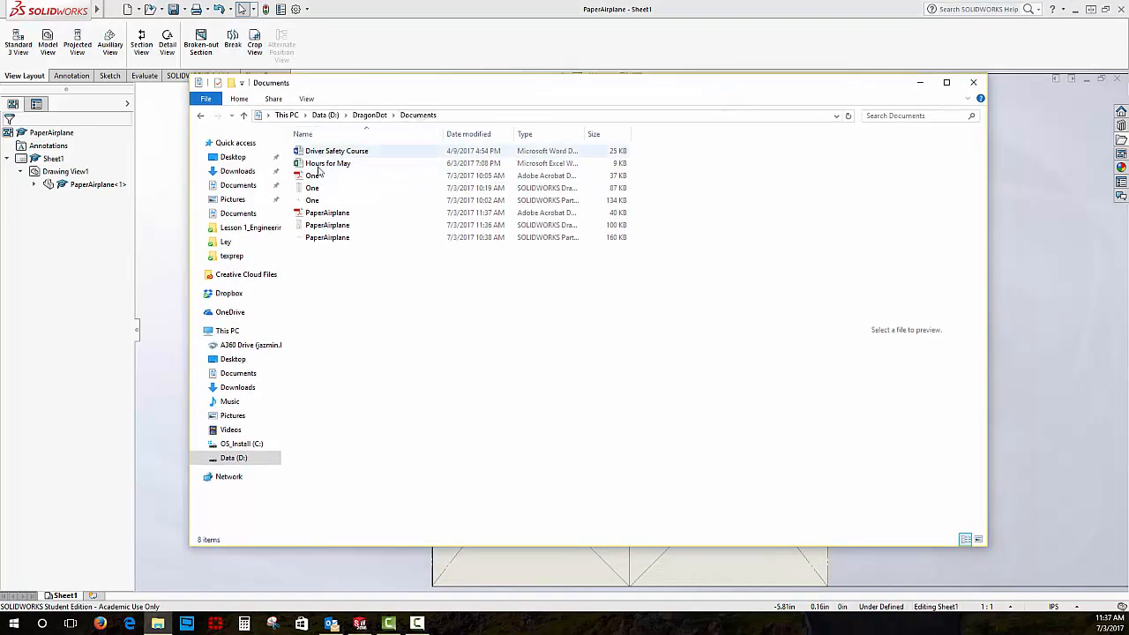
pyautogui.click(328, 211)
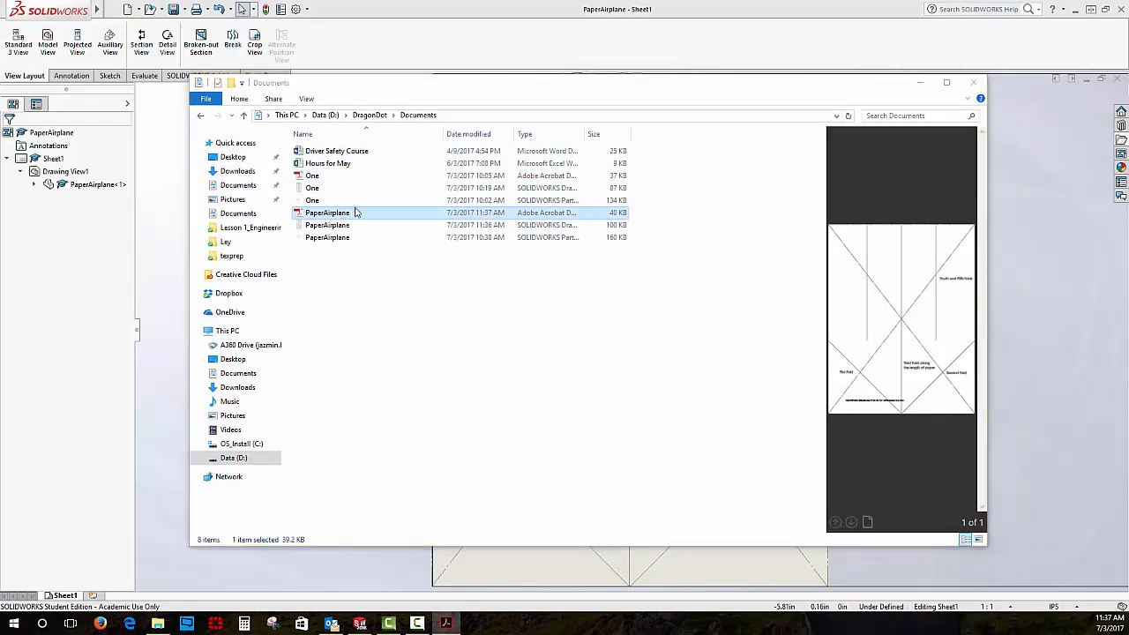
pyautogui.doubleClick(328, 212)
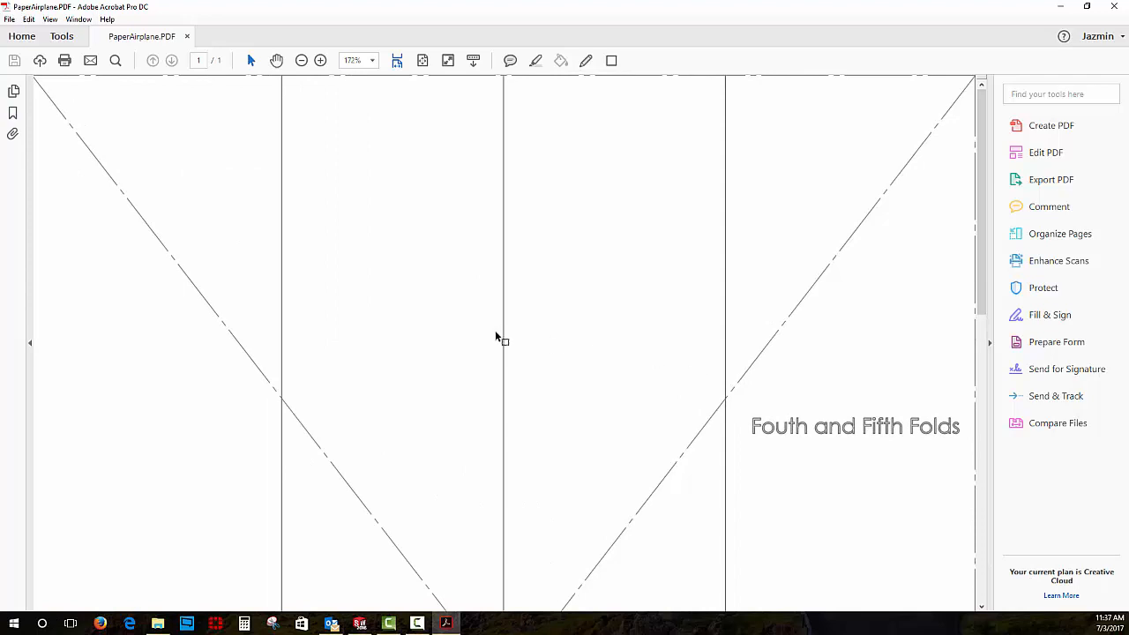
# - Fit the whole PaperAirplane page into view in Acrobat
pyautogui.click(300, 60)
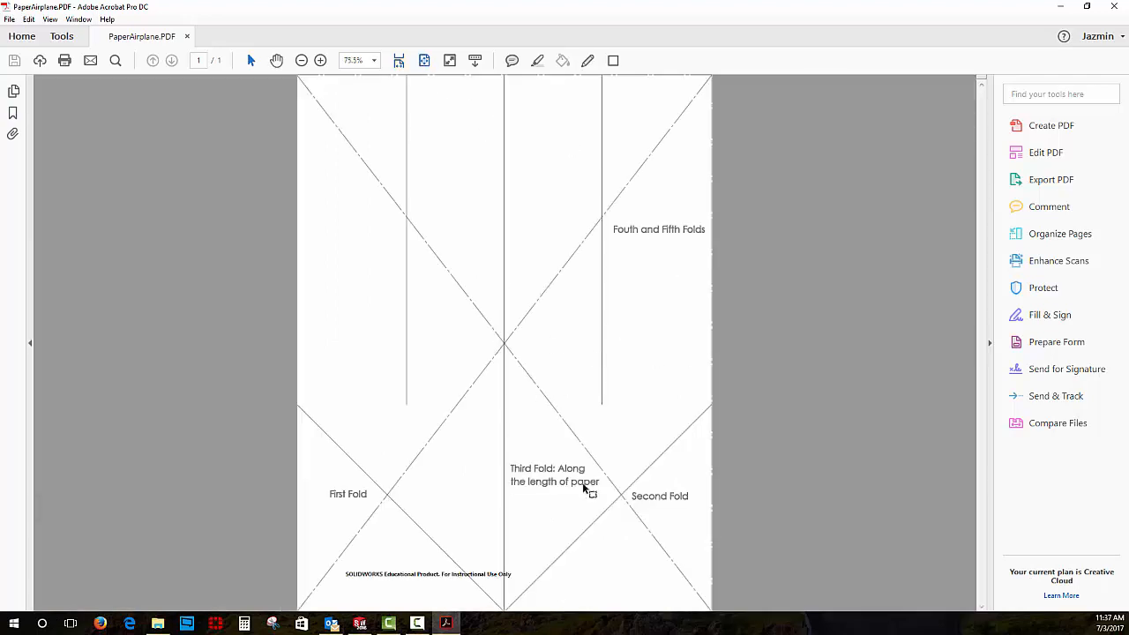
pyautogui.moveTo(361, 573)
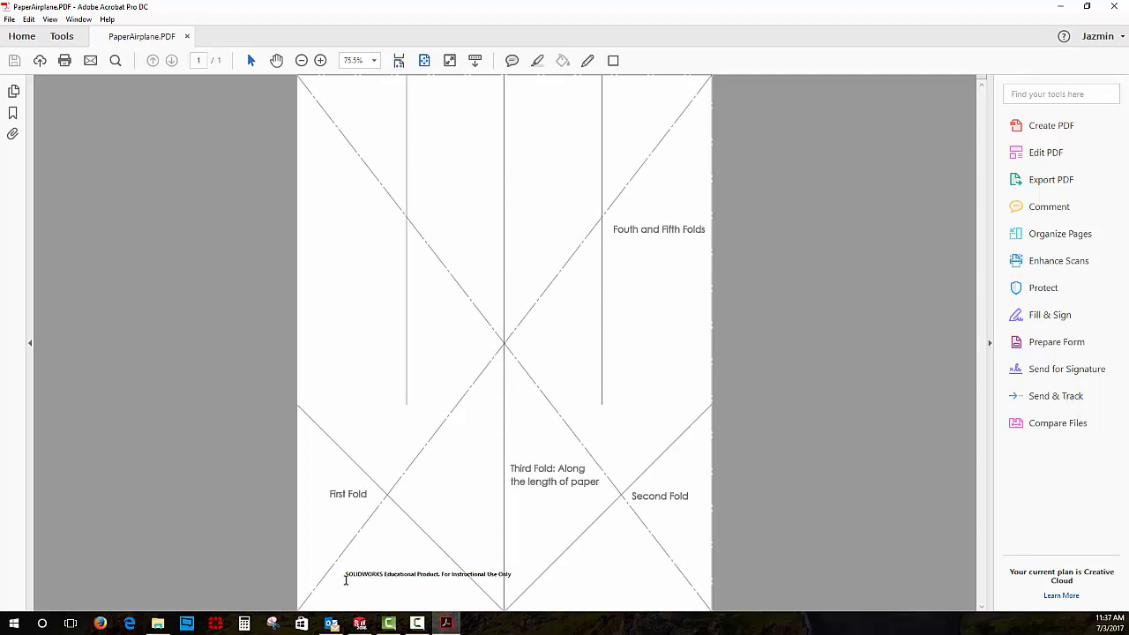
pyautogui.moveTo(881, 361)
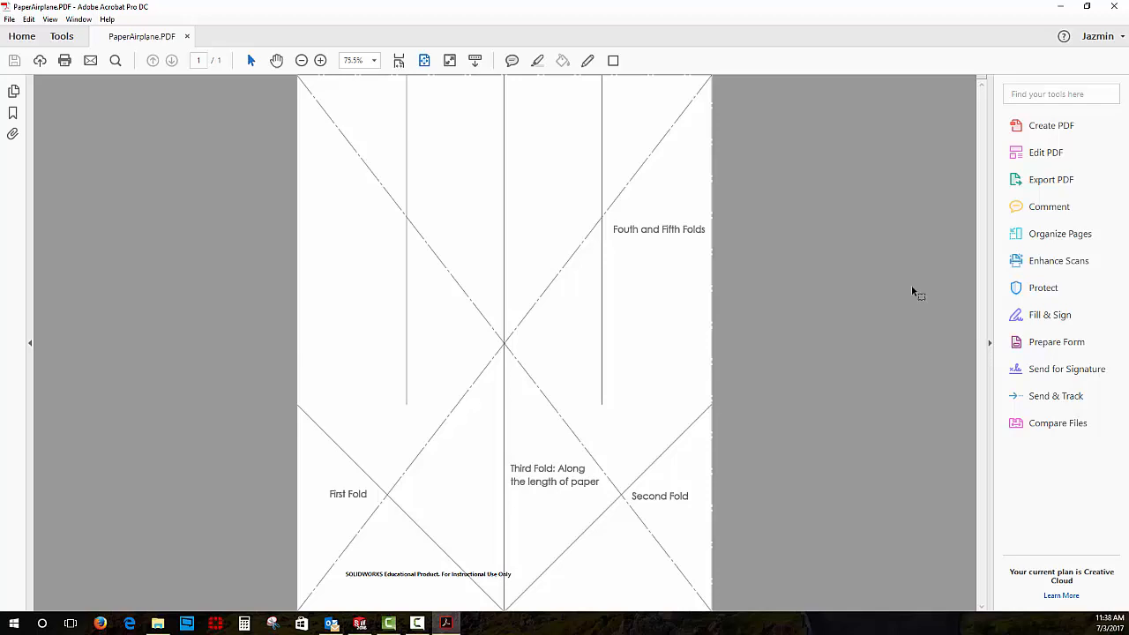
pyautogui.moveTo(910, 293)
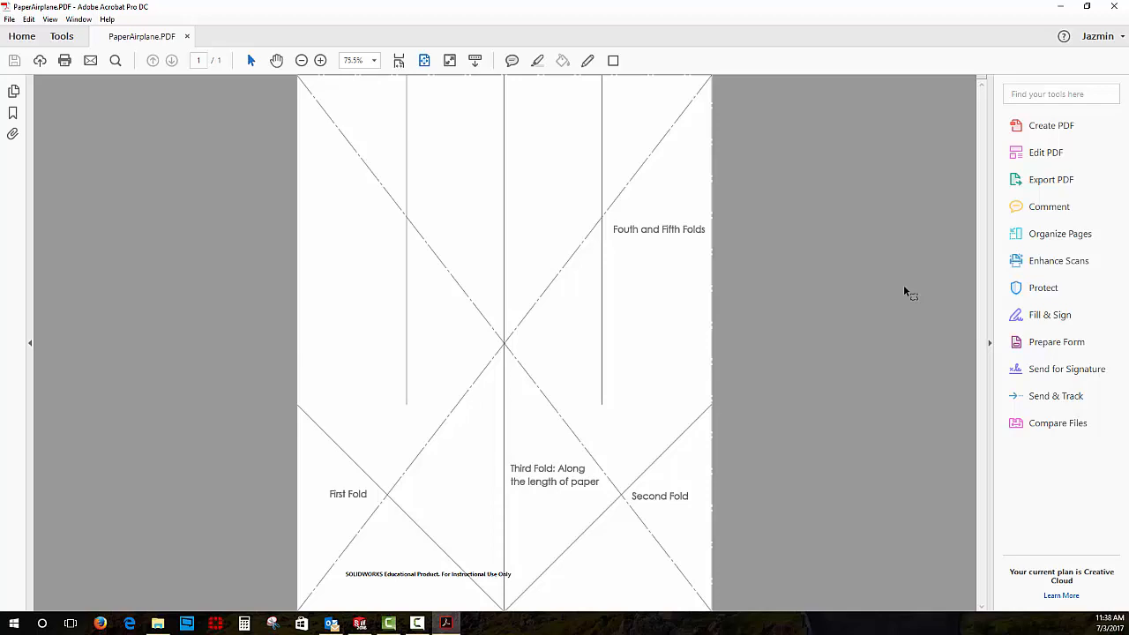
pyautogui.moveTo(895, 303)
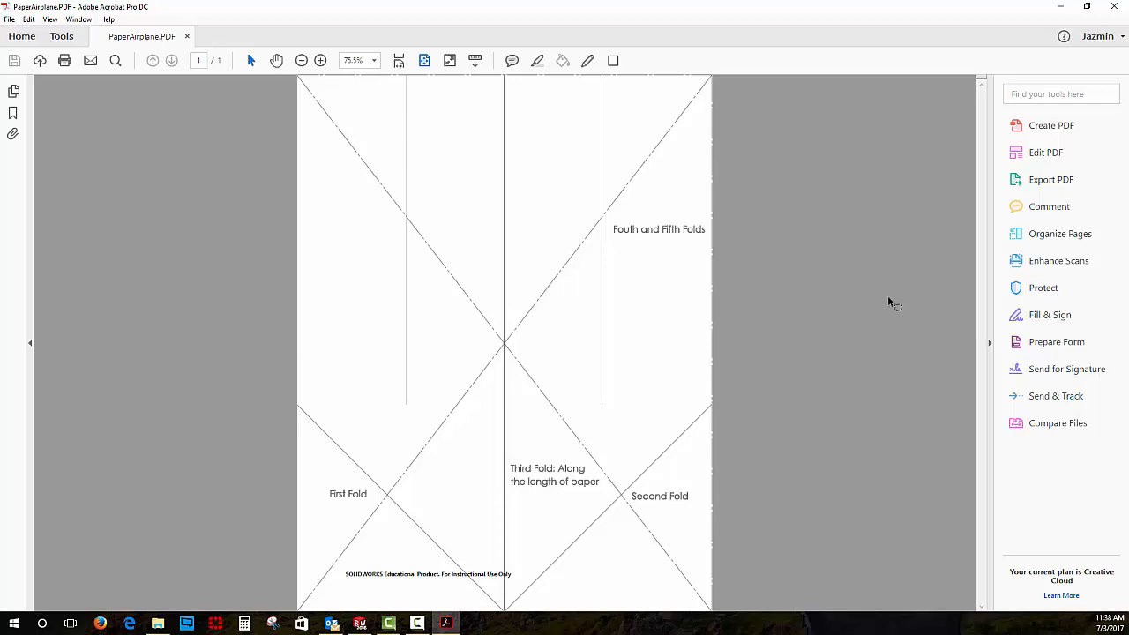
pyautogui.moveTo(892, 253)
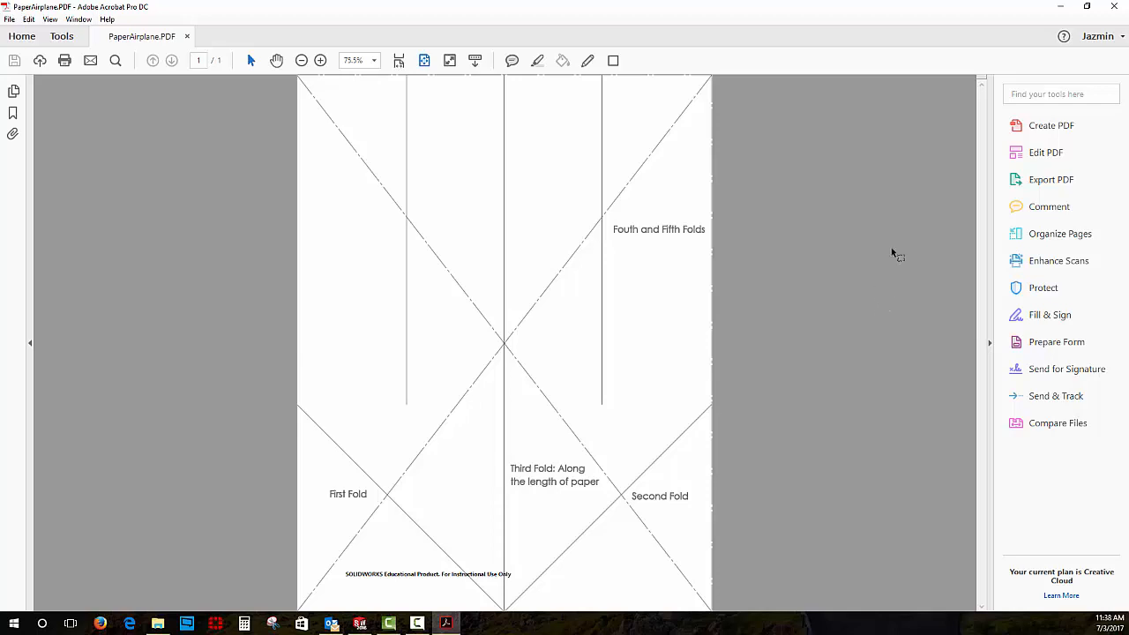
pyautogui.moveTo(896, 179)
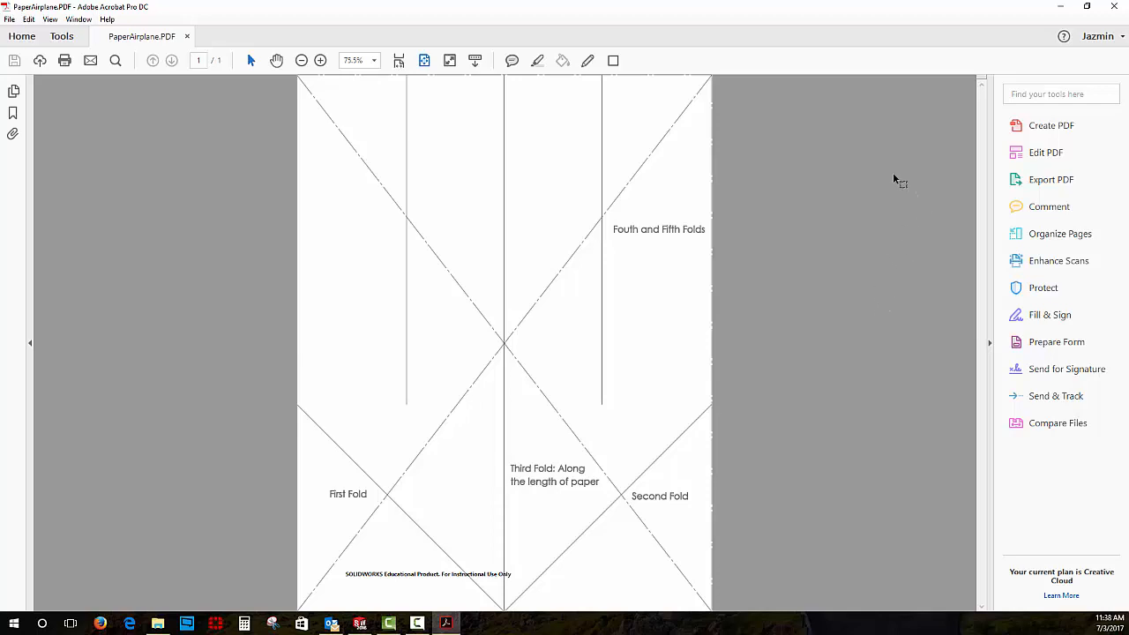